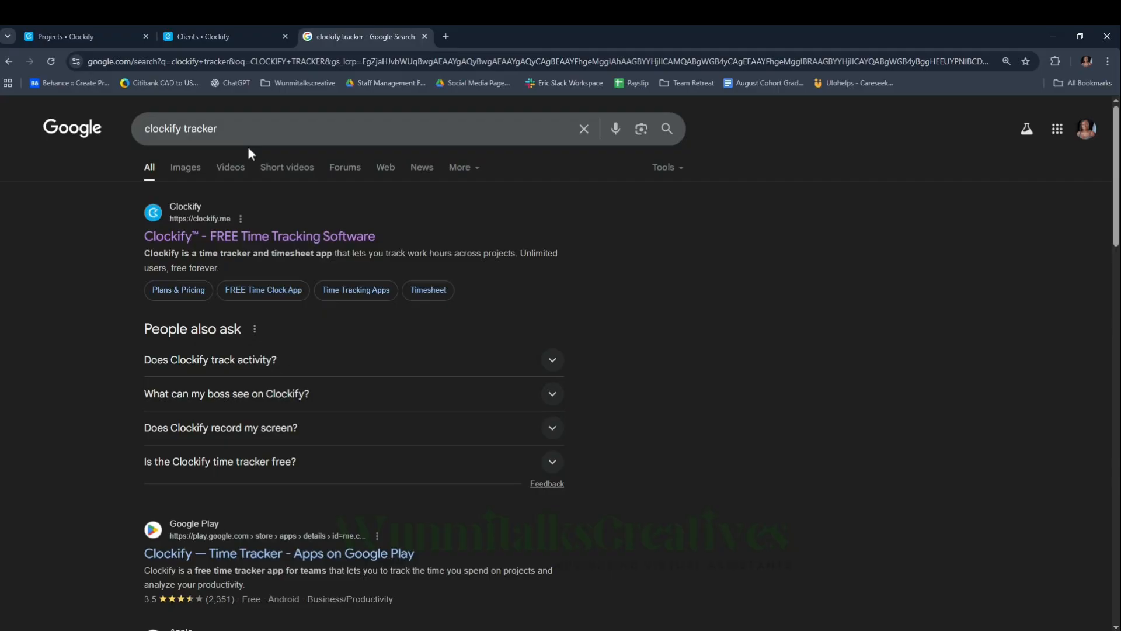
pyautogui.moveTo(214, 236)
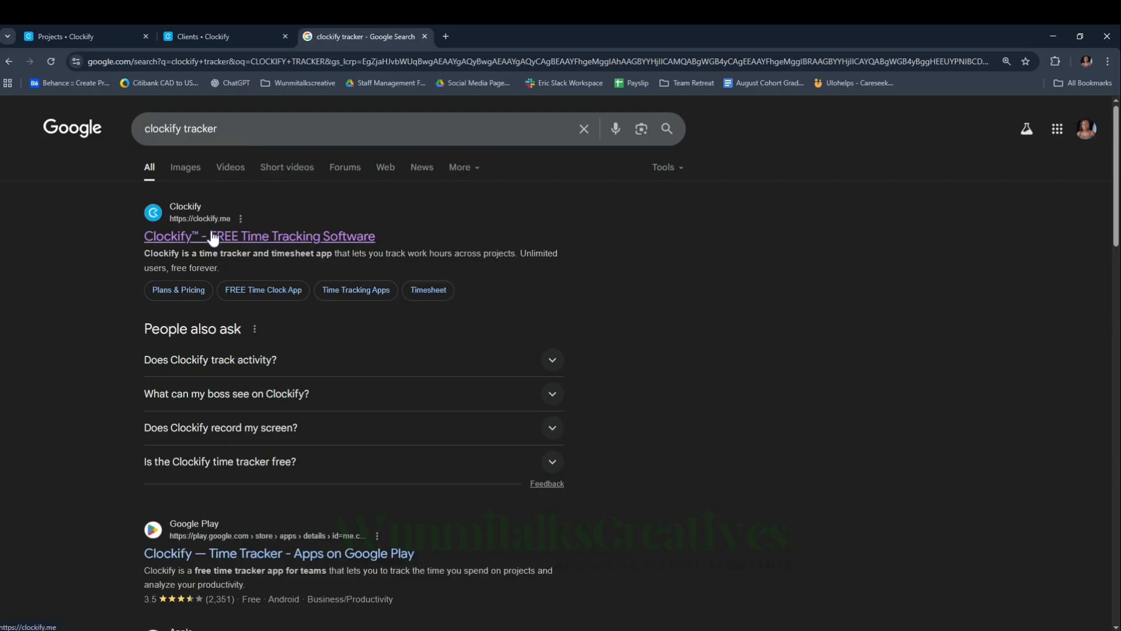
pyautogui.click(222, 36)
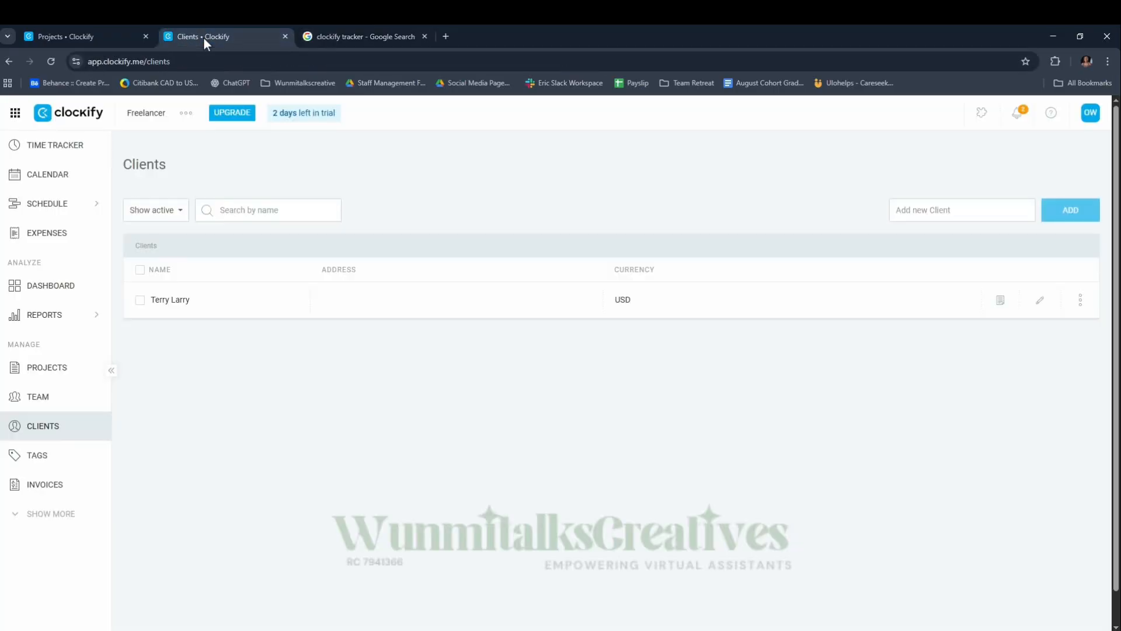
pyautogui.moveTo(218, 120)
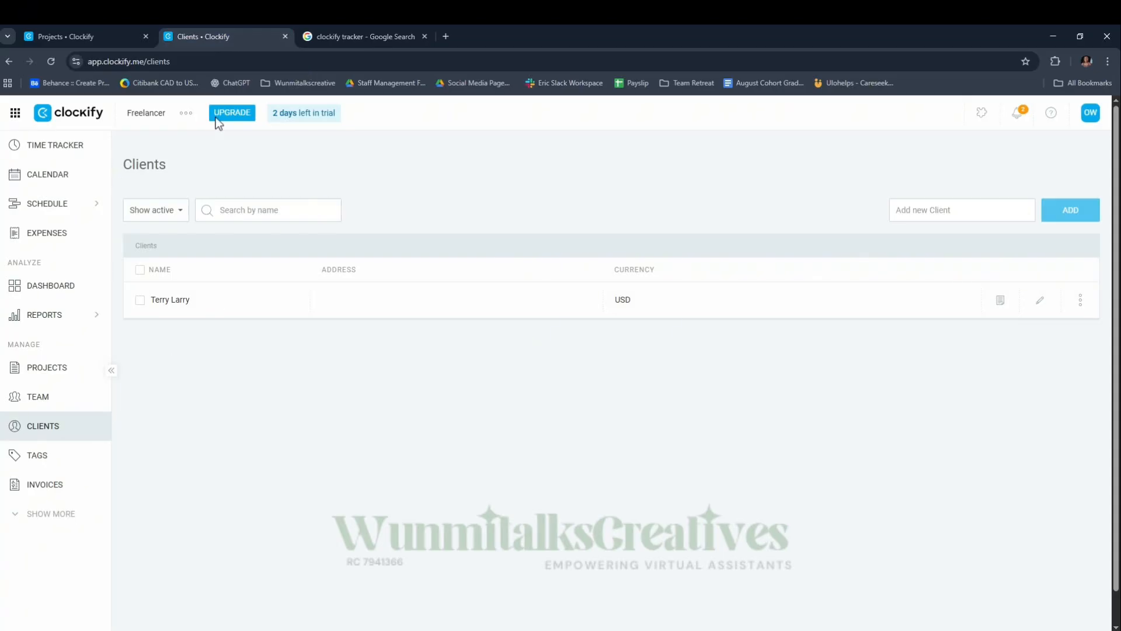
pyautogui.moveTo(323, 359)
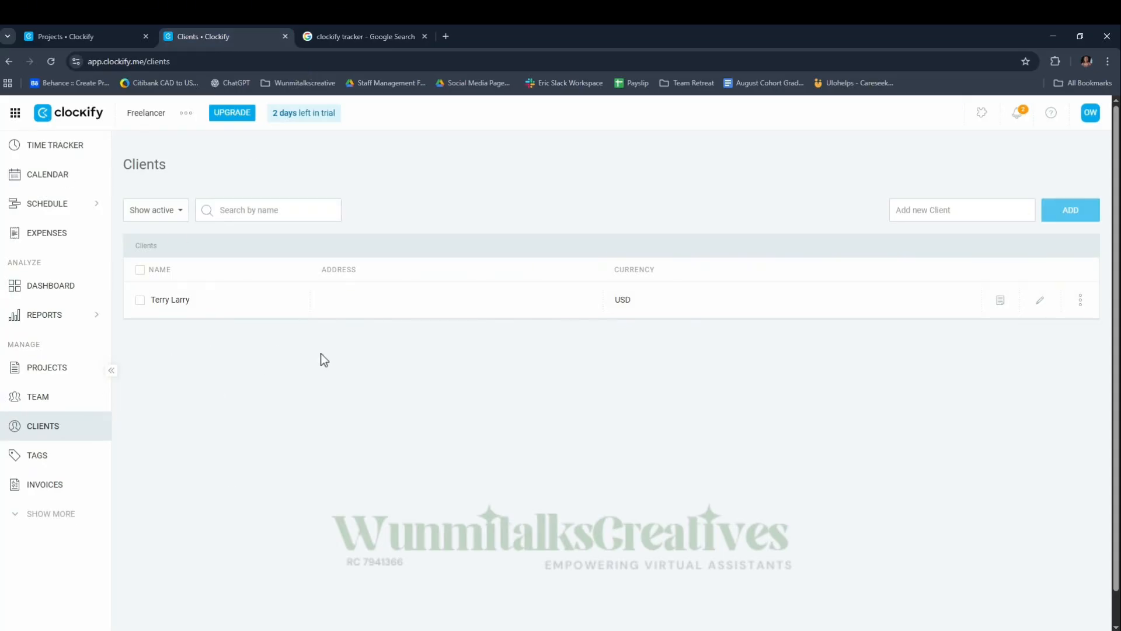
pyautogui.moveTo(93, 243)
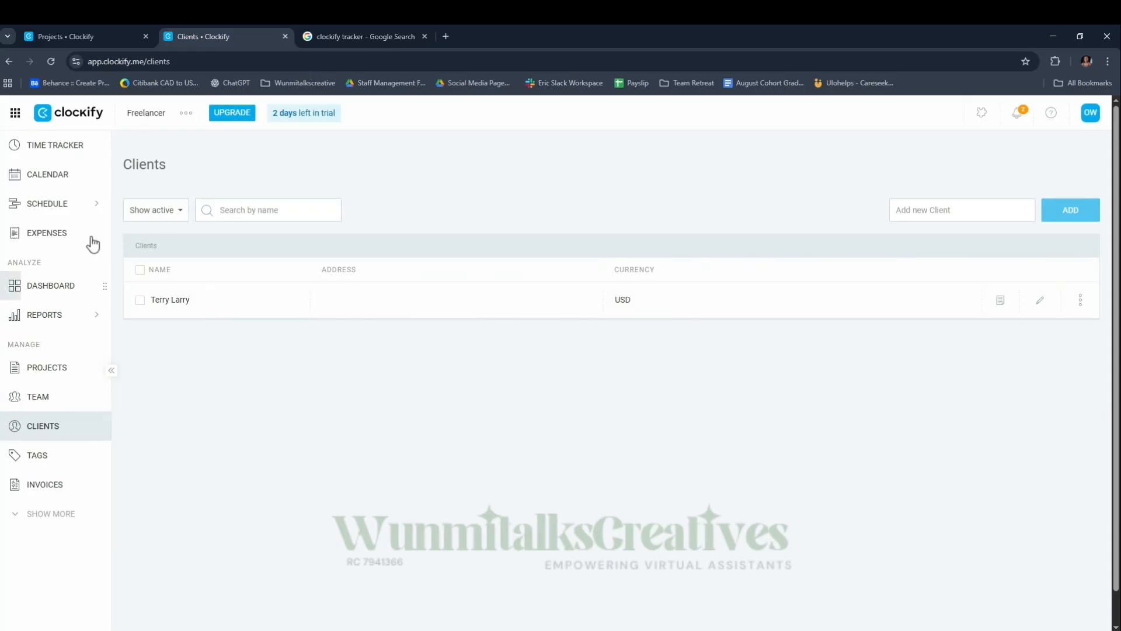
pyautogui.moveTo(54, 439)
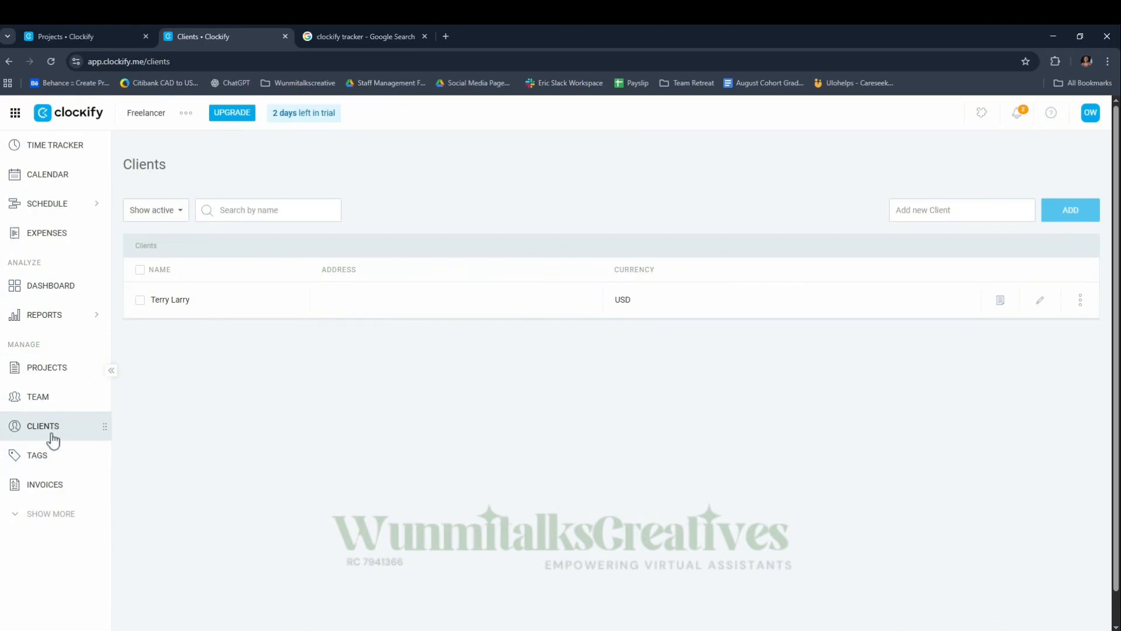
pyautogui.moveTo(77, 431)
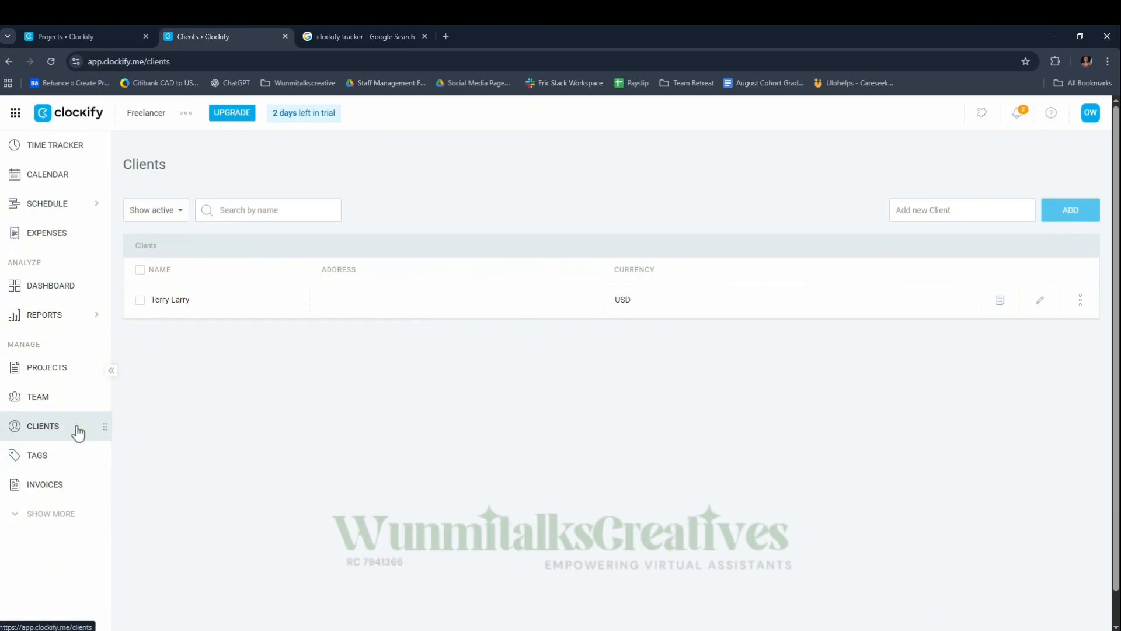
pyautogui.moveTo(797, 267)
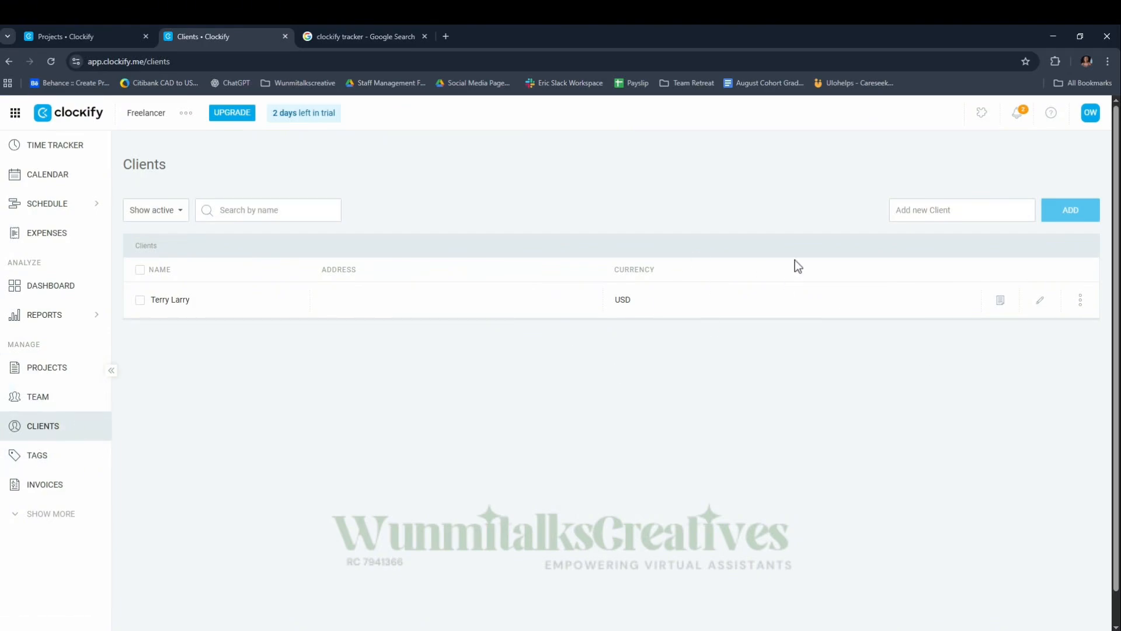
pyautogui.click(962, 210)
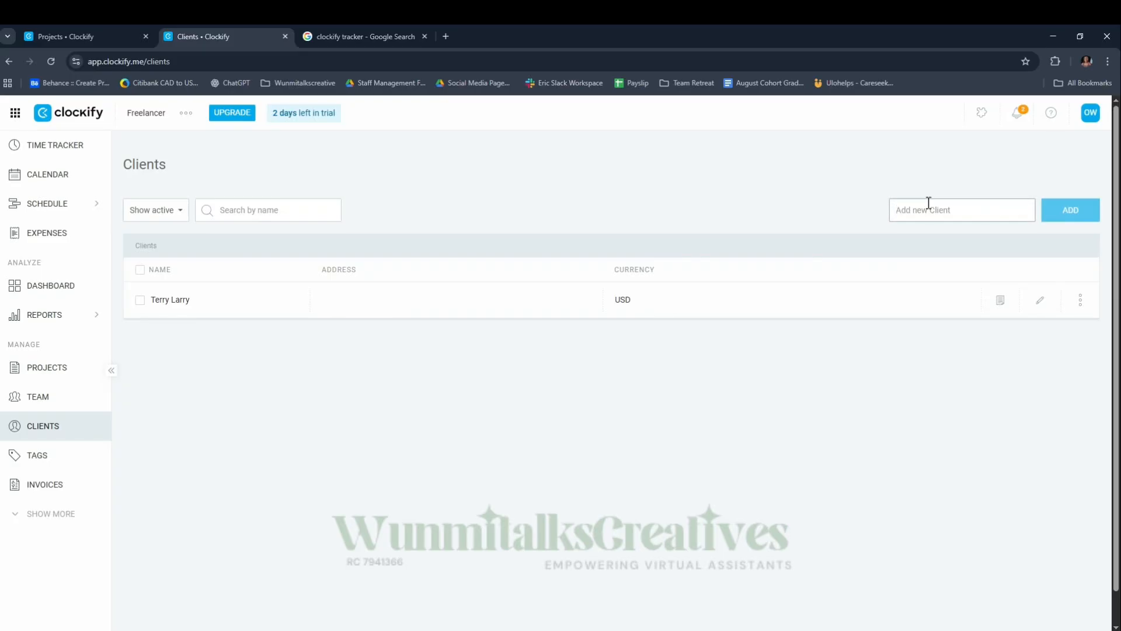
pyautogui.write('mariam')
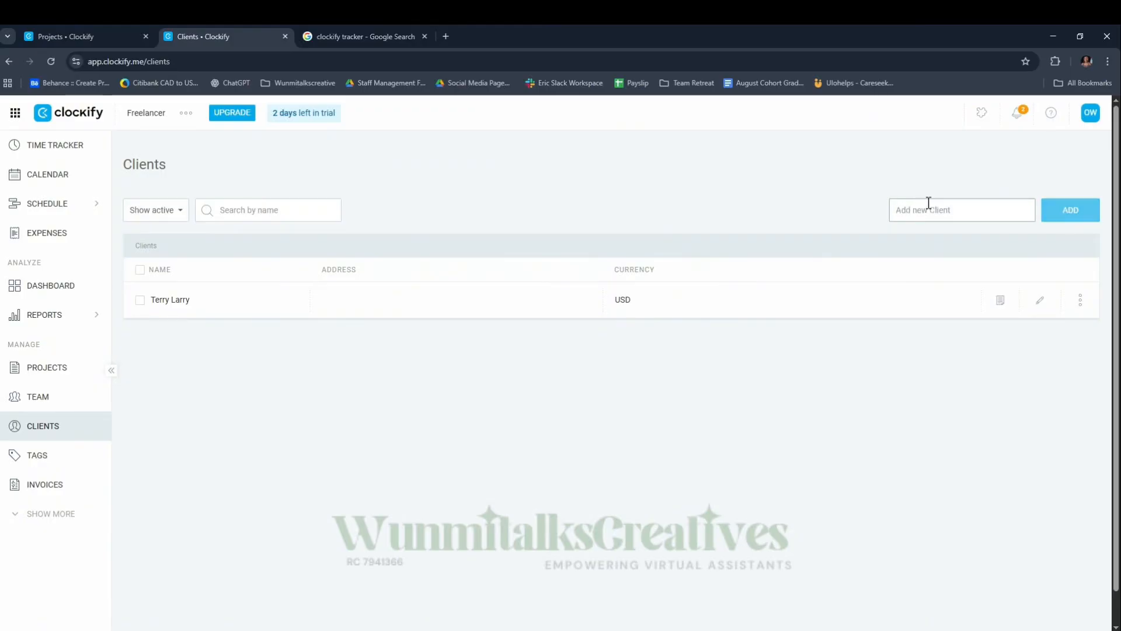
pyautogui.write('Mariam S')
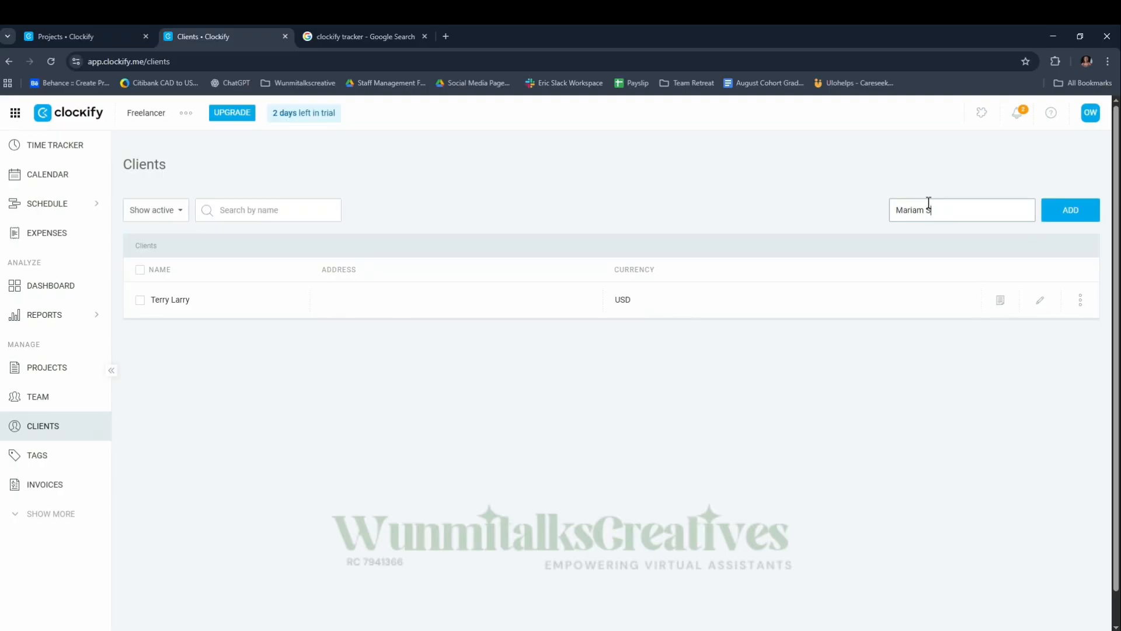
pyautogui.write('huaib')
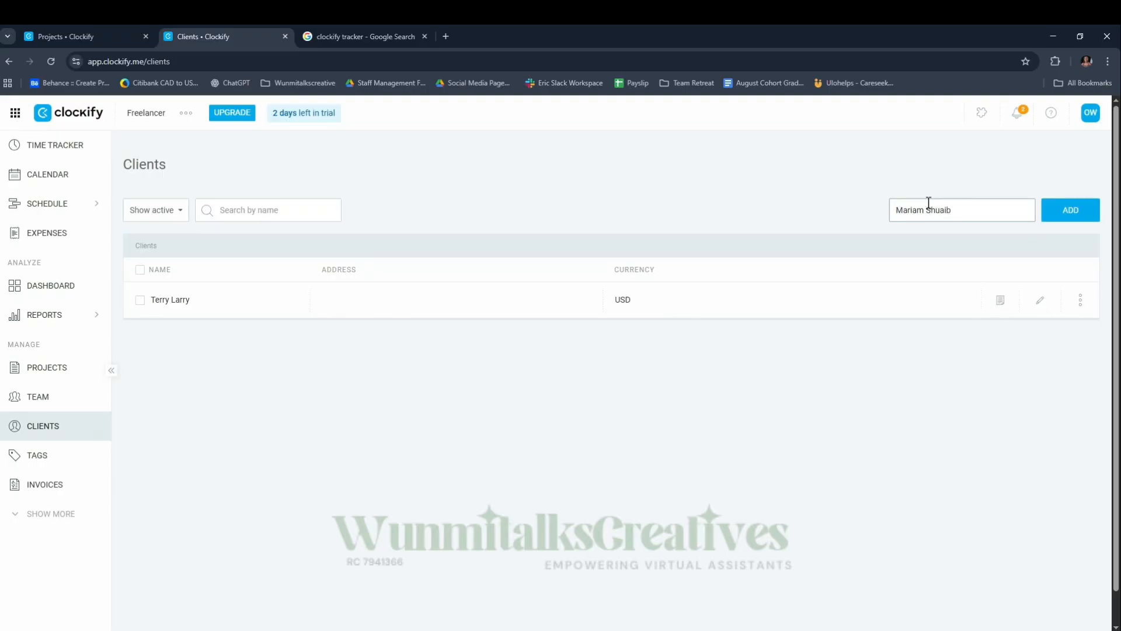
pyautogui.click(1071, 209)
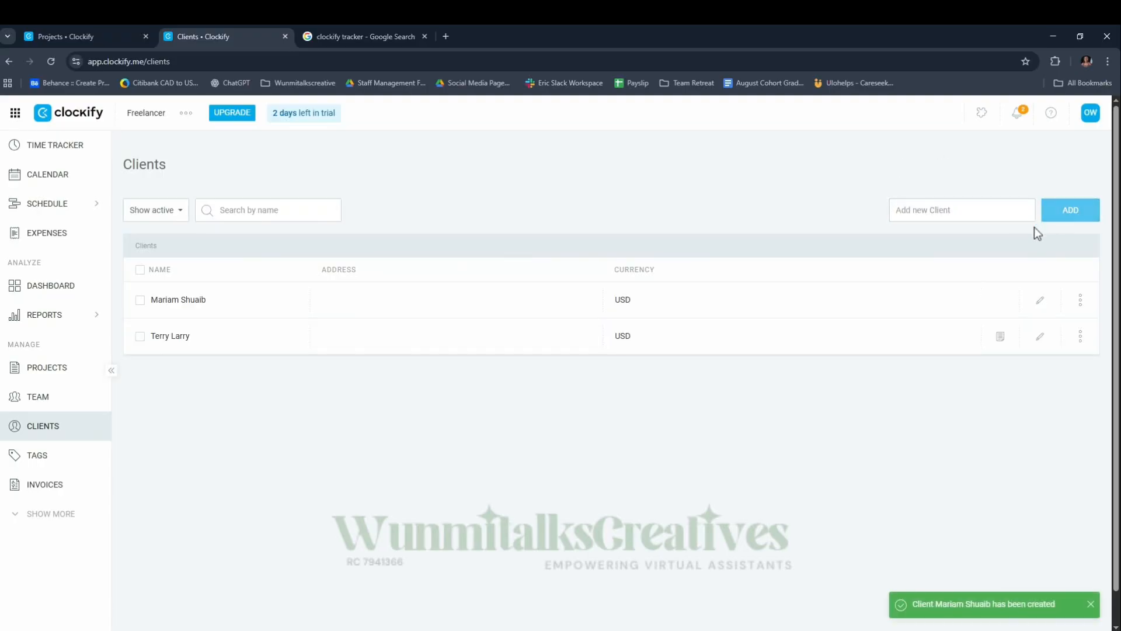
pyautogui.moveTo(1040, 300)
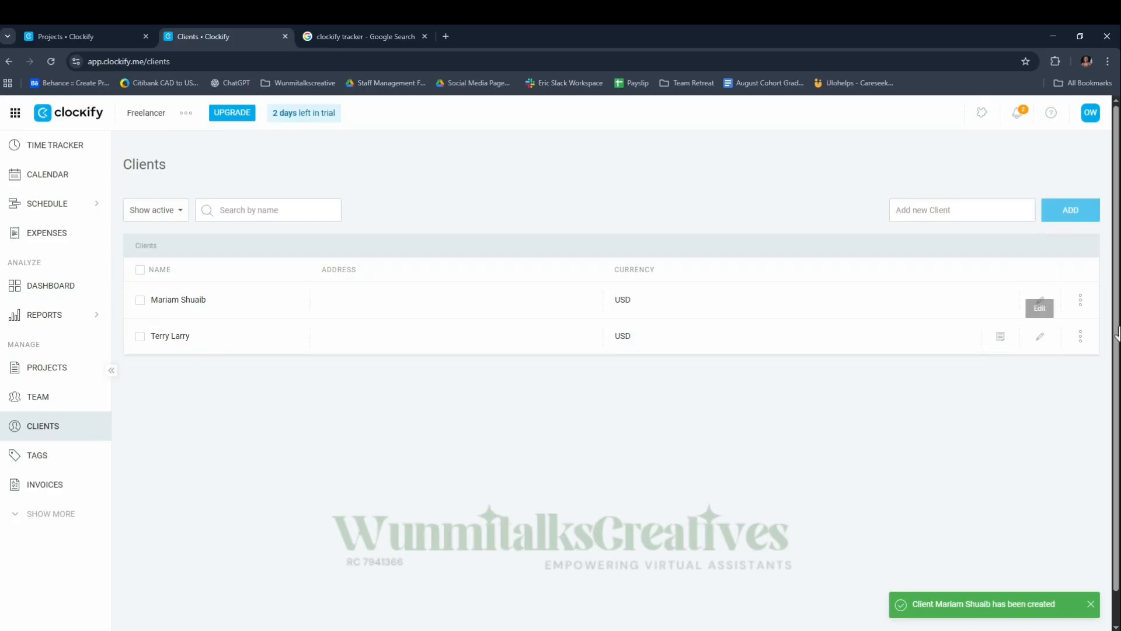
pyautogui.click(1040, 299)
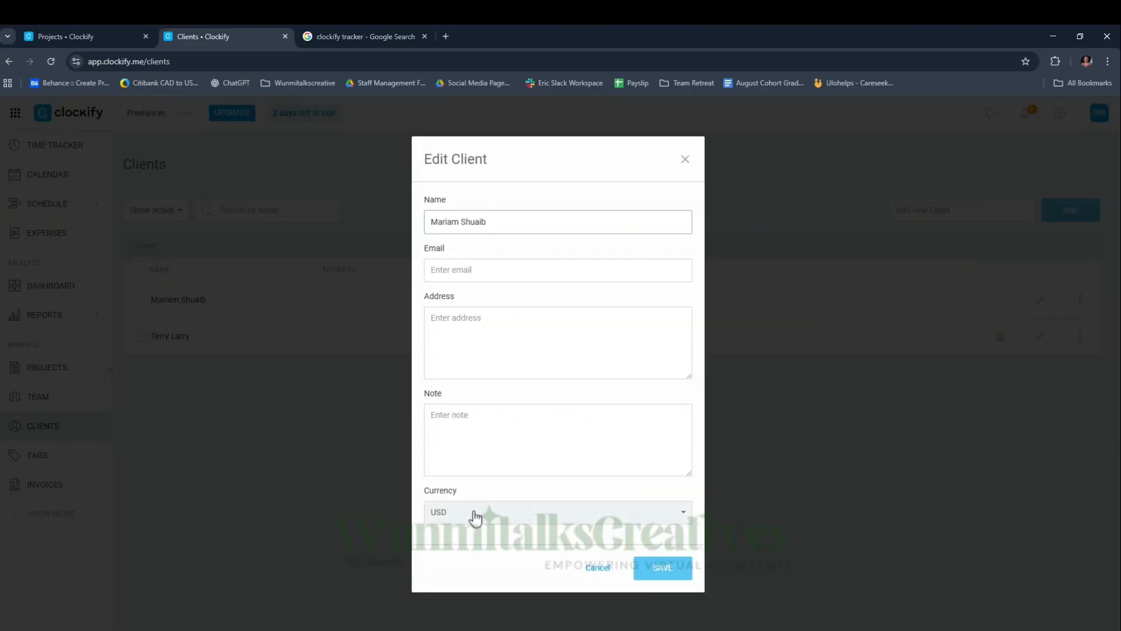
pyautogui.moveTo(561, 345)
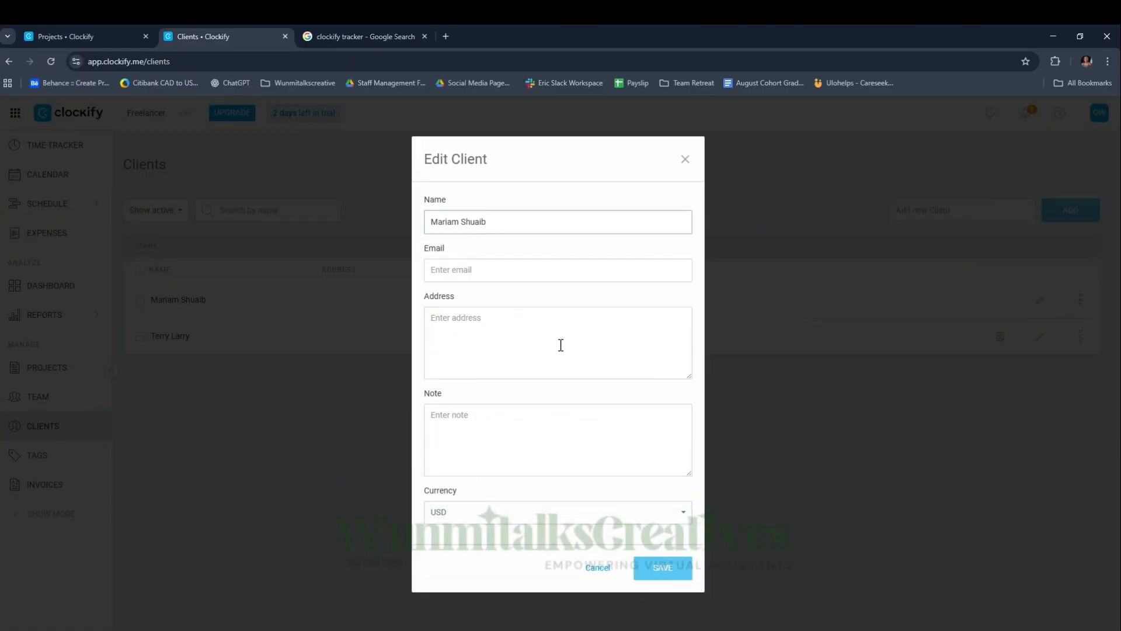
pyautogui.moveTo(659, 105)
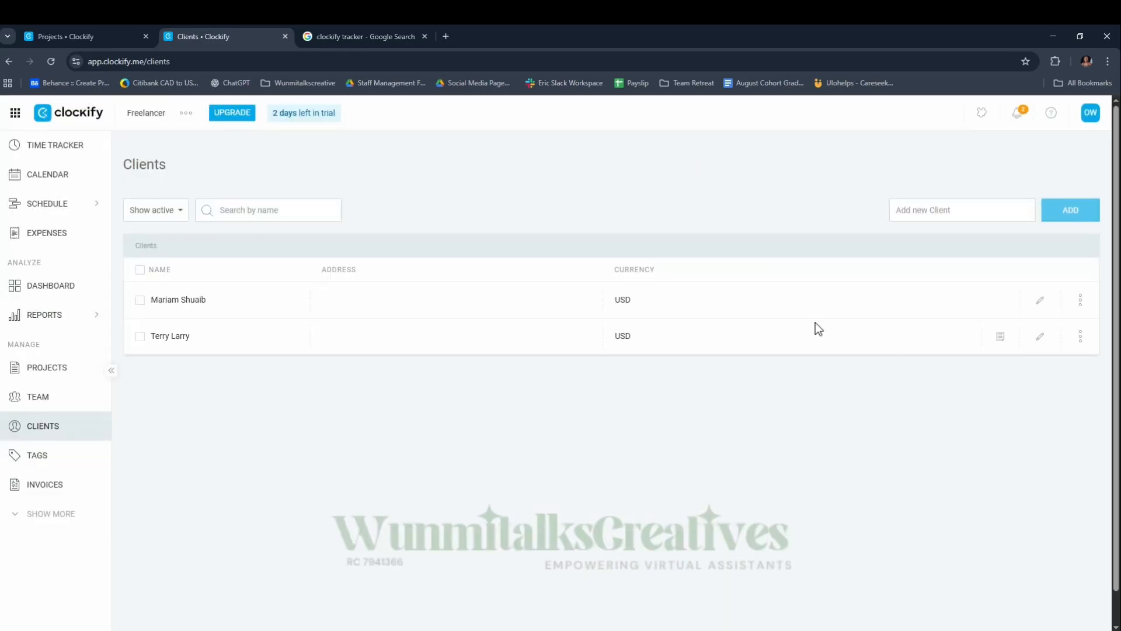
pyautogui.moveTo(201, 339)
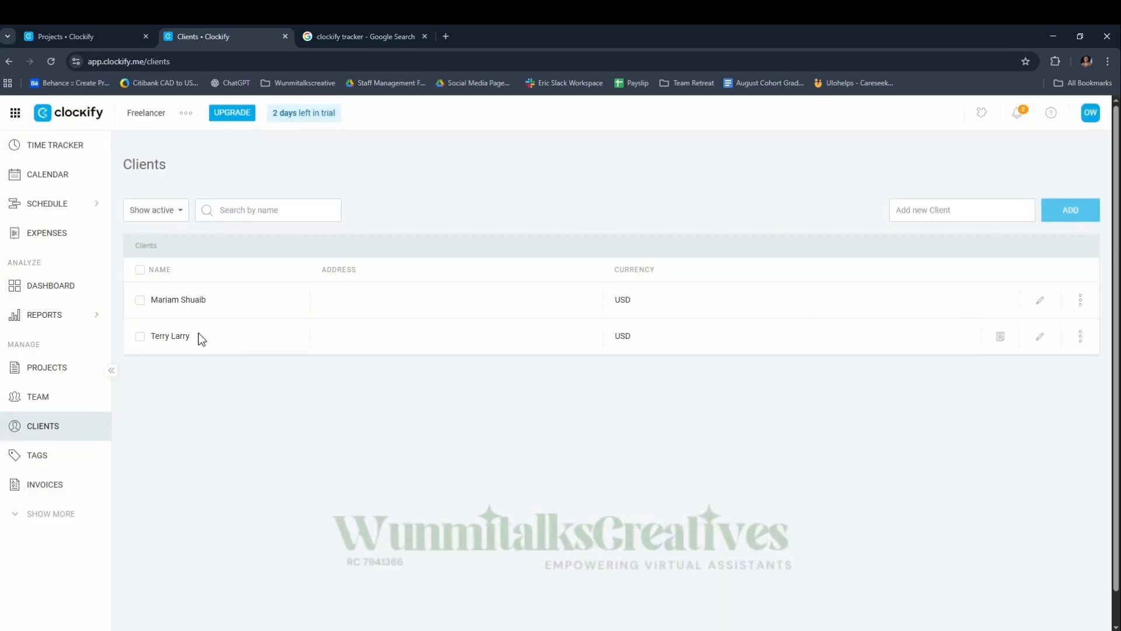
pyautogui.moveTo(46, 367)
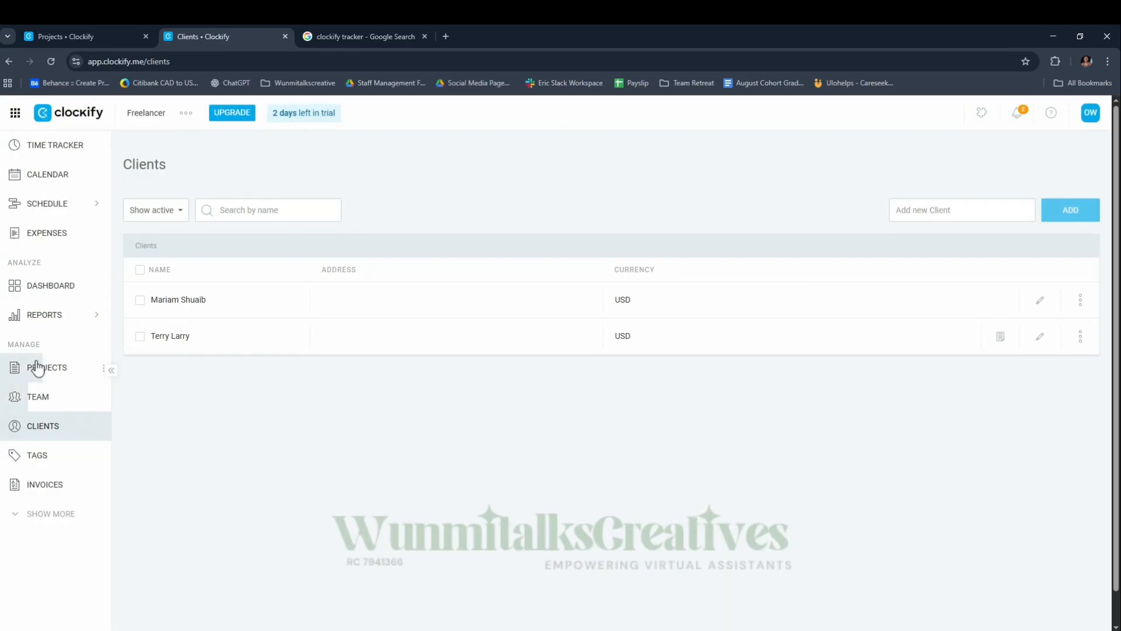
# Step: Go to the Projects page showing Executive Assistant at 12.10h tracked
pyautogui.click(48, 367)
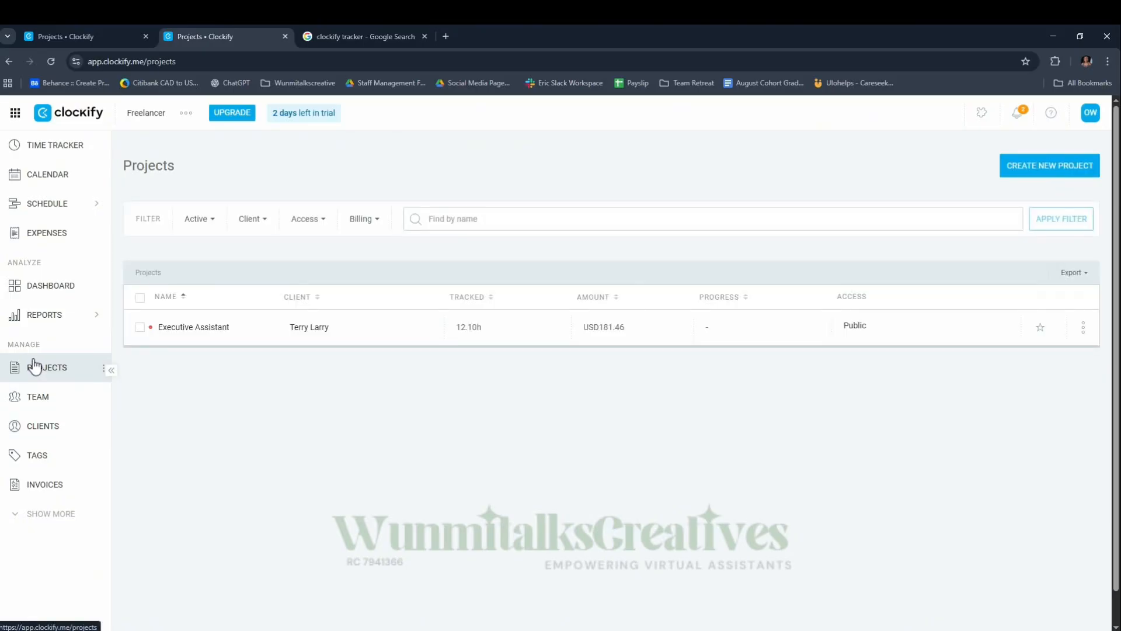
pyautogui.moveTo(590, 473)
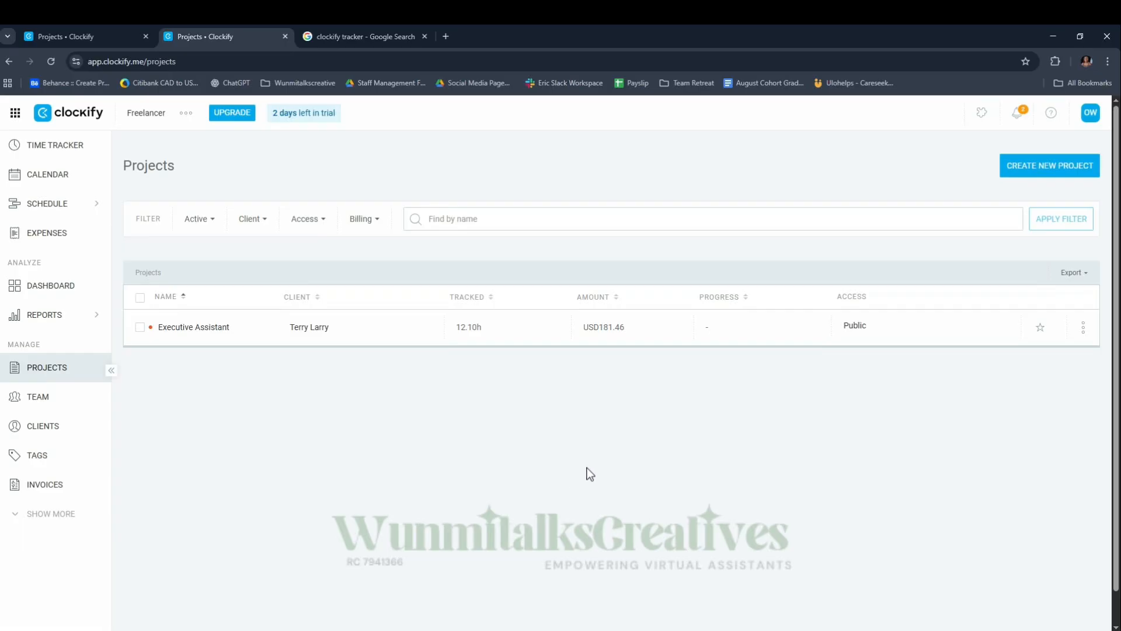
pyautogui.moveTo(626, 453)
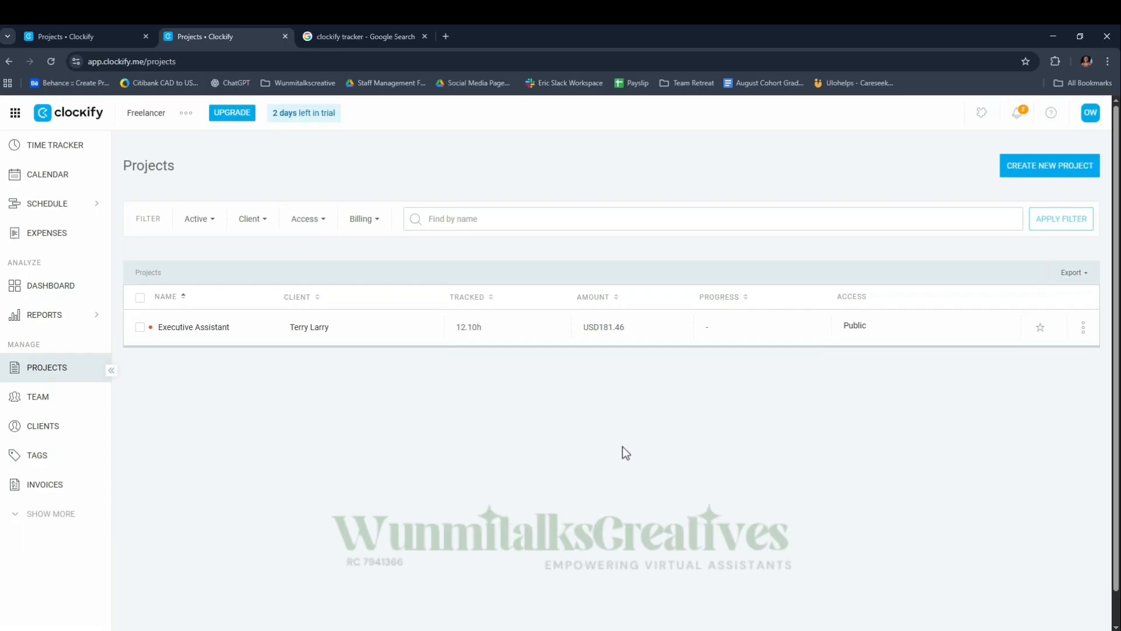
pyautogui.moveTo(1049, 165)
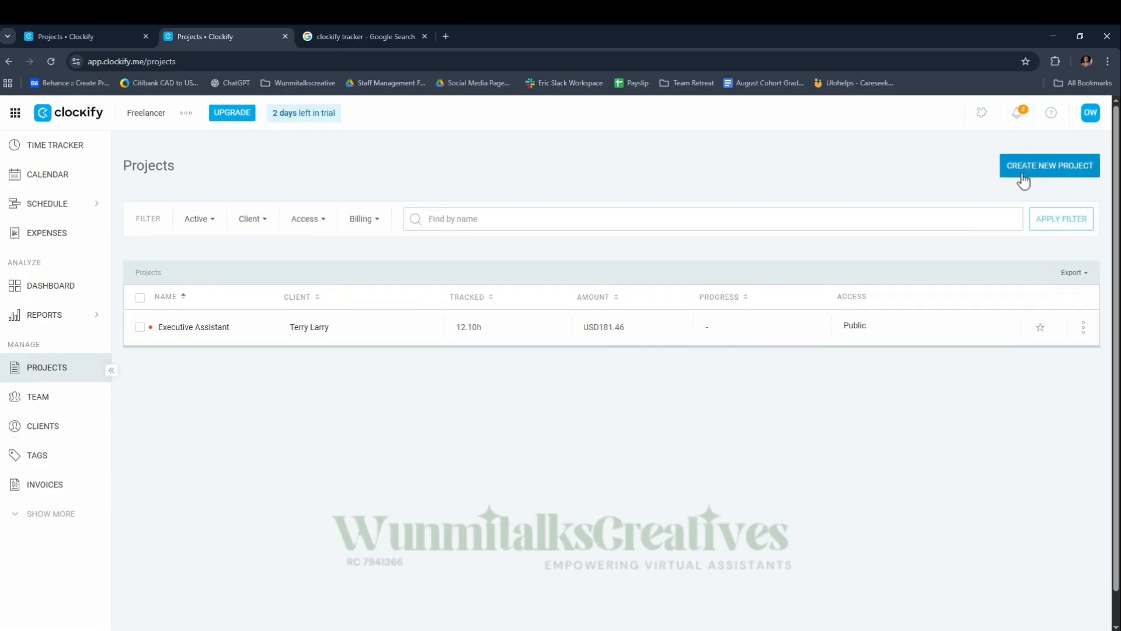
pyautogui.click(1049, 165)
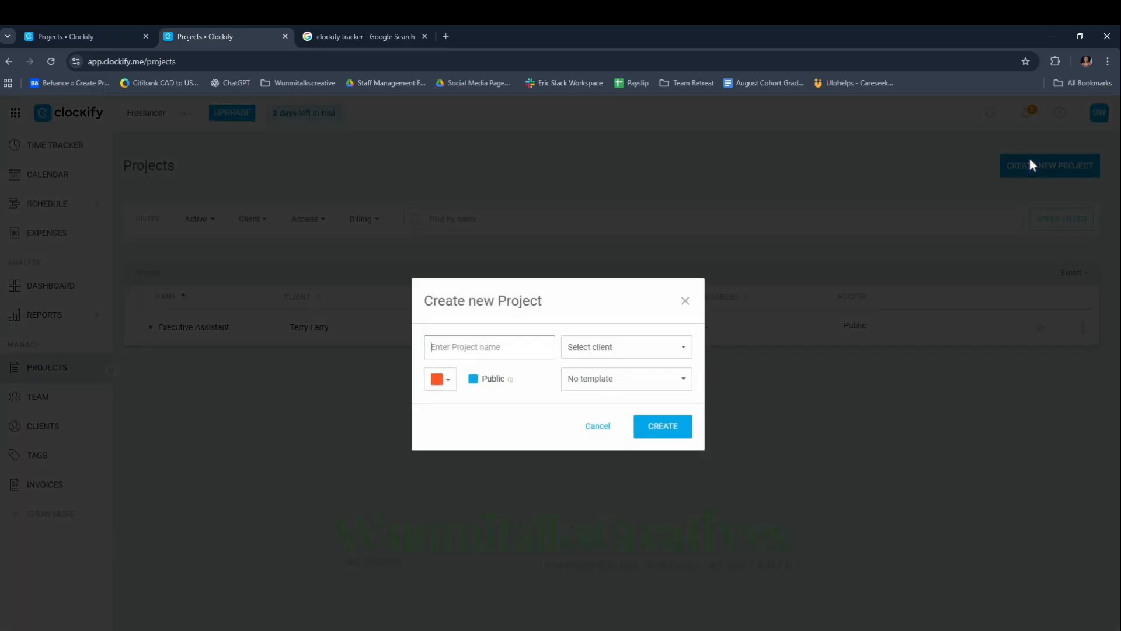
pyautogui.click(472, 379)
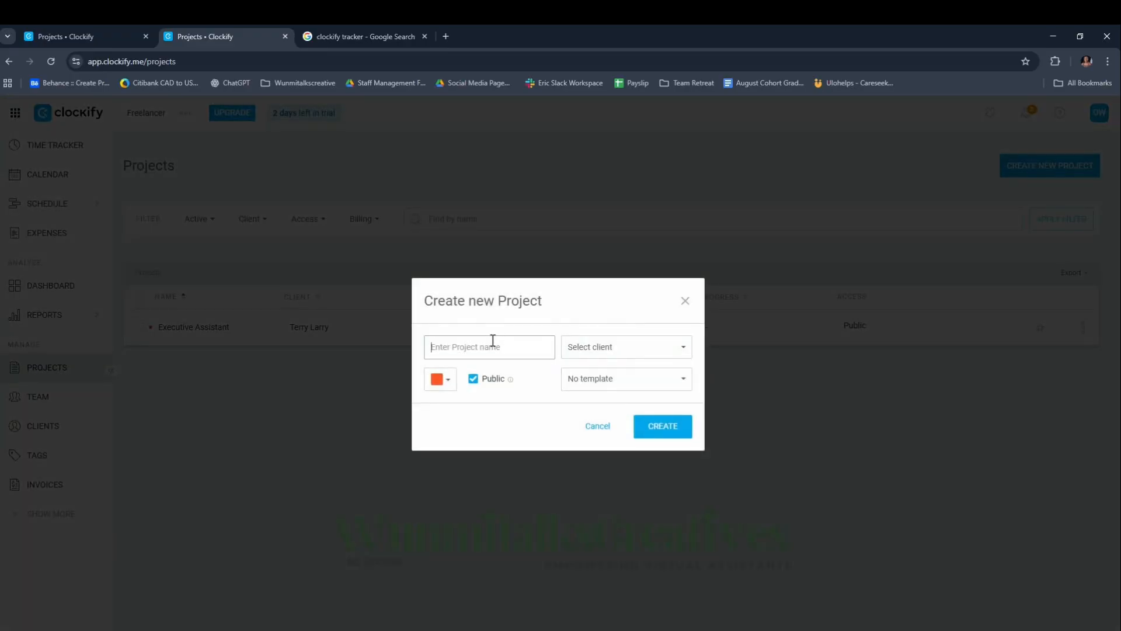
pyautogui.write('Customer')
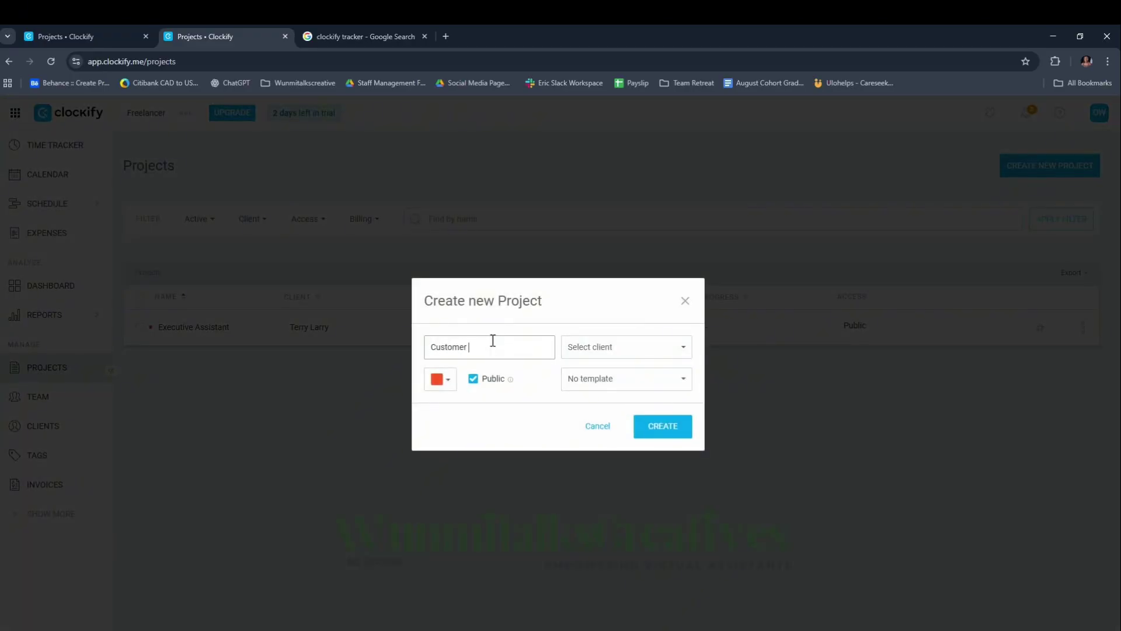
pyautogui.write('Support')
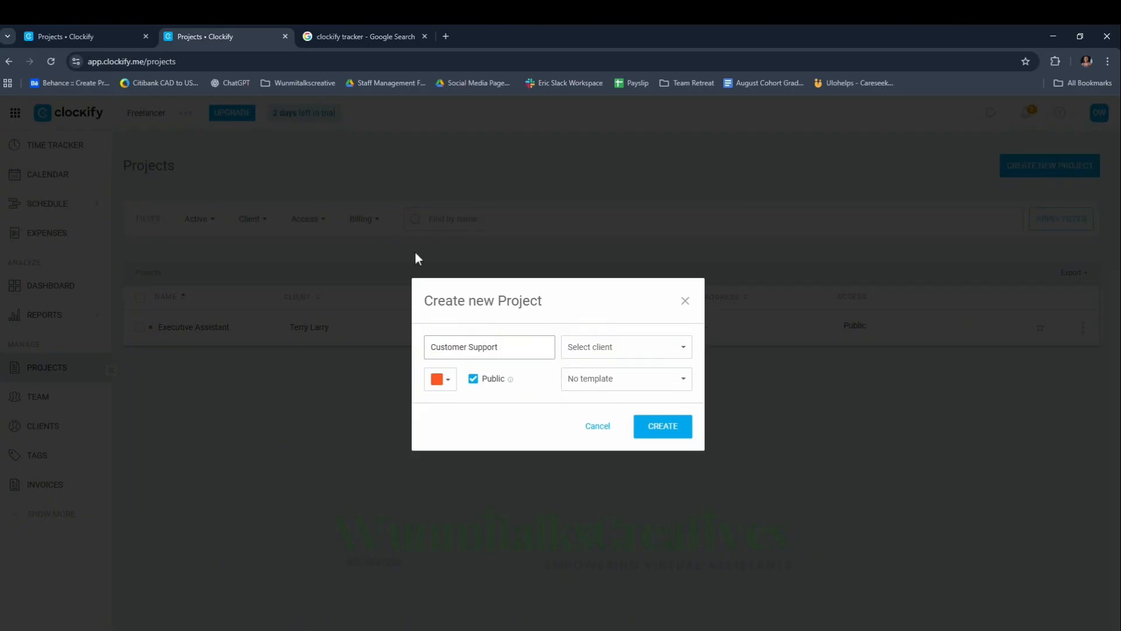
pyautogui.click(625, 347)
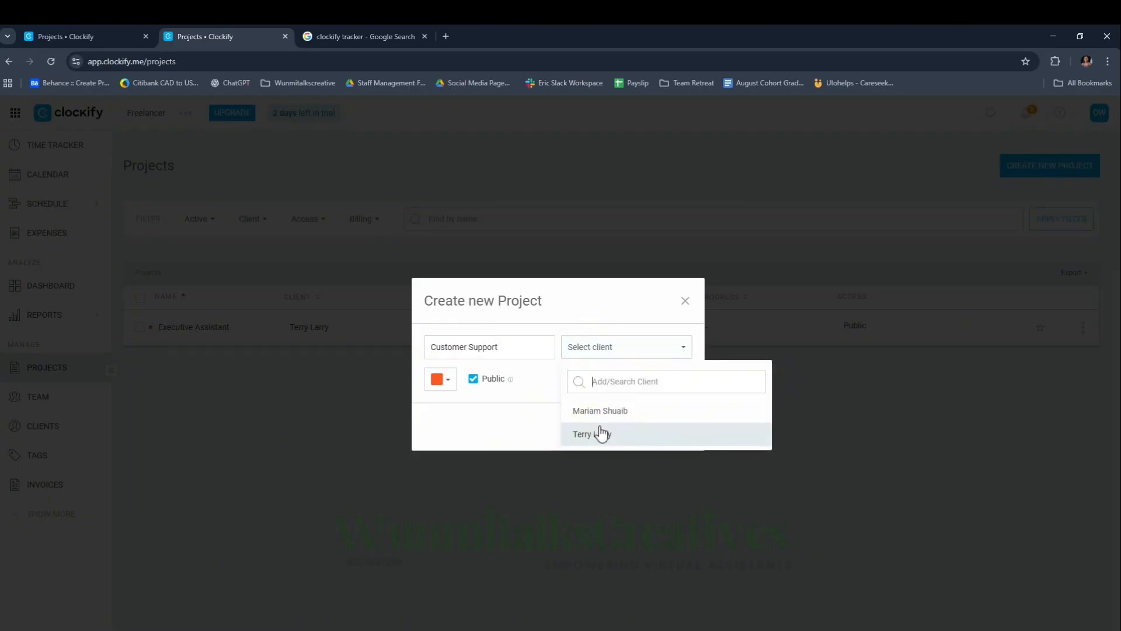
pyautogui.click(600, 410)
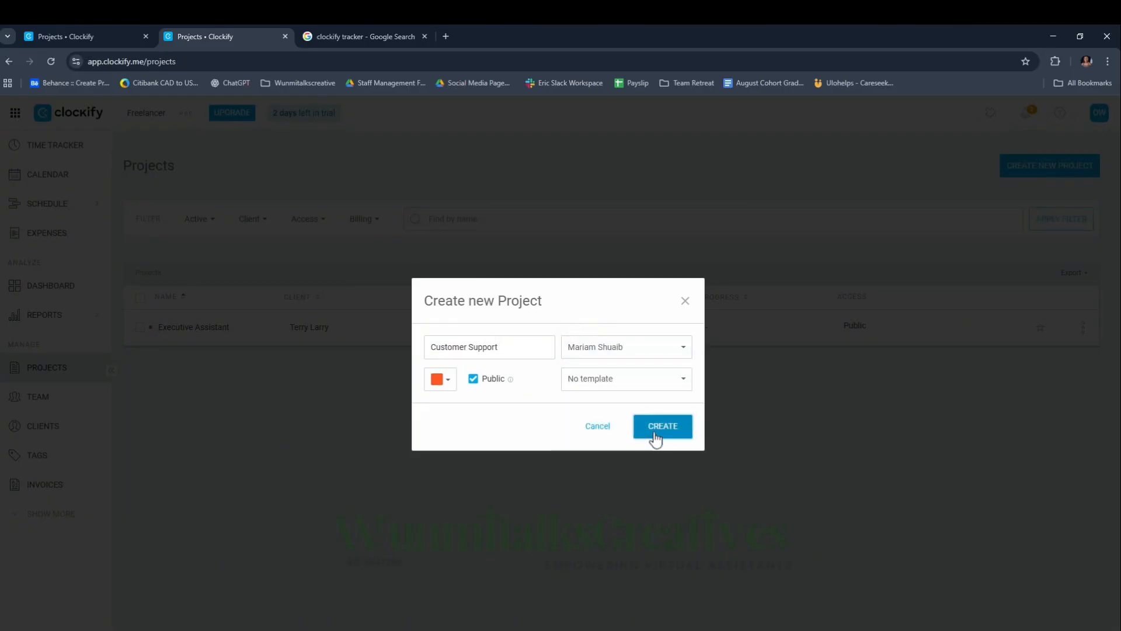
pyautogui.click(661, 426)
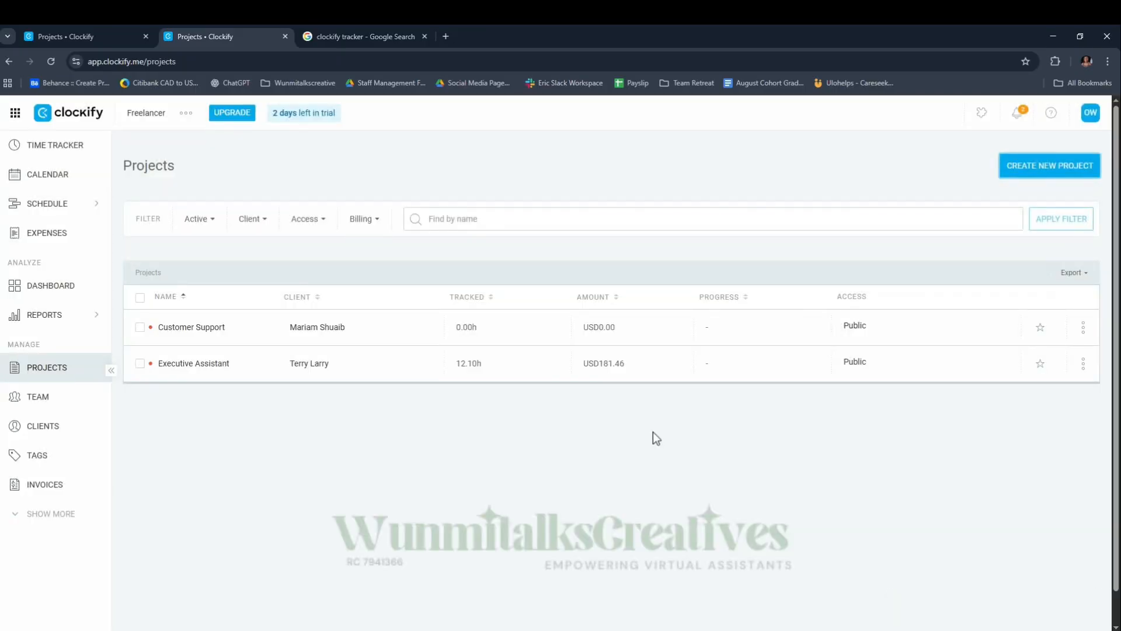
pyautogui.moveTo(636, 425)
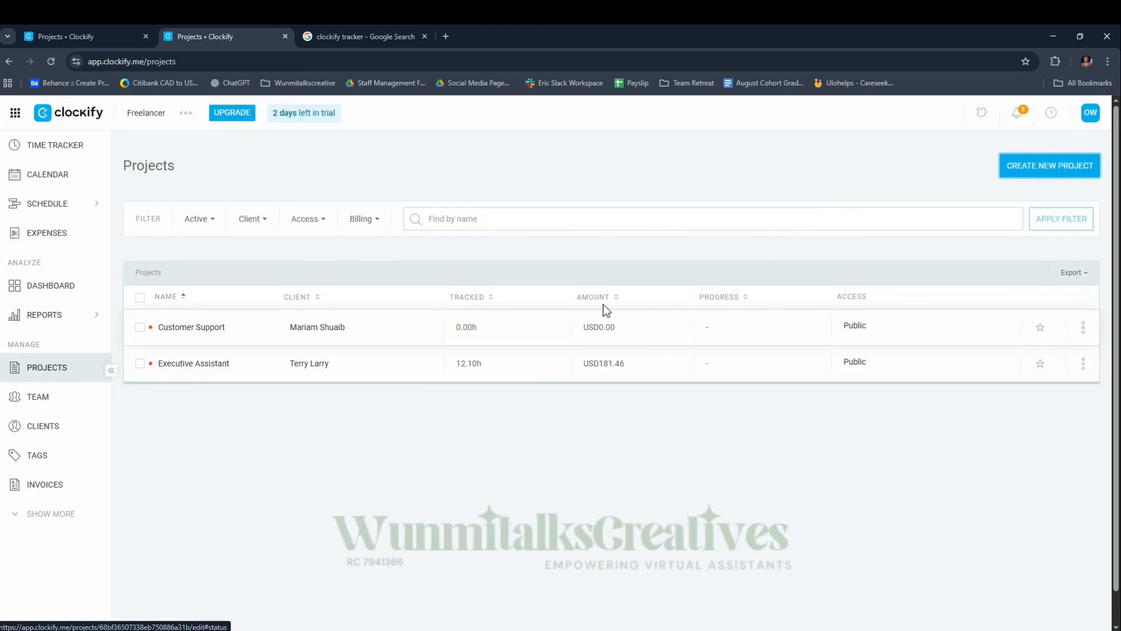
pyautogui.moveTo(606, 332)
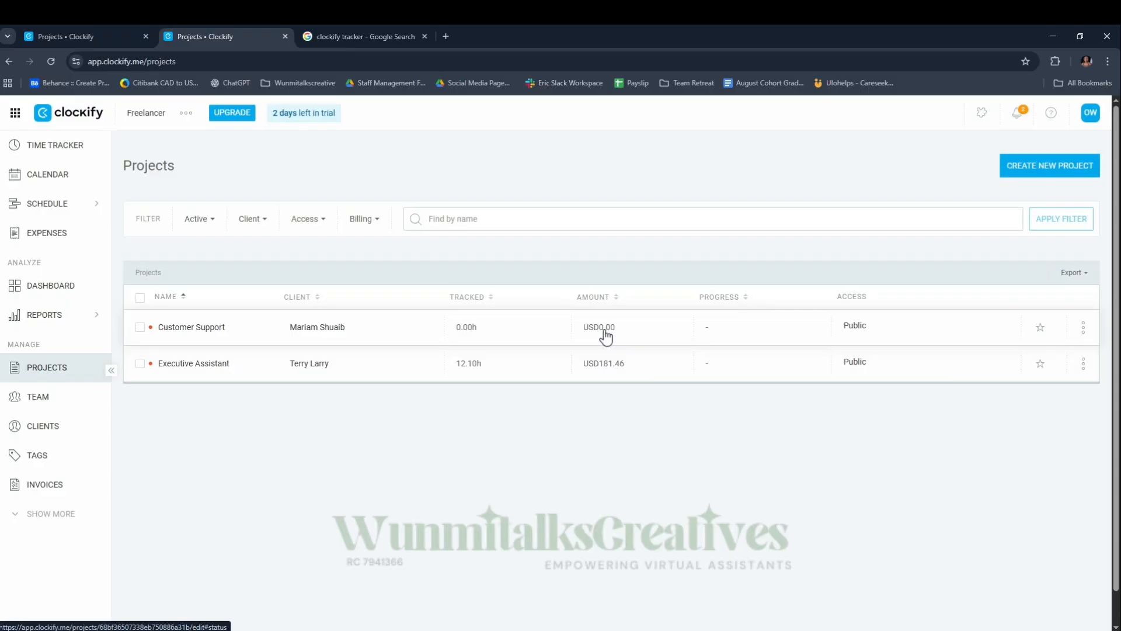
# Step: Open the Customer Support project's status page showing 0.00 h and USD0.00
pyautogui.click(191, 327)
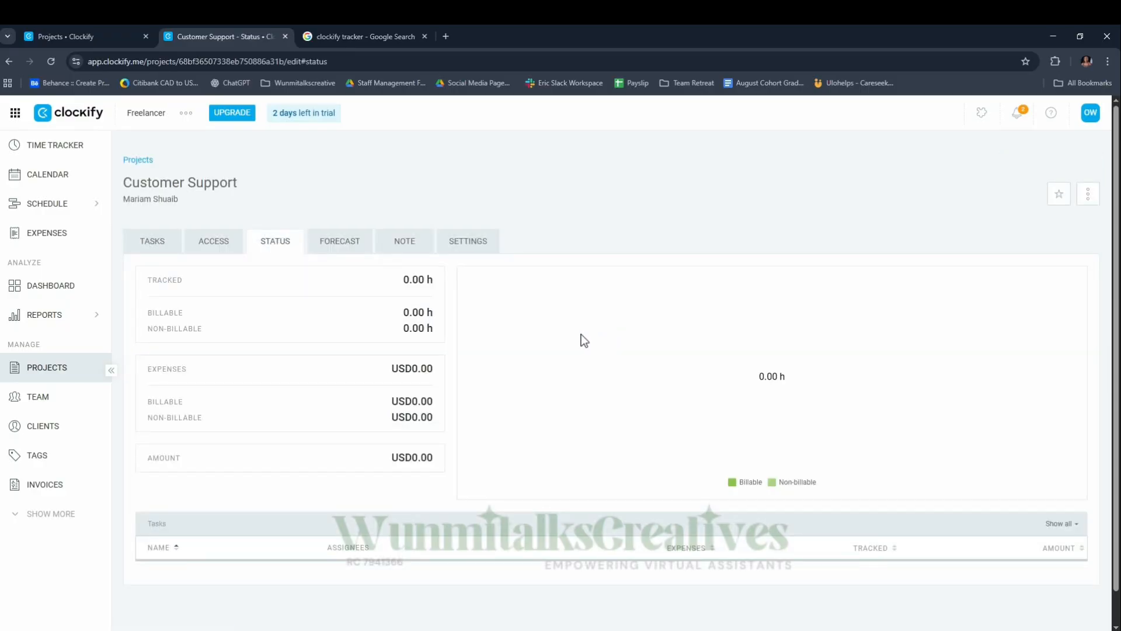
pyautogui.moveTo(238, 351)
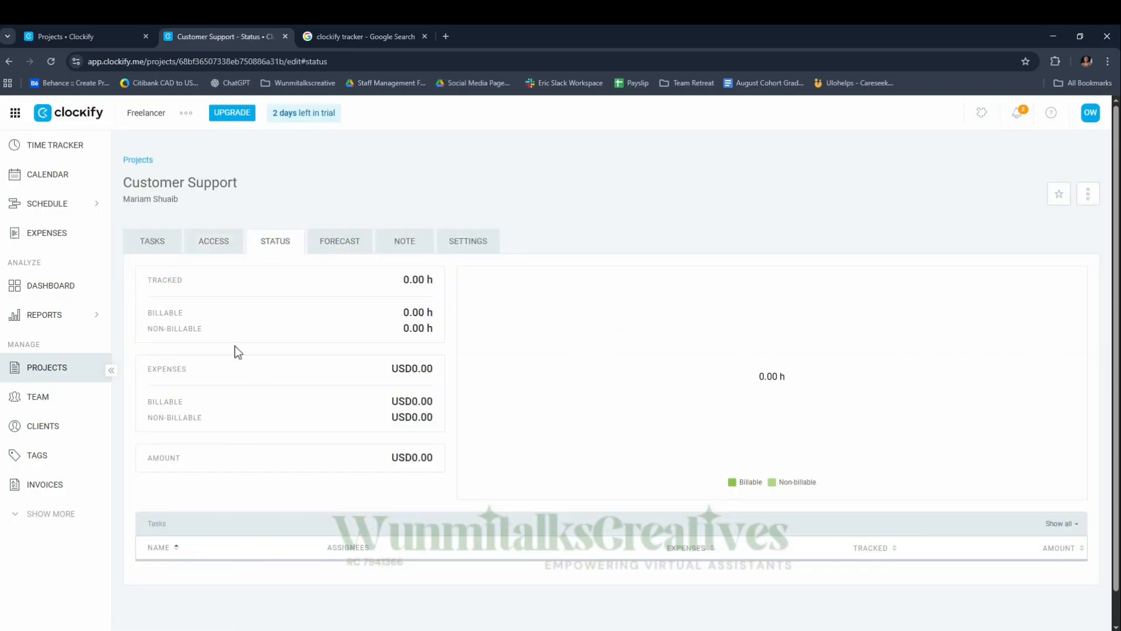
pyautogui.click(213, 242)
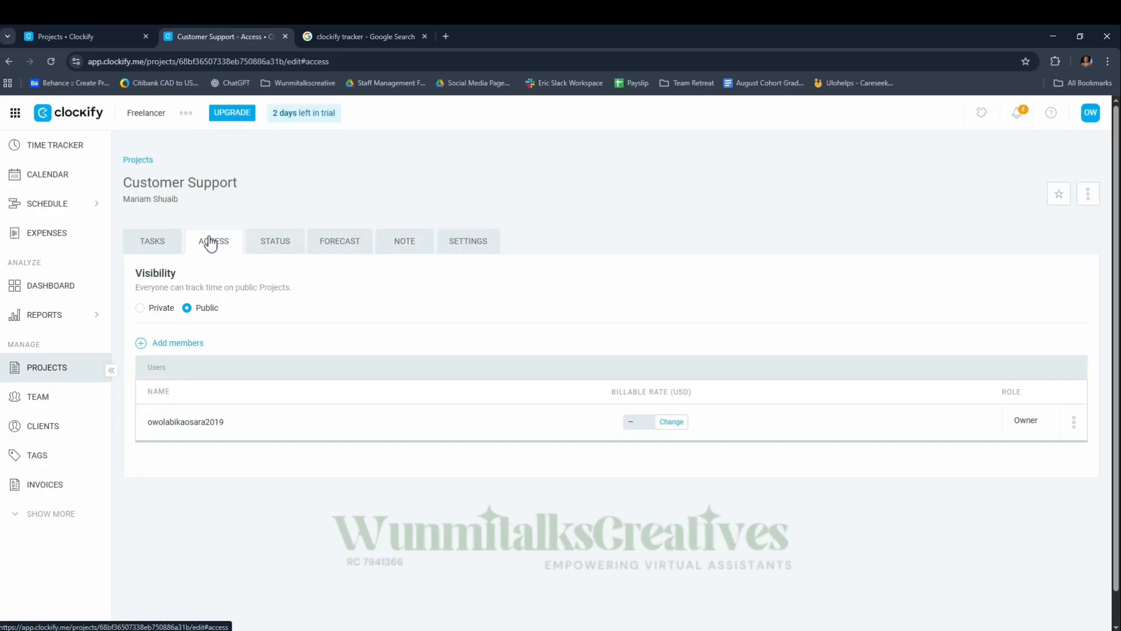
pyautogui.moveTo(672, 395)
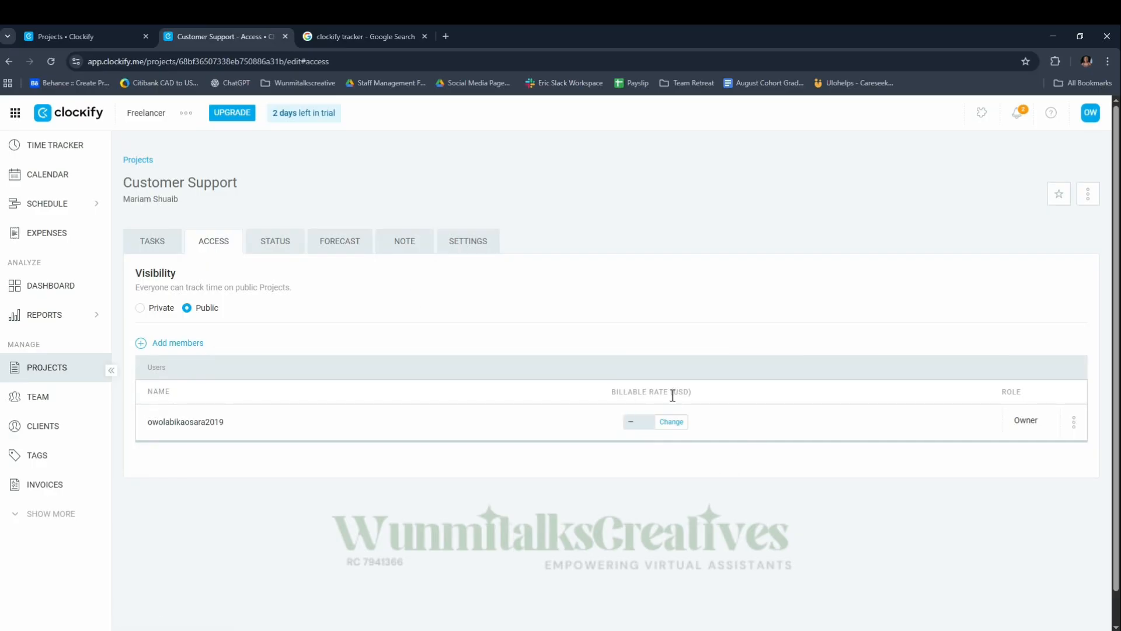
pyautogui.moveTo(229, 258)
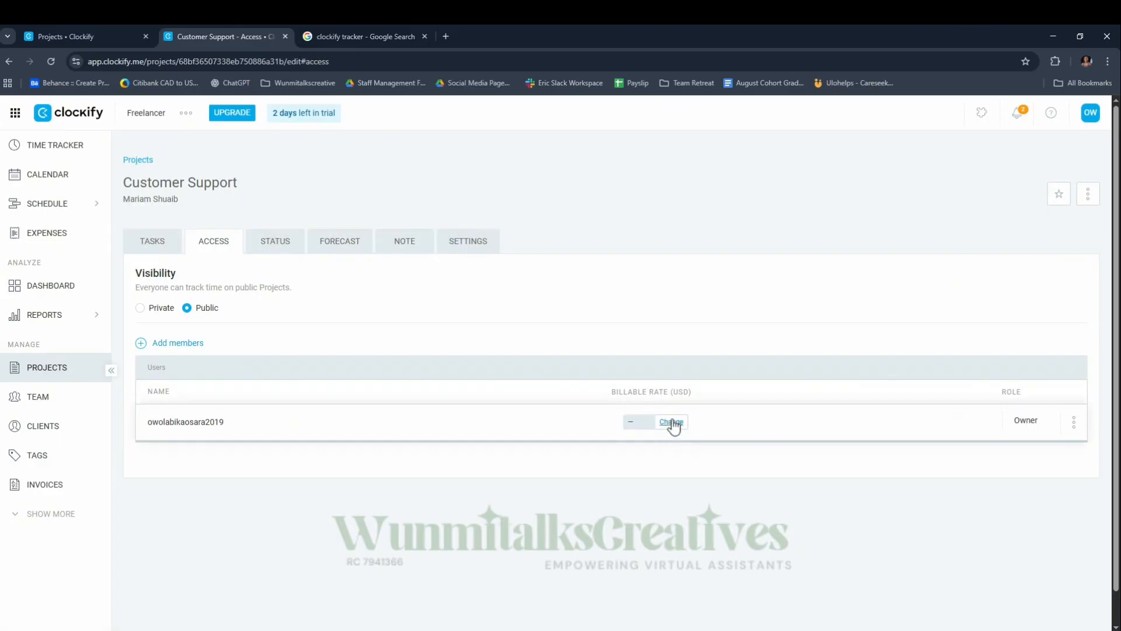
pyautogui.moveTo(672, 429)
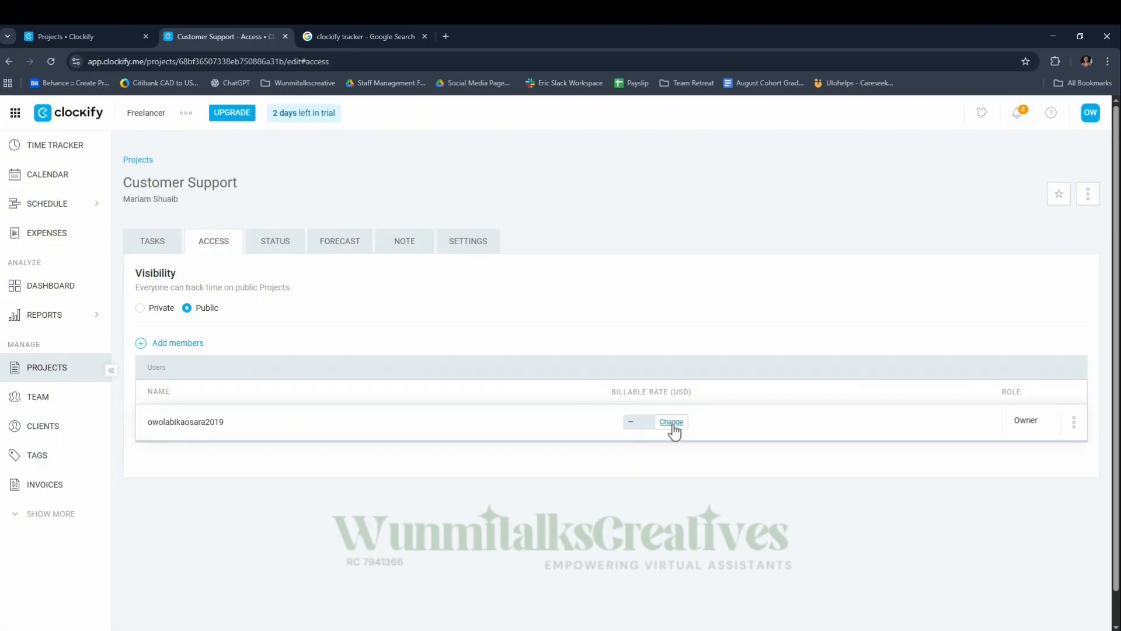
pyautogui.click(671, 421)
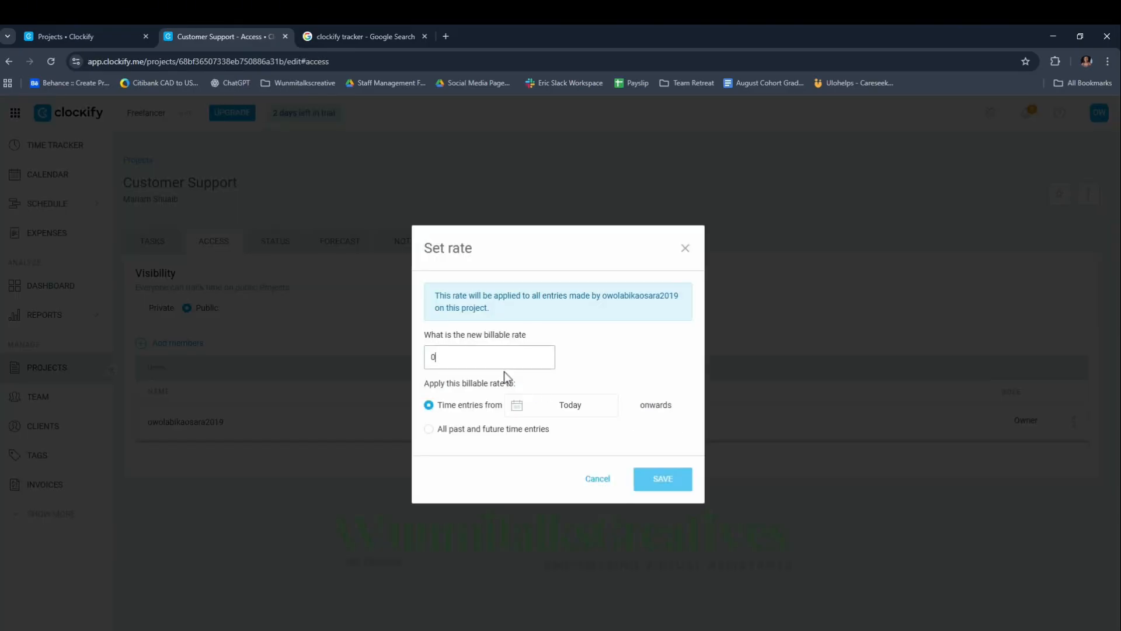
pyautogui.write('2')
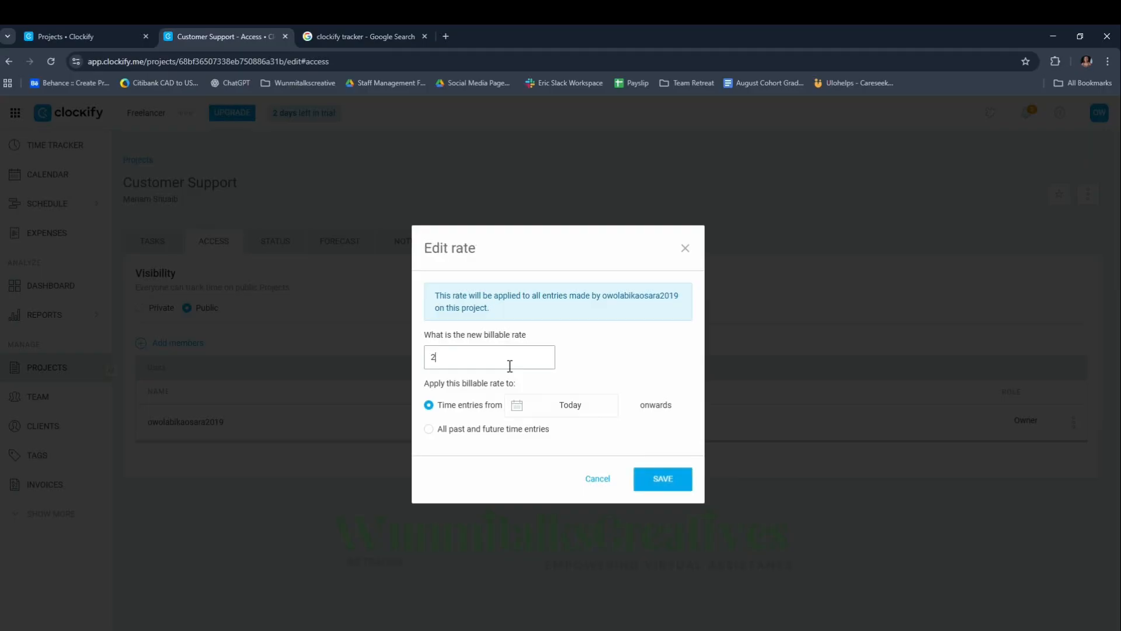
pyautogui.write('0')
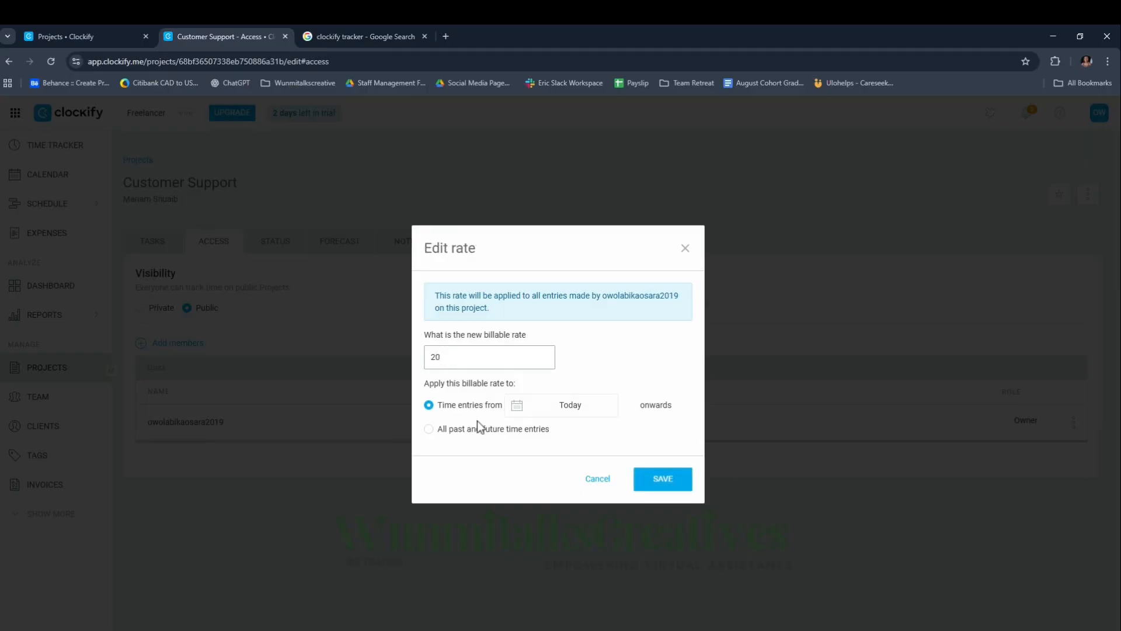
pyautogui.moveTo(525, 411)
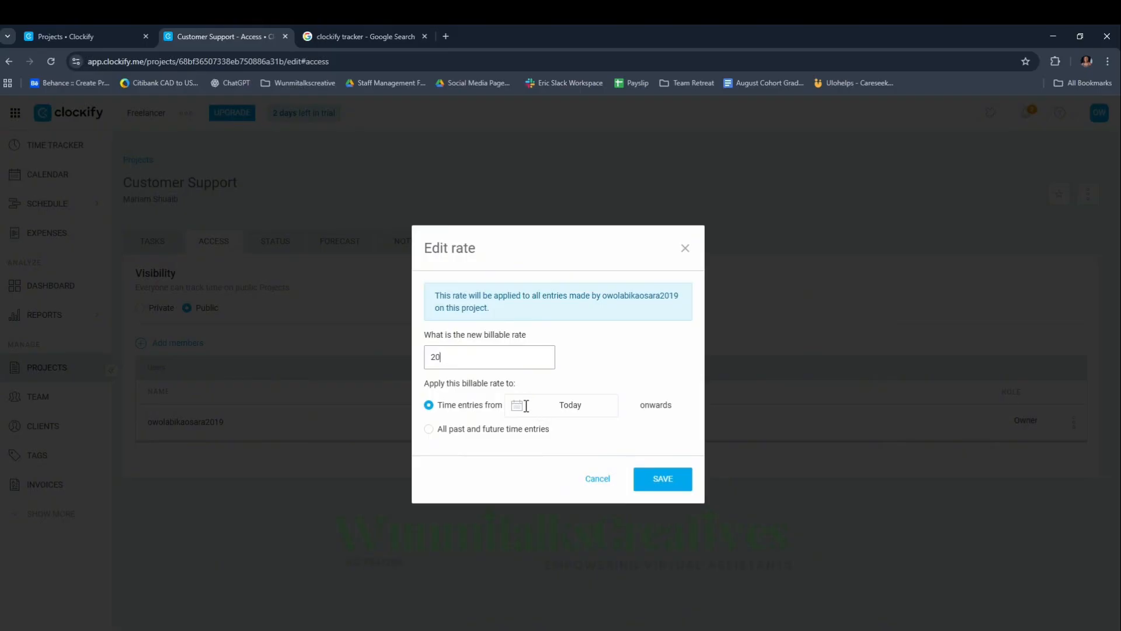
pyautogui.moveTo(581, 417)
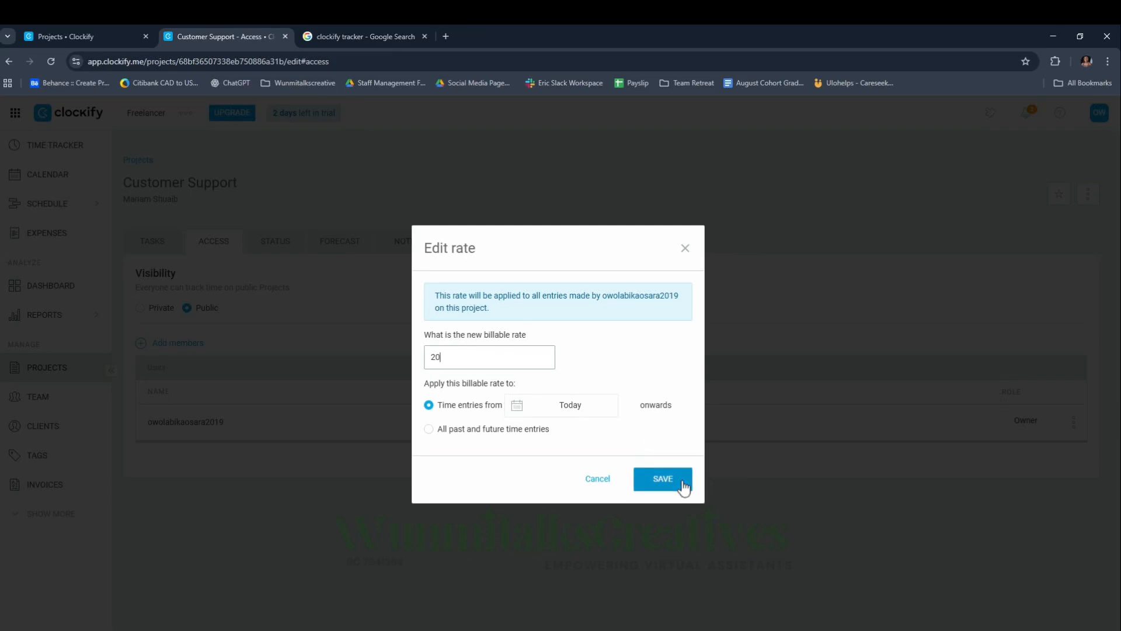
pyautogui.click(660, 478)
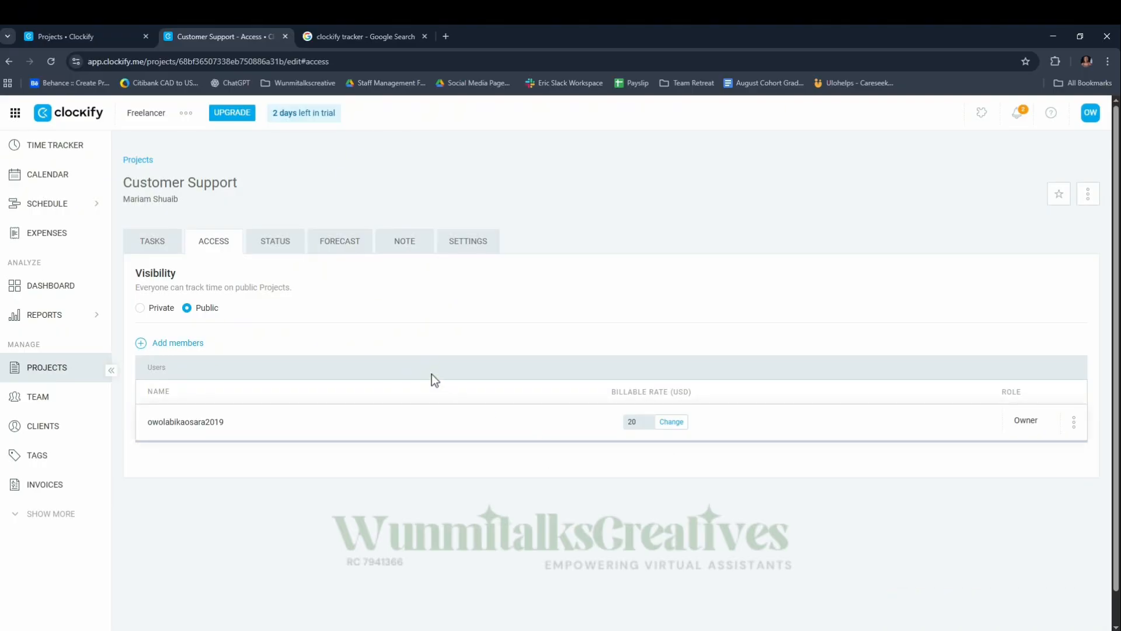
# Step: In the time tracker, add a Country Research entry assigned to Customer Support
pyautogui.click(54, 146)
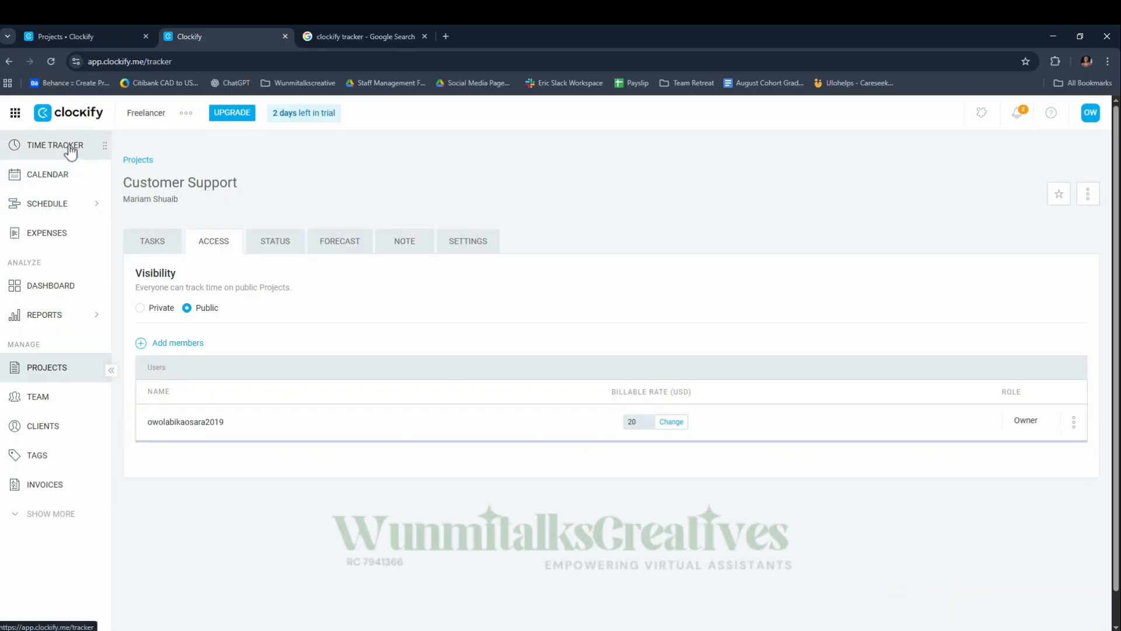
pyautogui.click(54, 145)
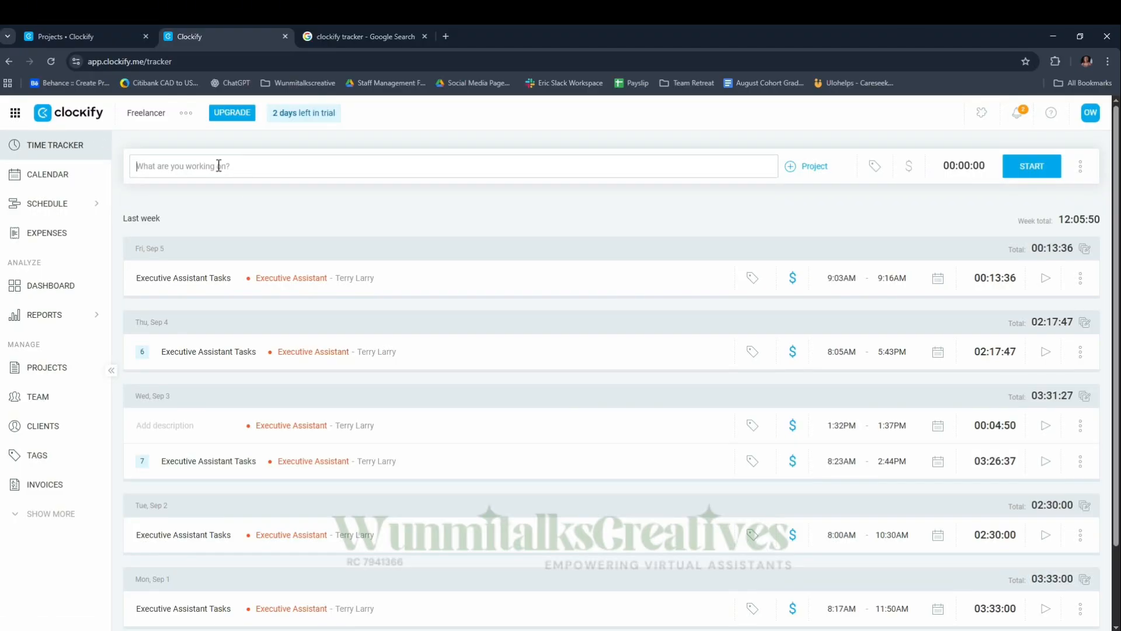
pyautogui.click(453, 166)
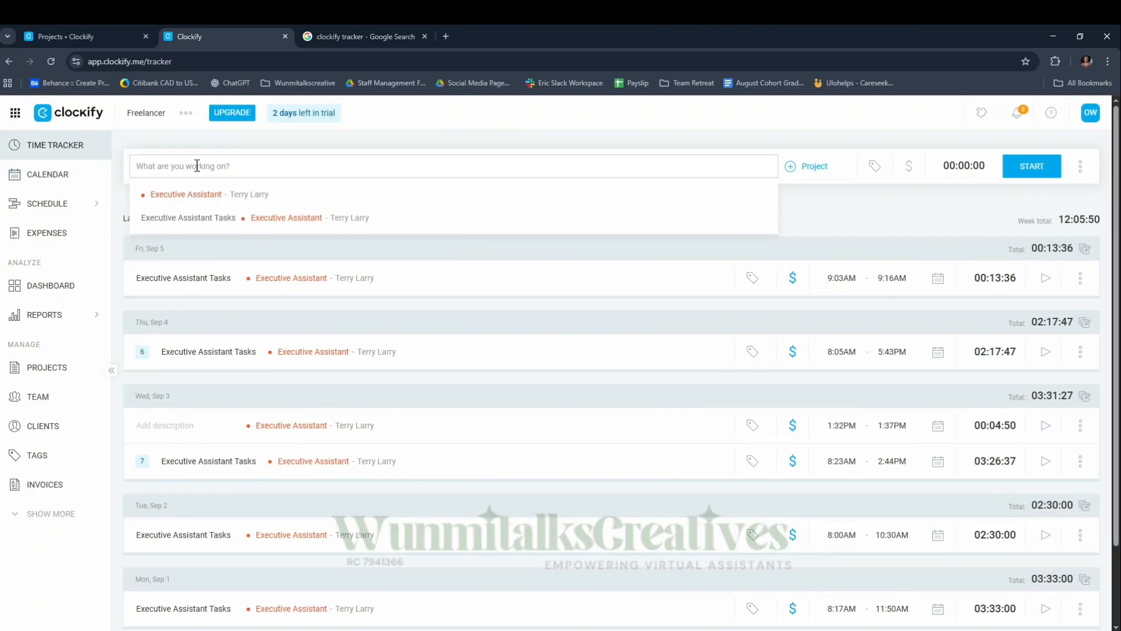
pyautogui.write('Country')
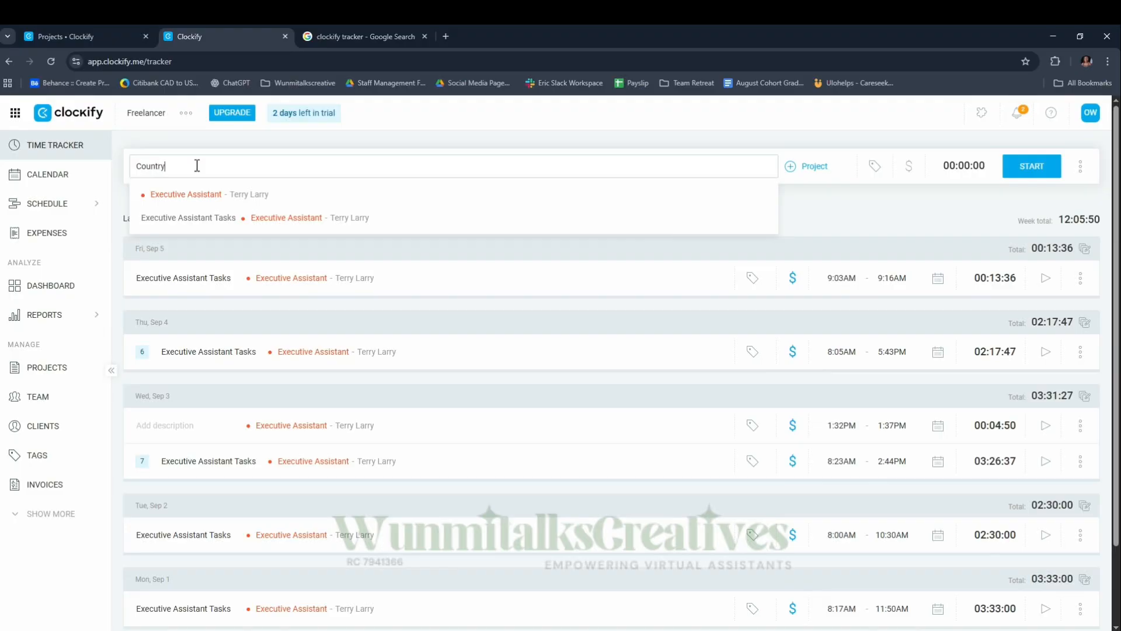
pyautogui.write('Res')
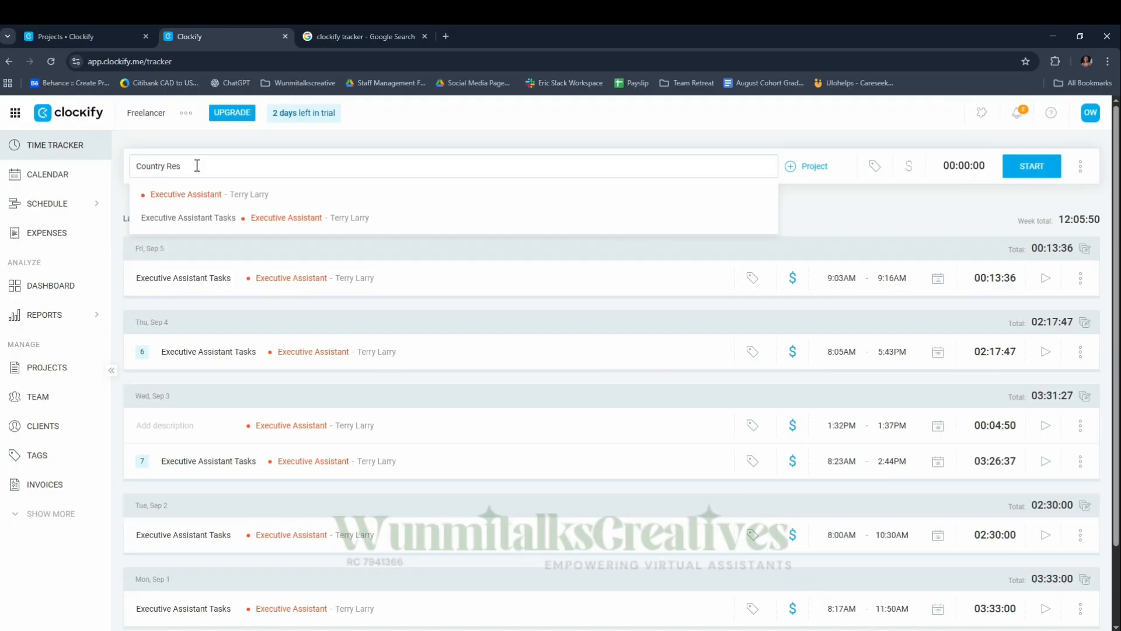
pyautogui.write('earch')
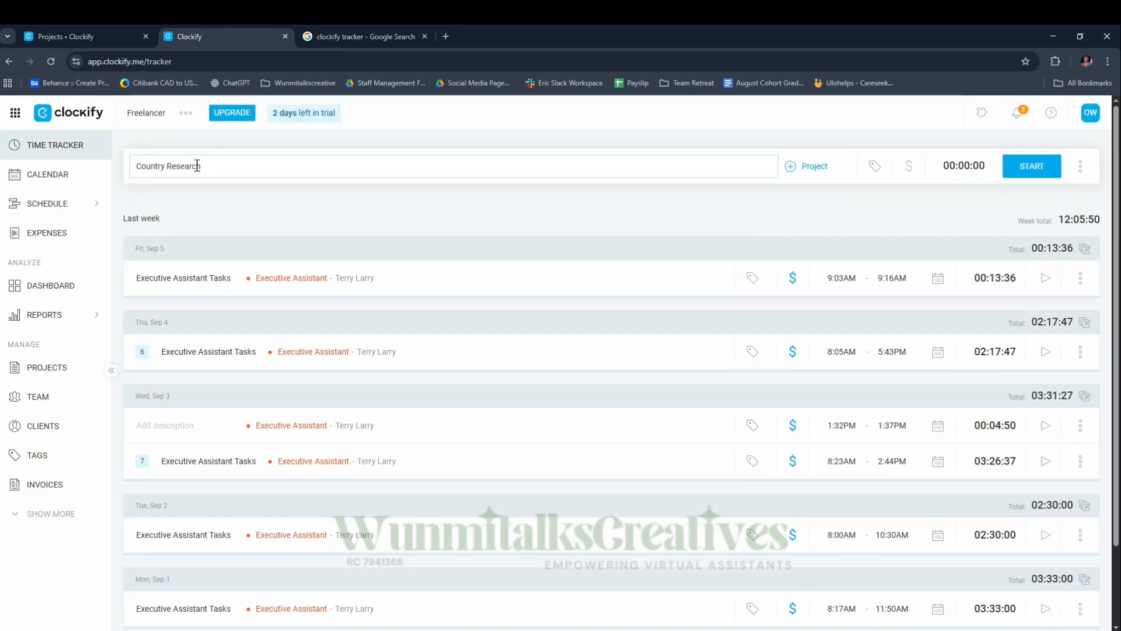
pyautogui.click(806, 165)
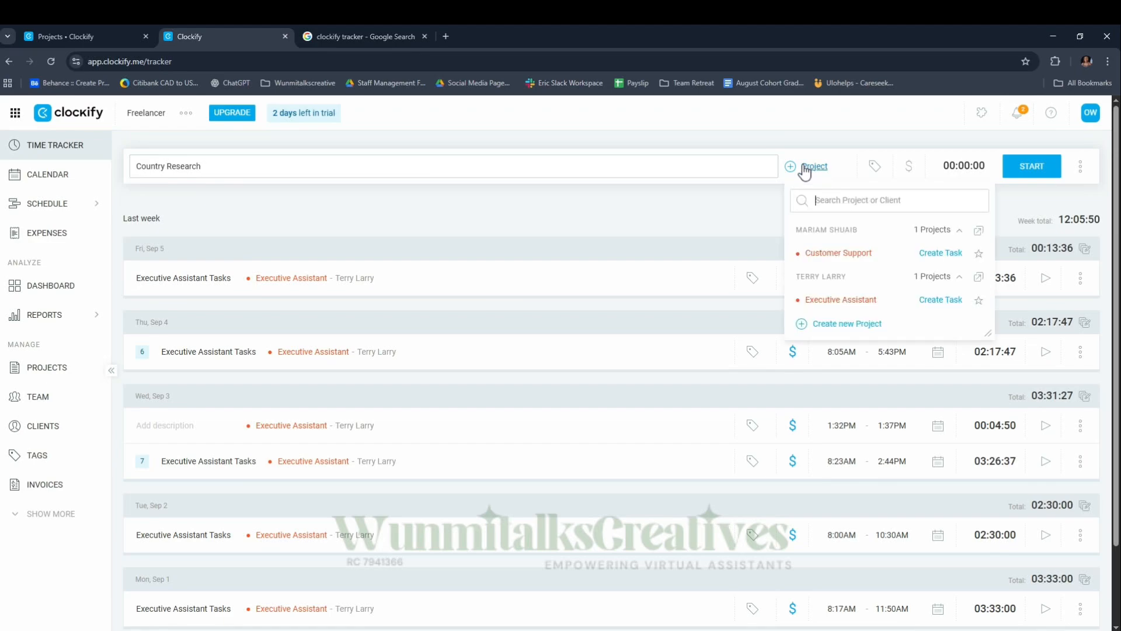
pyautogui.moveTo(838, 253)
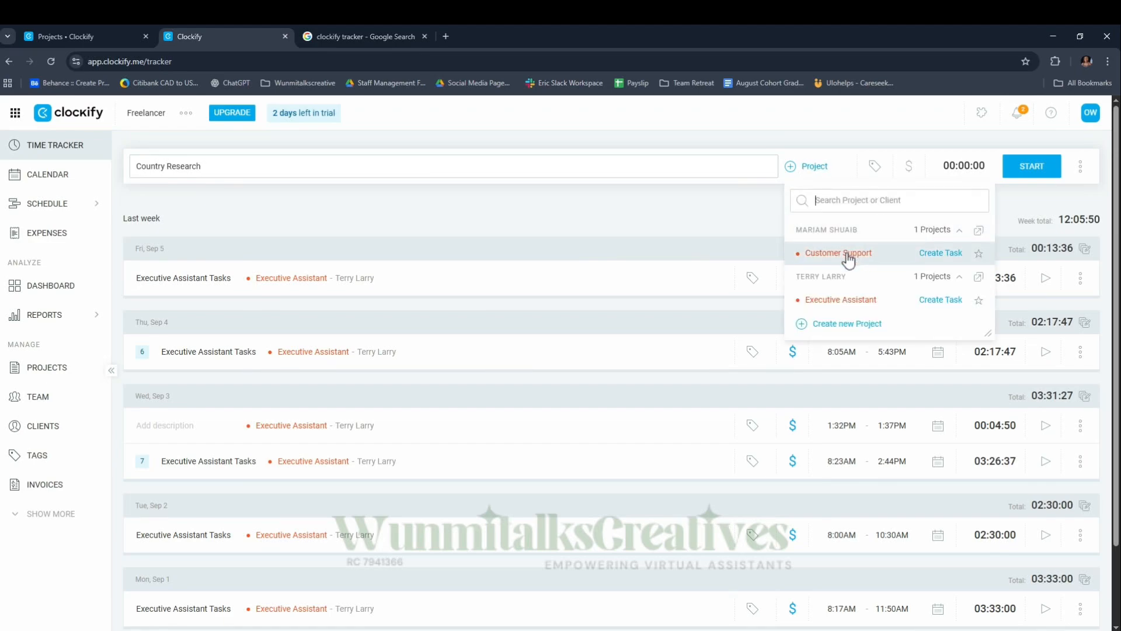
pyautogui.click(838, 252)
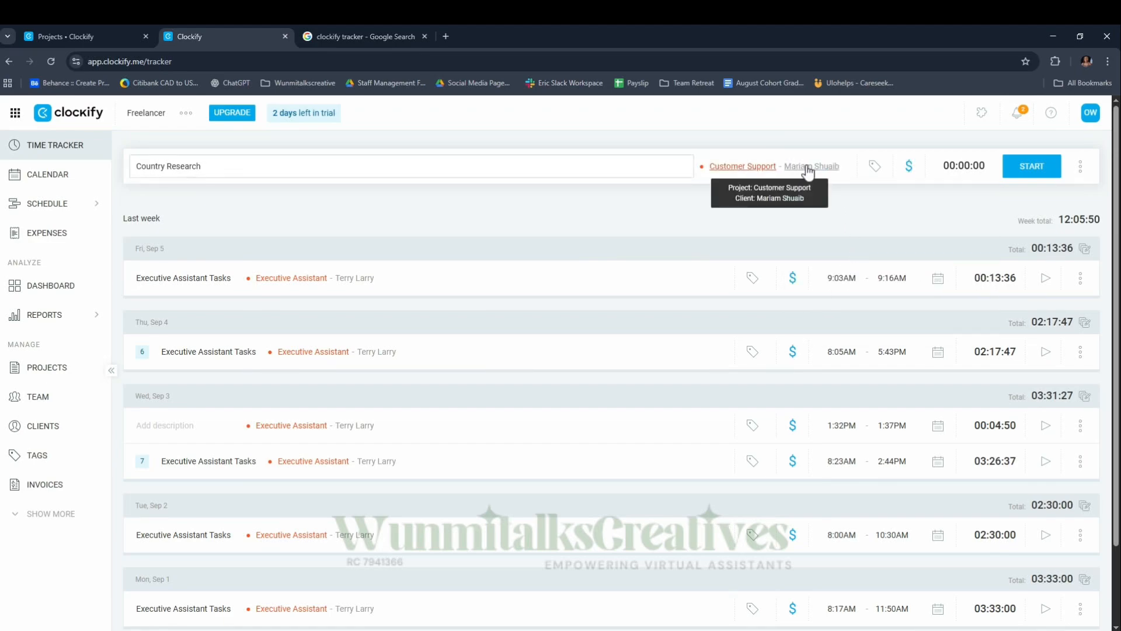
pyautogui.moveTo(1044, 184)
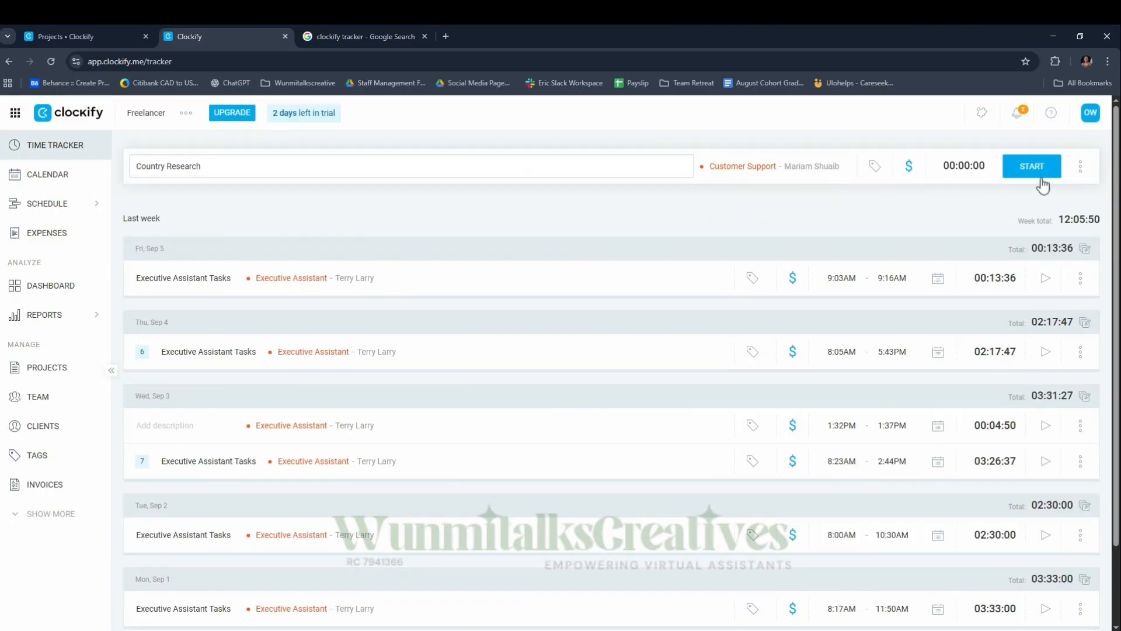
# Step: Run the Country Research timer briefly and stop it at 00:00:28
pyautogui.click(1031, 165)
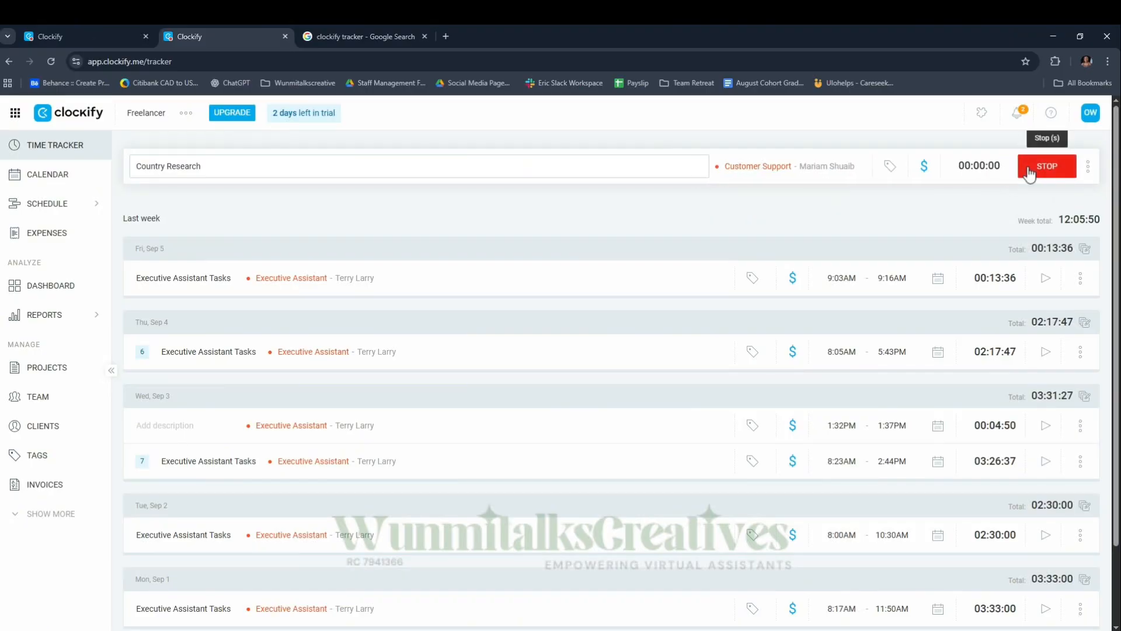
pyautogui.click(1046, 165)
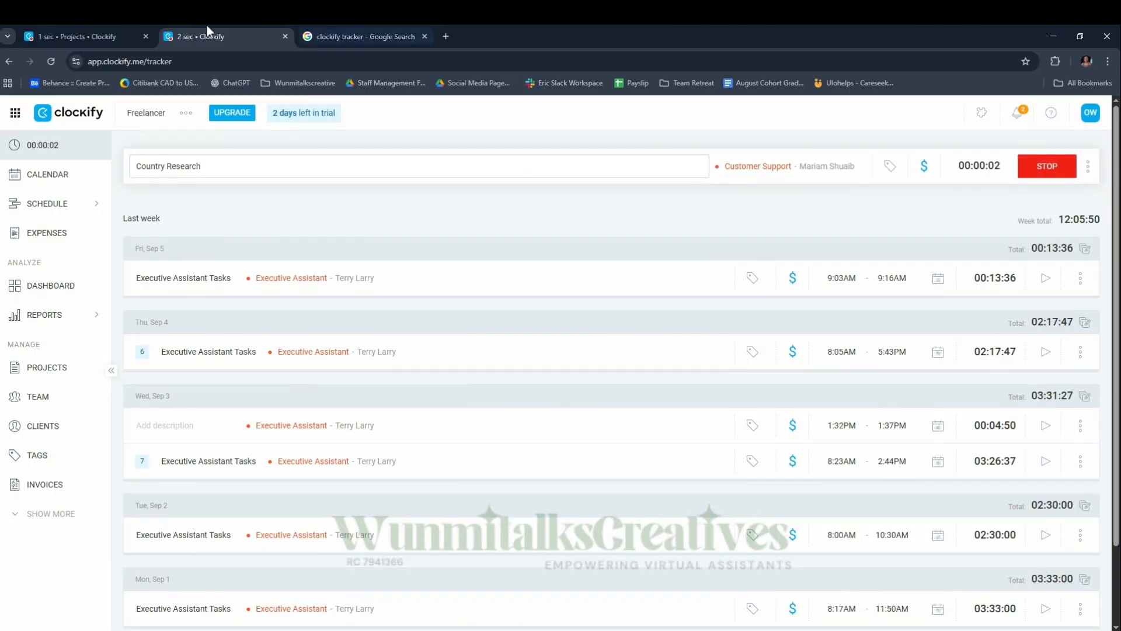
pyautogui.moveTo(207, 36)
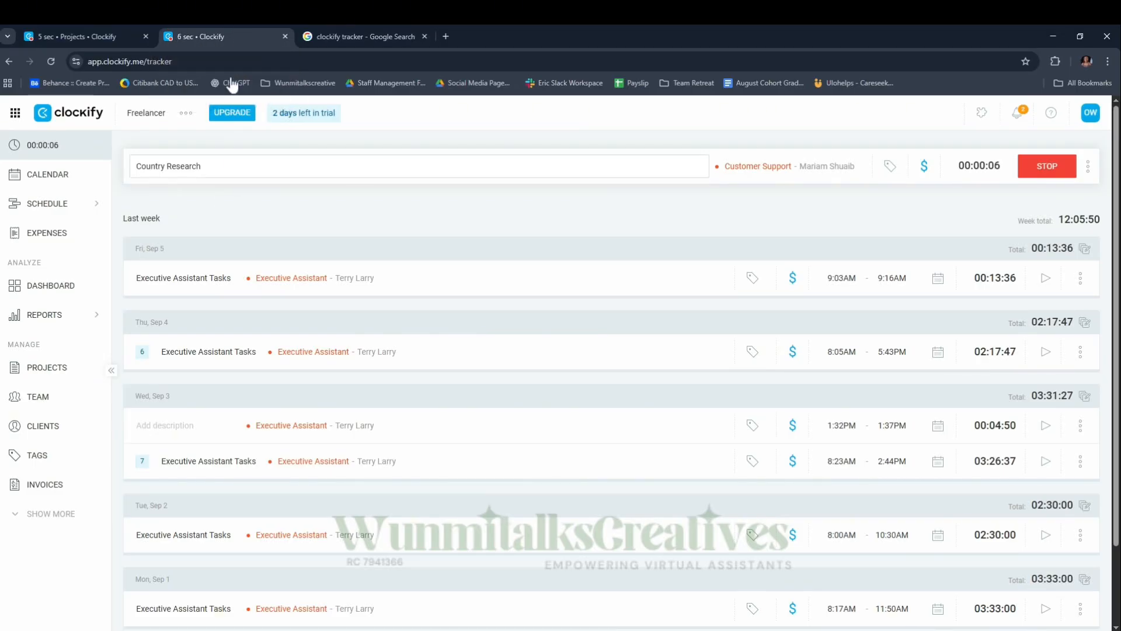
pyautogui.moveTo(226, 36)
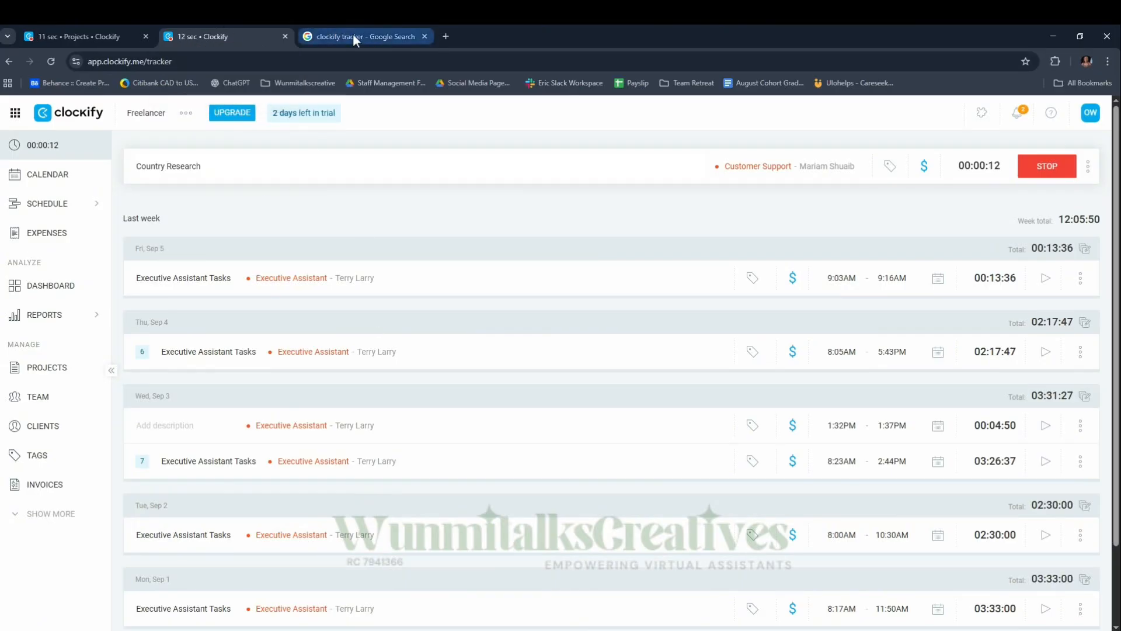
pyautogui.click(364, 37)
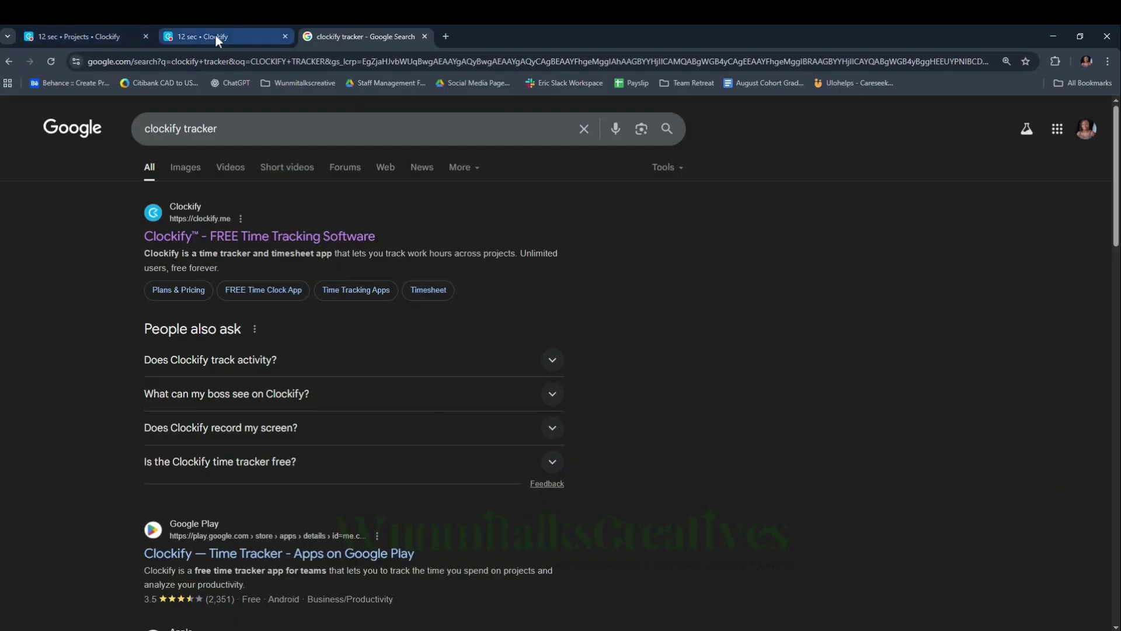
pyautogui.click(226, 36)
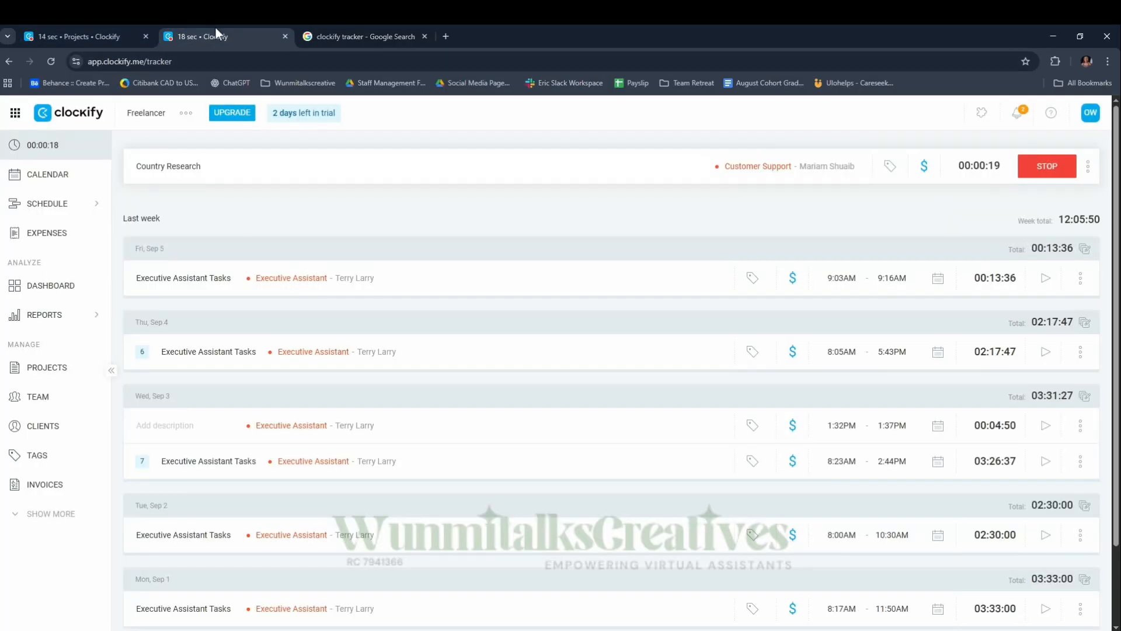
pyautogui.moveTo(222, 37)
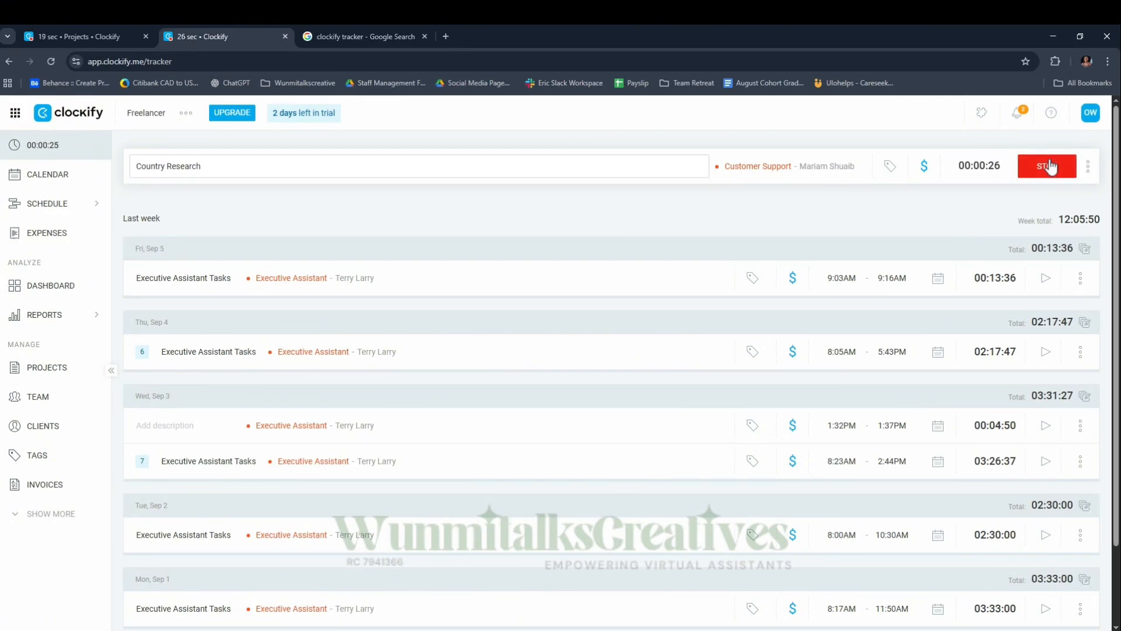
pyautogui.click(1046, 166)
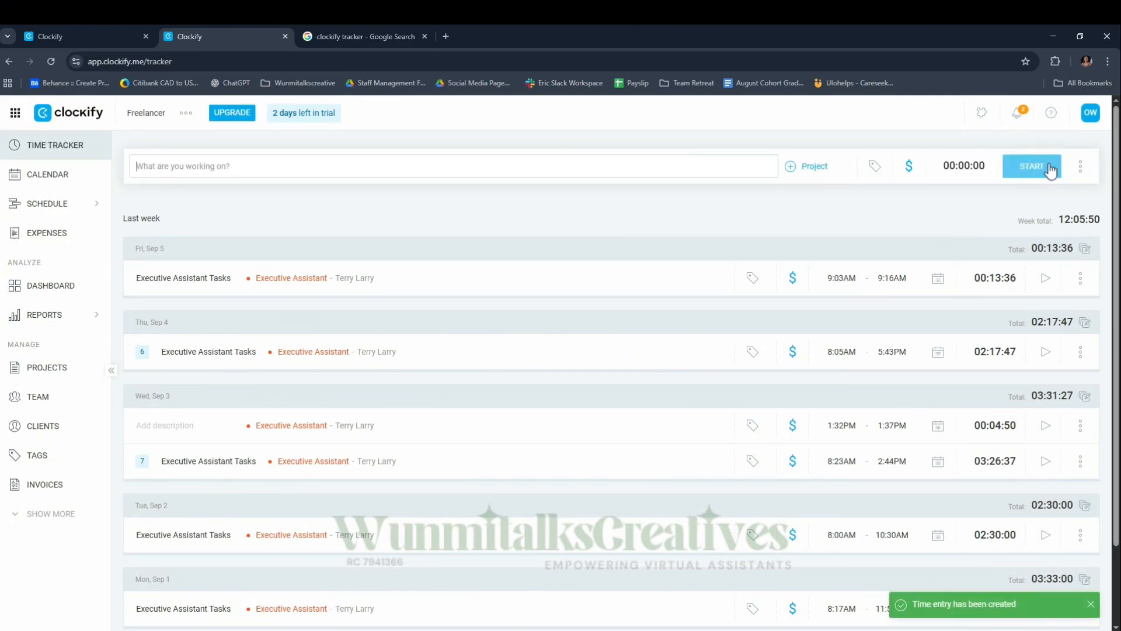
pyautogui.click(1032, 165)
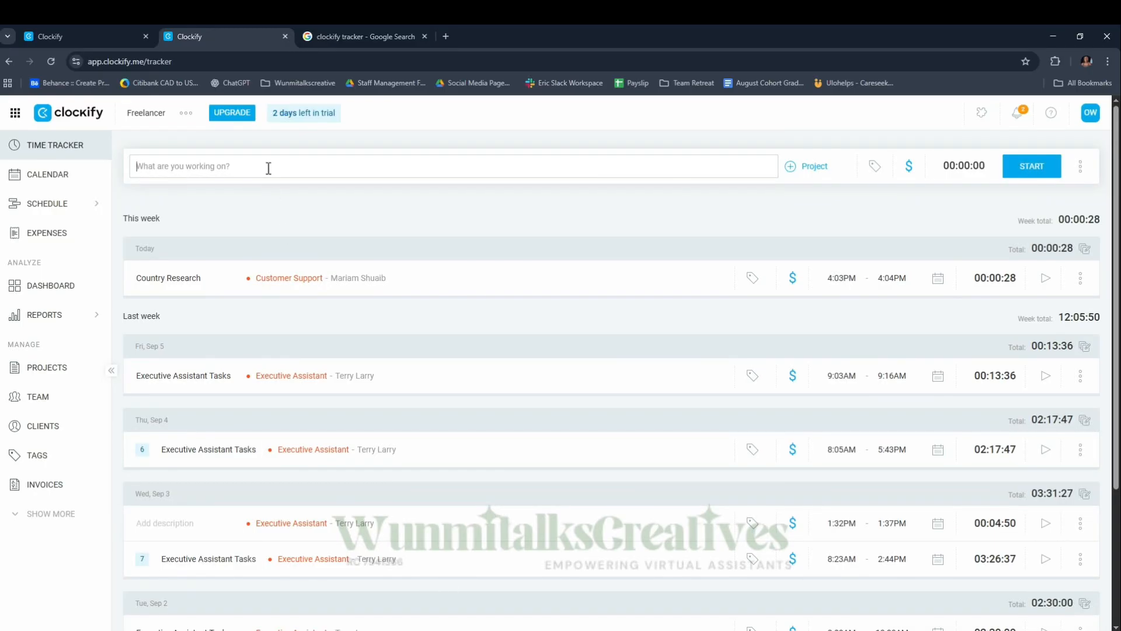
pyautogui.write('Calendar')
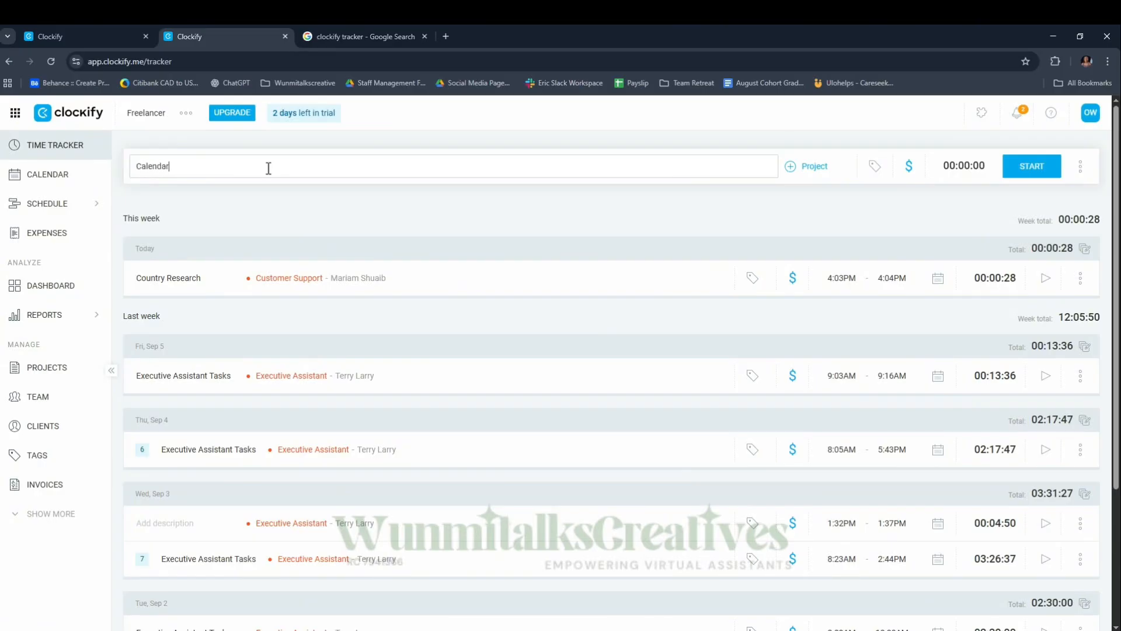
pyautogui.write('management')
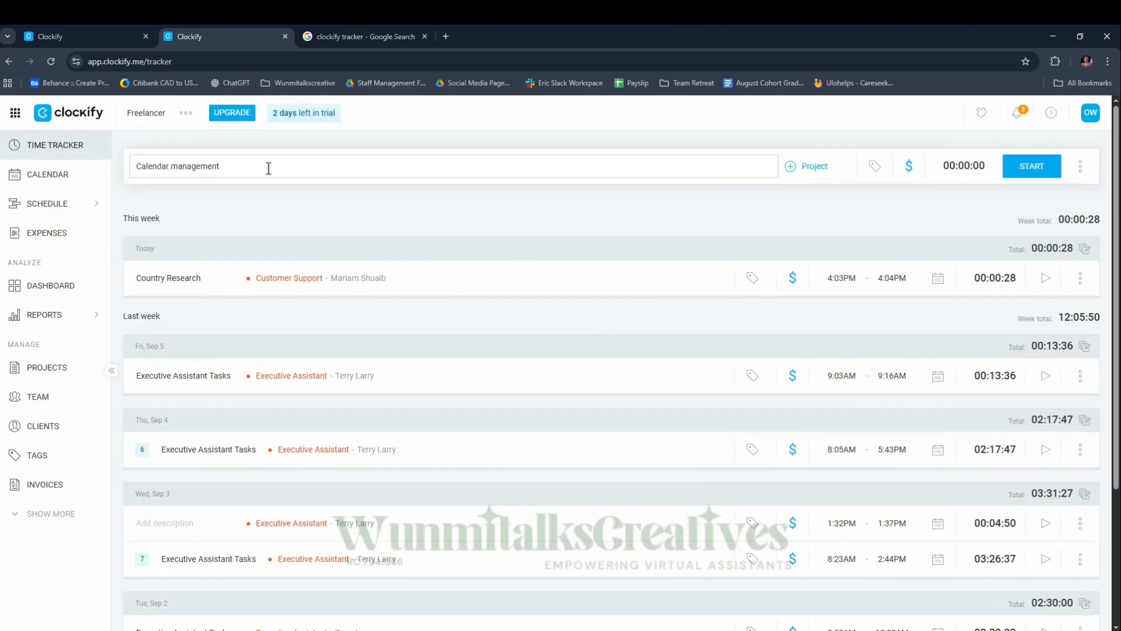
pyautogui.click(812, 166)
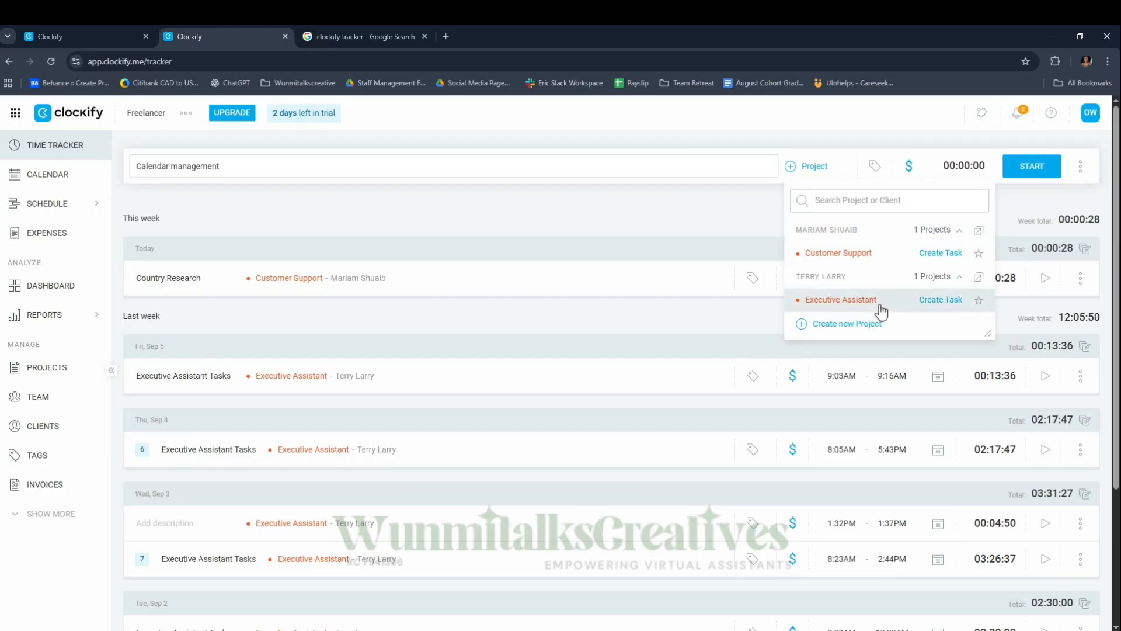
pyautogui.click(841, 299)
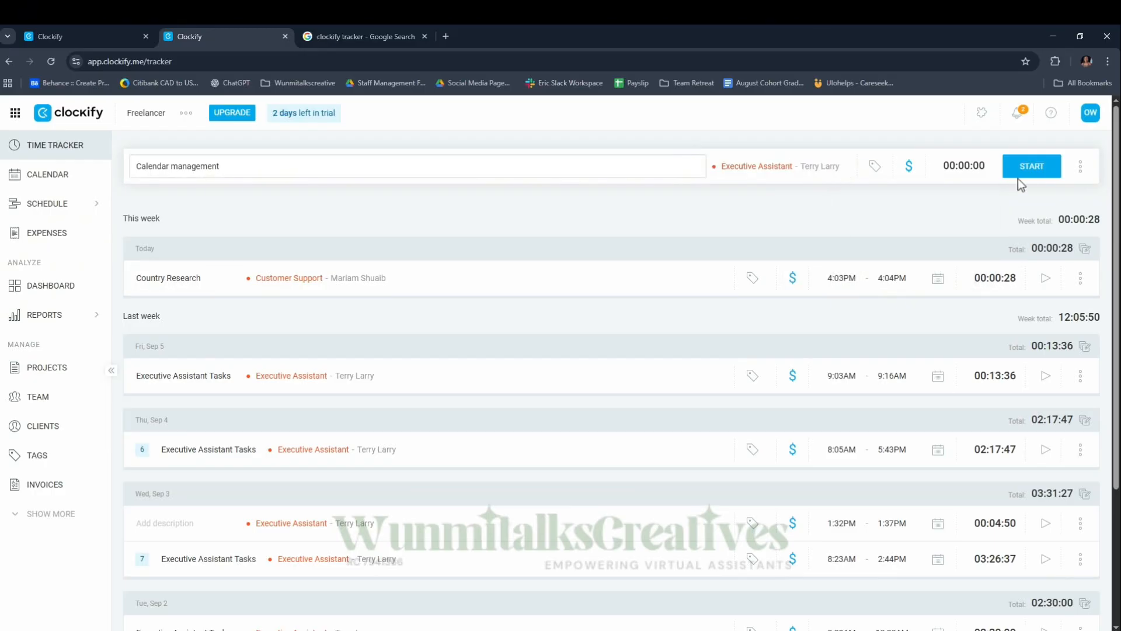
pyautogui.moveTo(1033, 166)
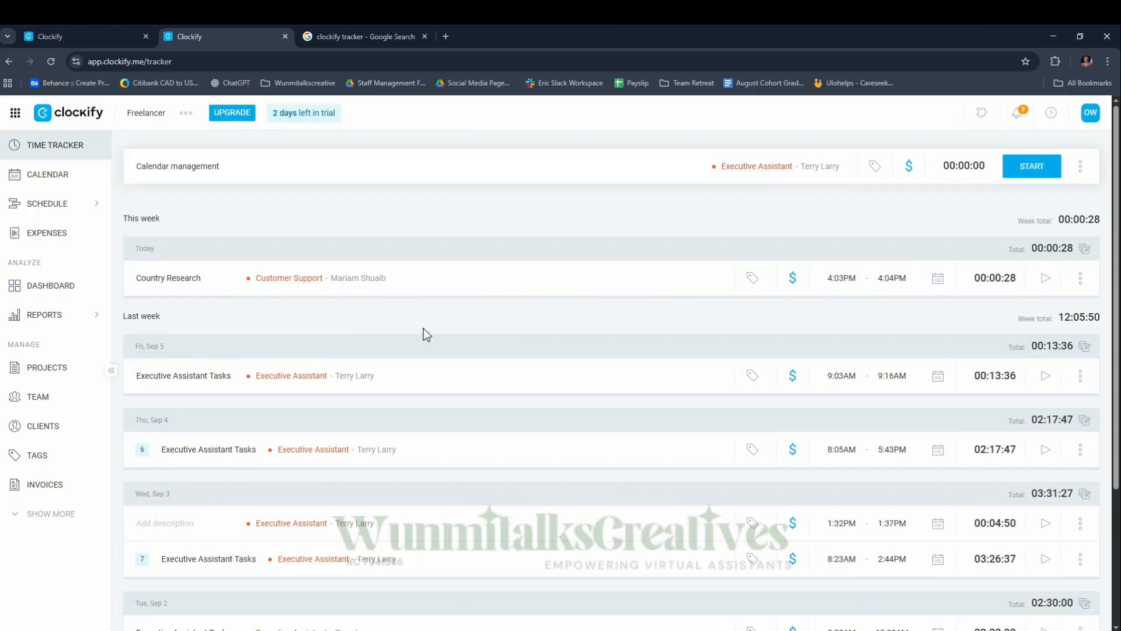
pyautogui.moveTo(356, 314)
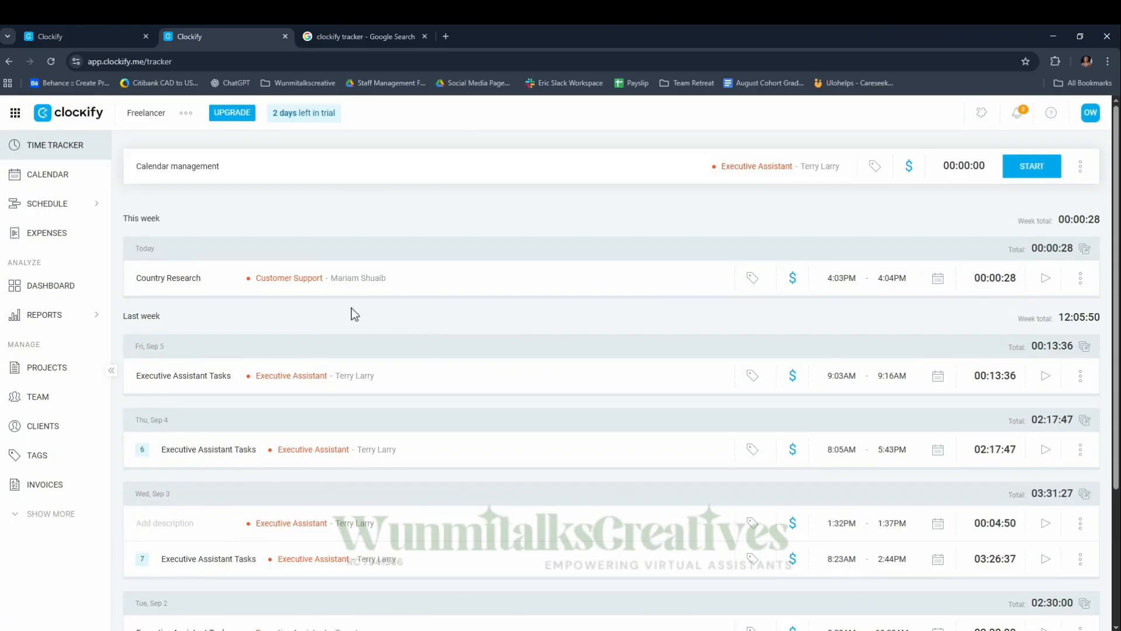
# Step: Download the Sep 1–6 summary report (USD181.46) as PDF, then view Team
pyautogui.click(44, 314)
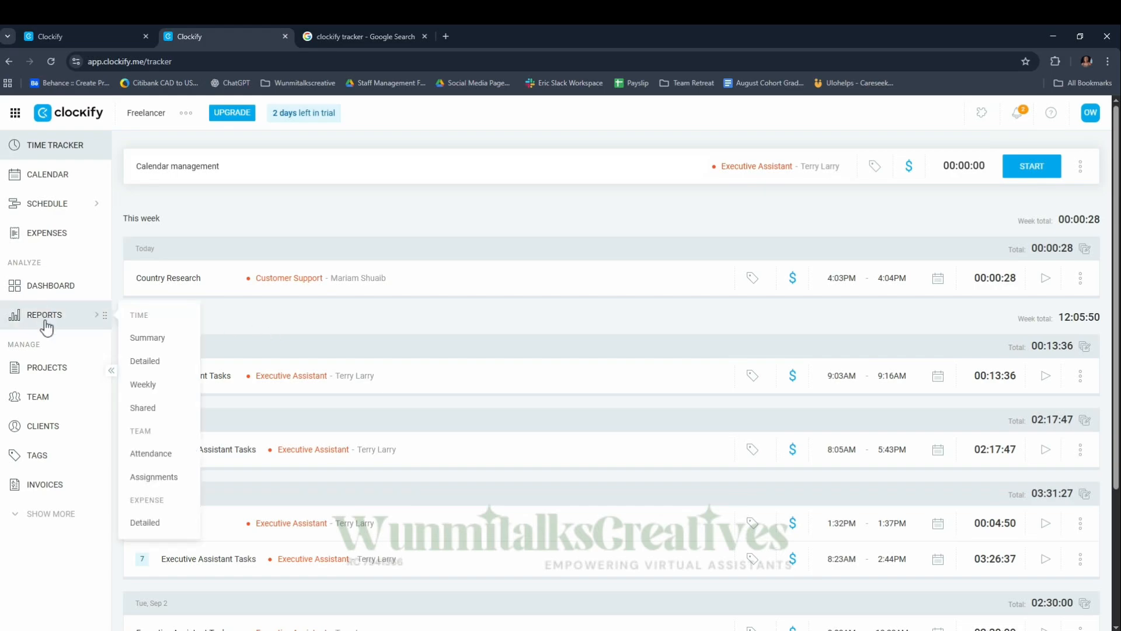
pyautogui.click(147, 338)
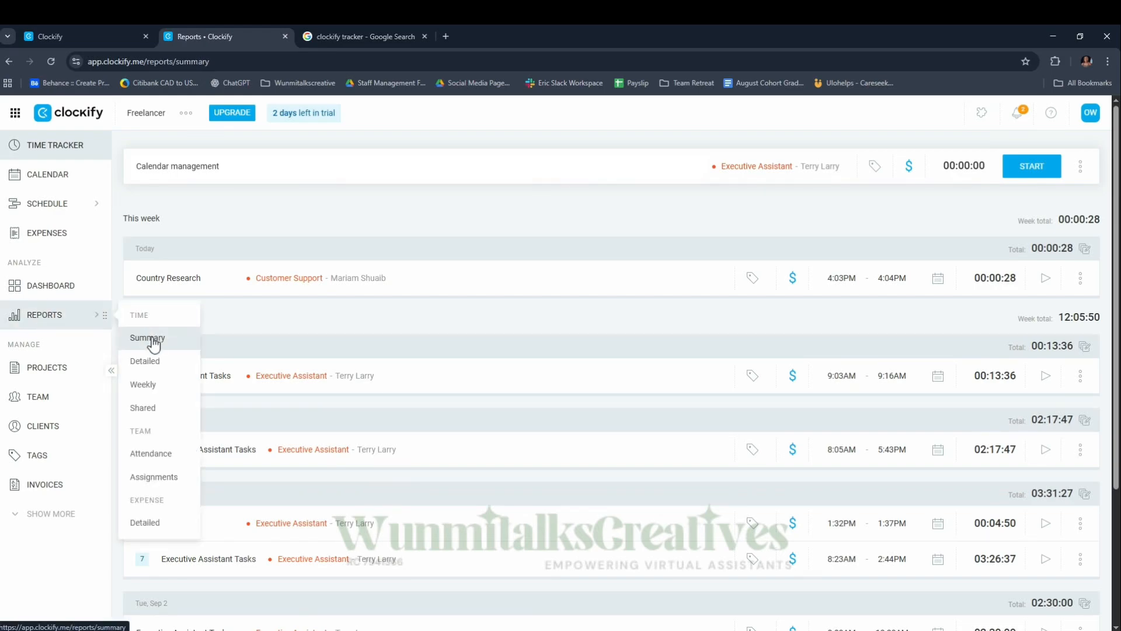
pyautogui.click(147, 337)
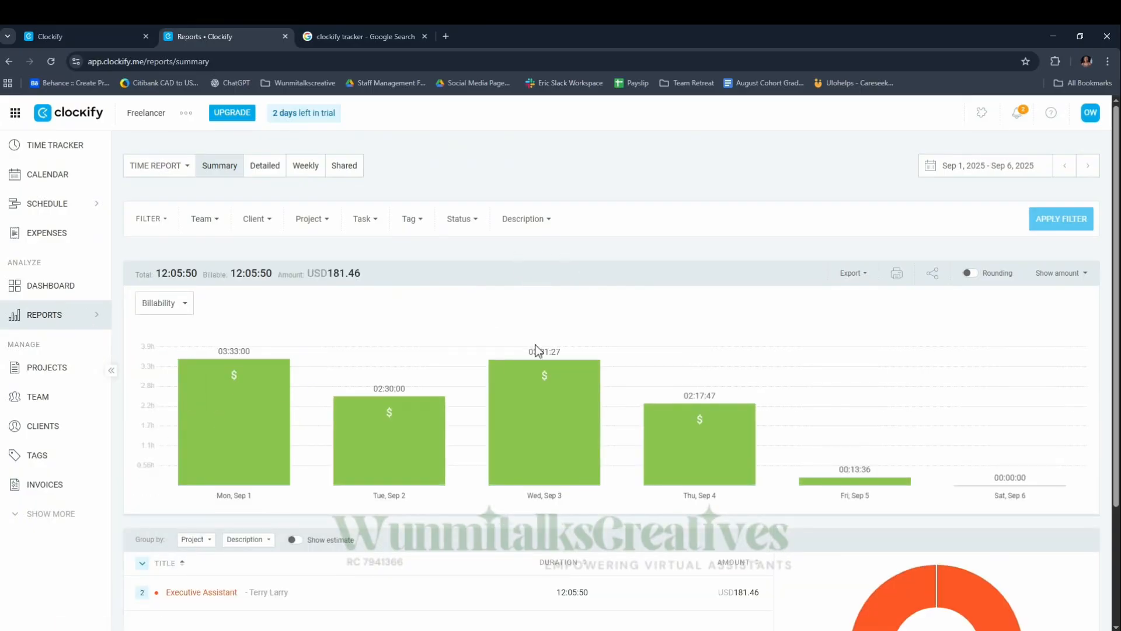
pyautogui.moveTo(177, 284)
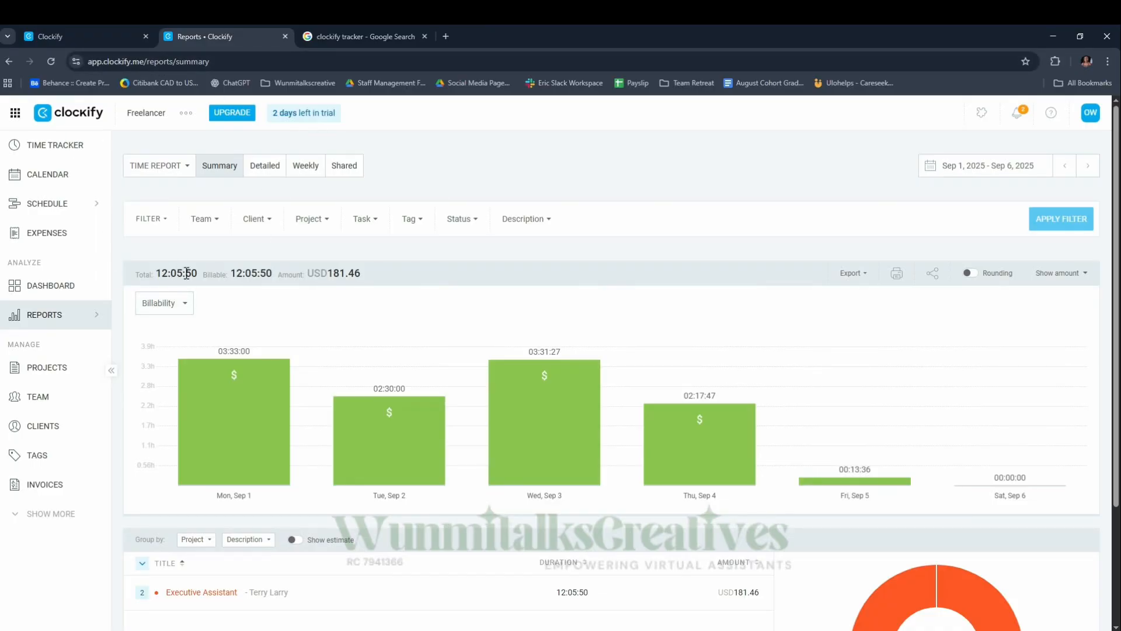
pyautogui.moveTo(512, 348)
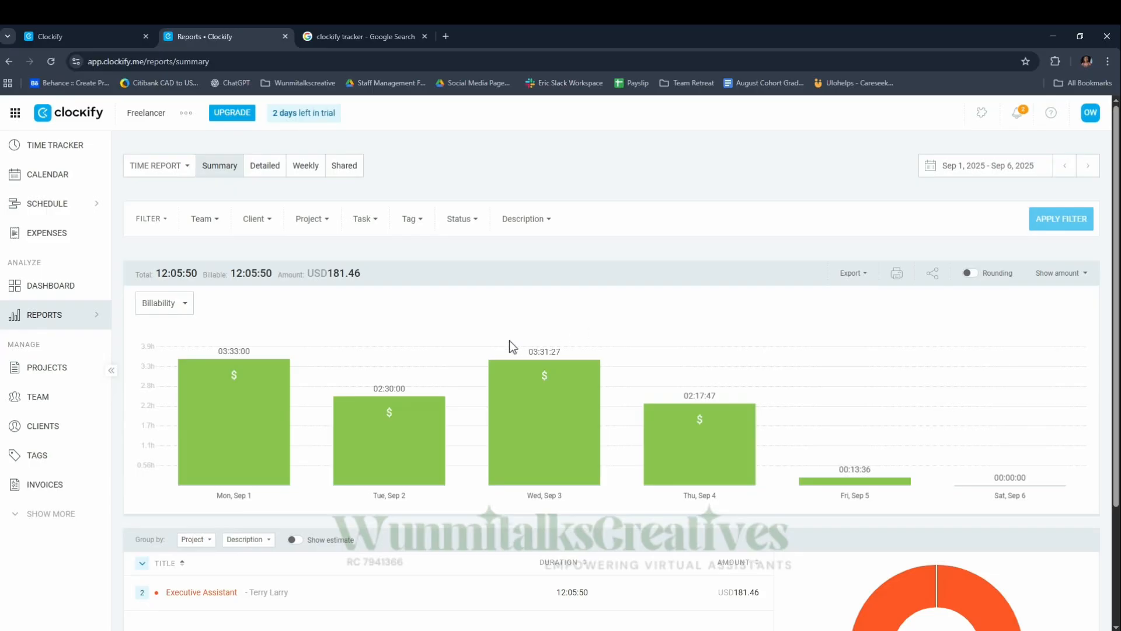
pyautogui.moveTo(327, 277)
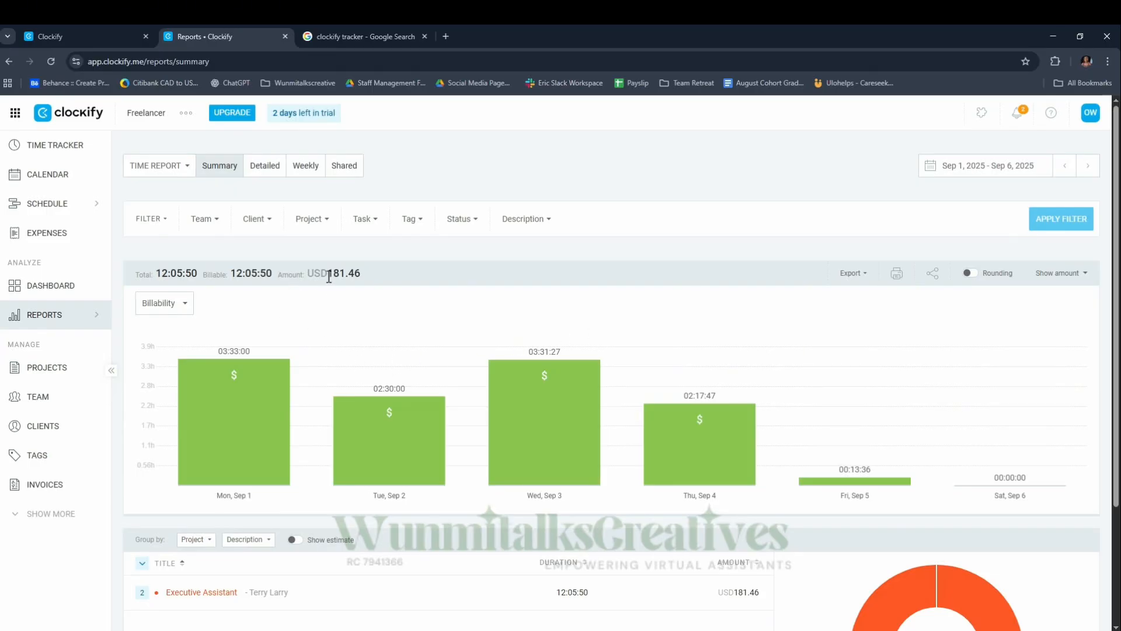
pyautogui.moveTo(356, 274)
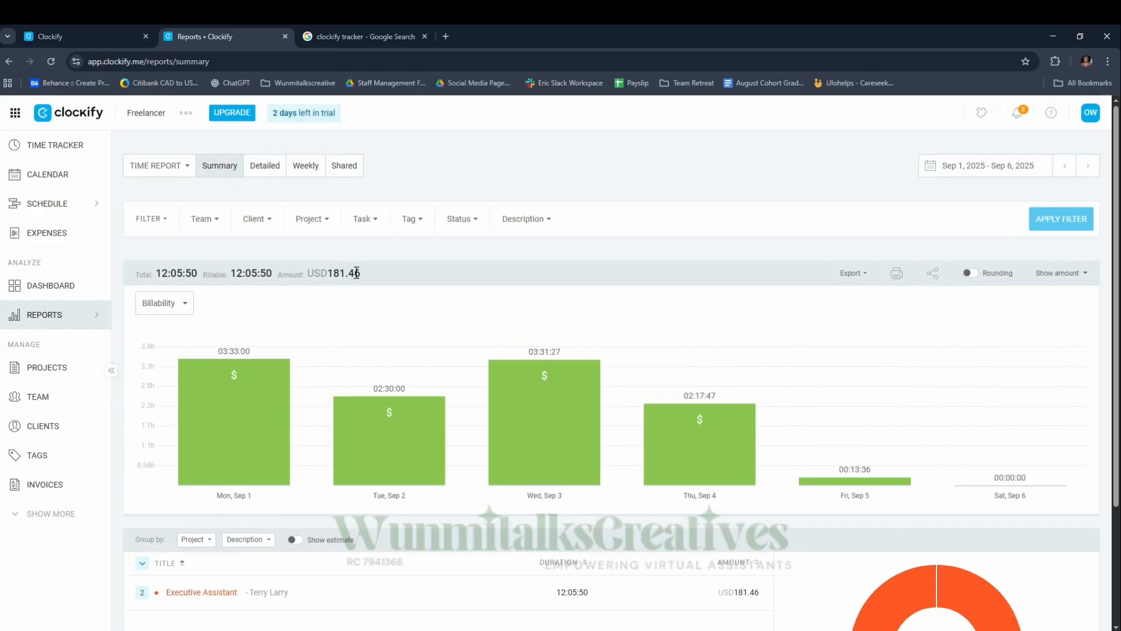
pyautogui.moveTo(328, 268)
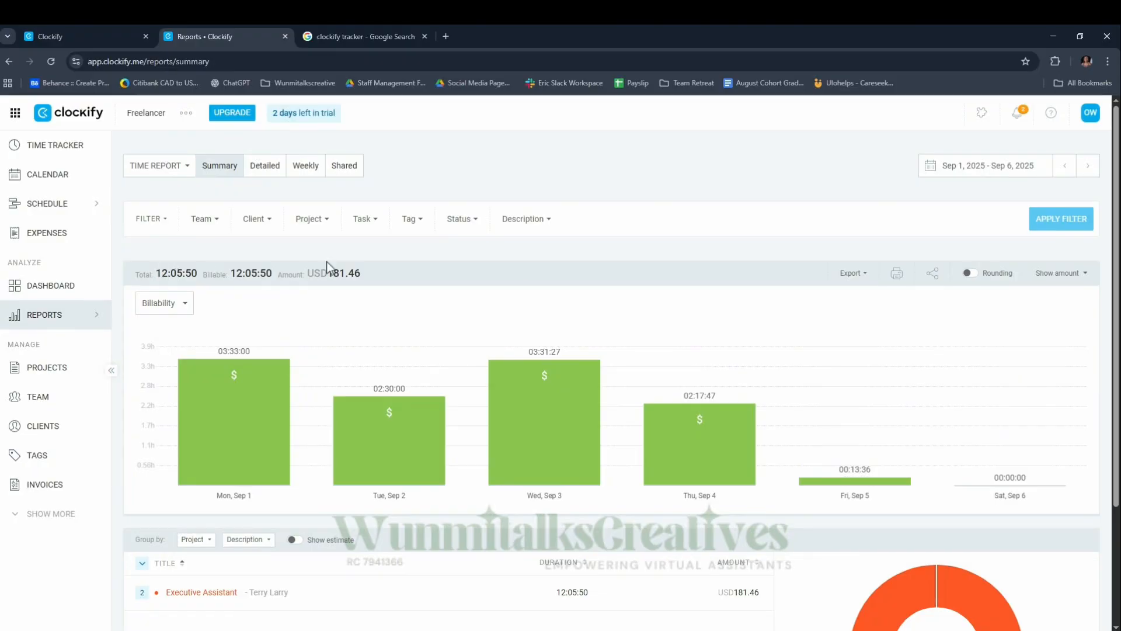
pyautogui.moveTo(570, 339)
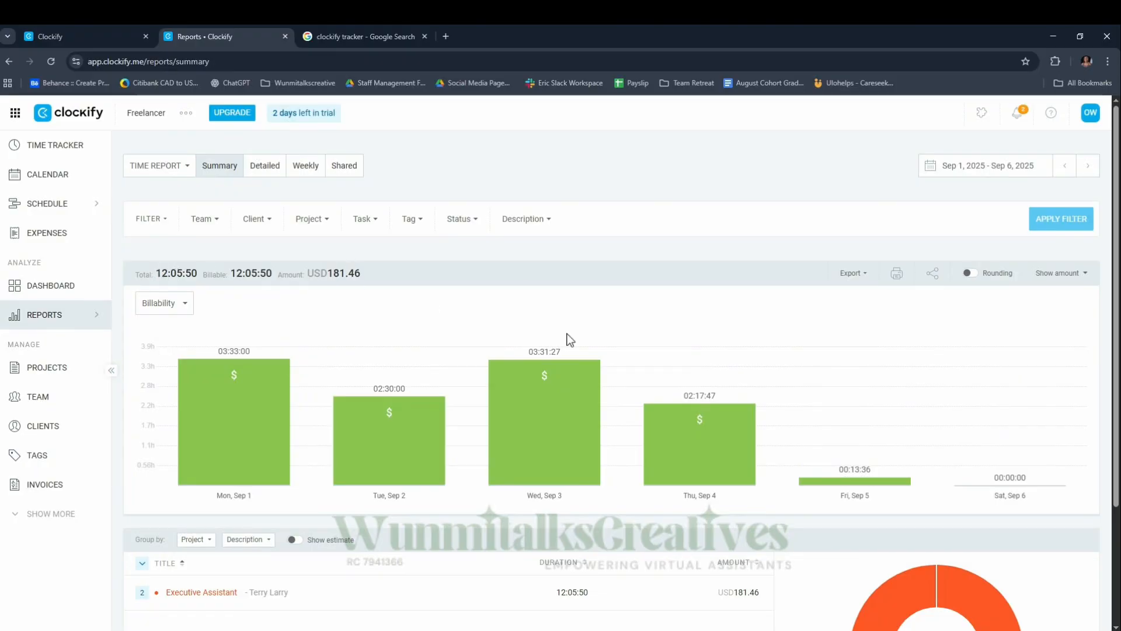
pyautogui.click(851, 274)
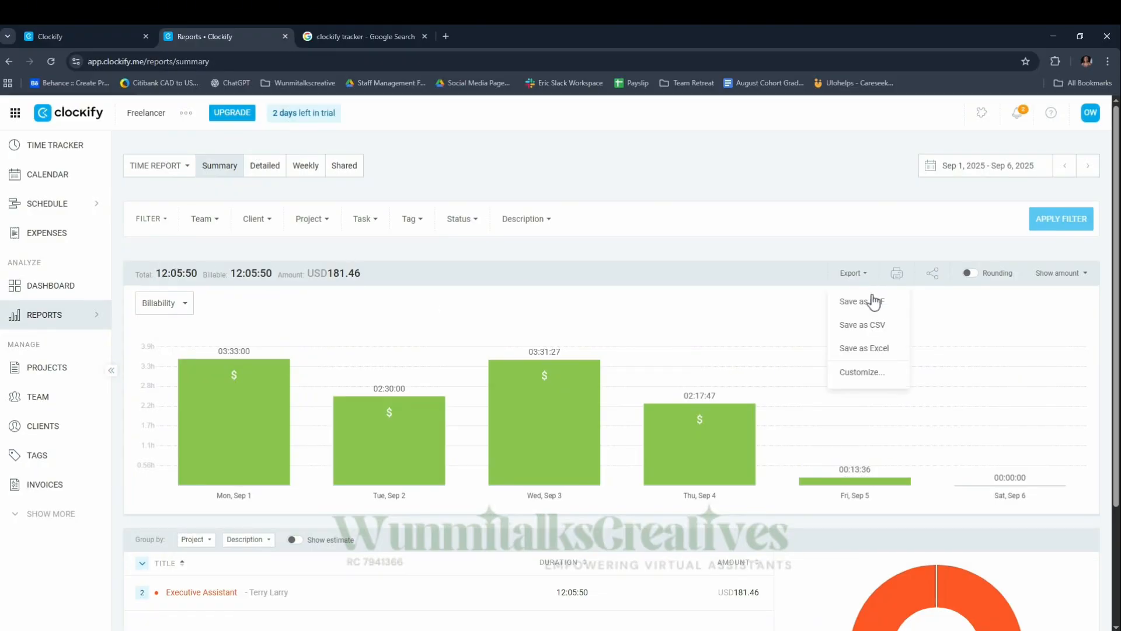
pyautogui.click(861, 301)
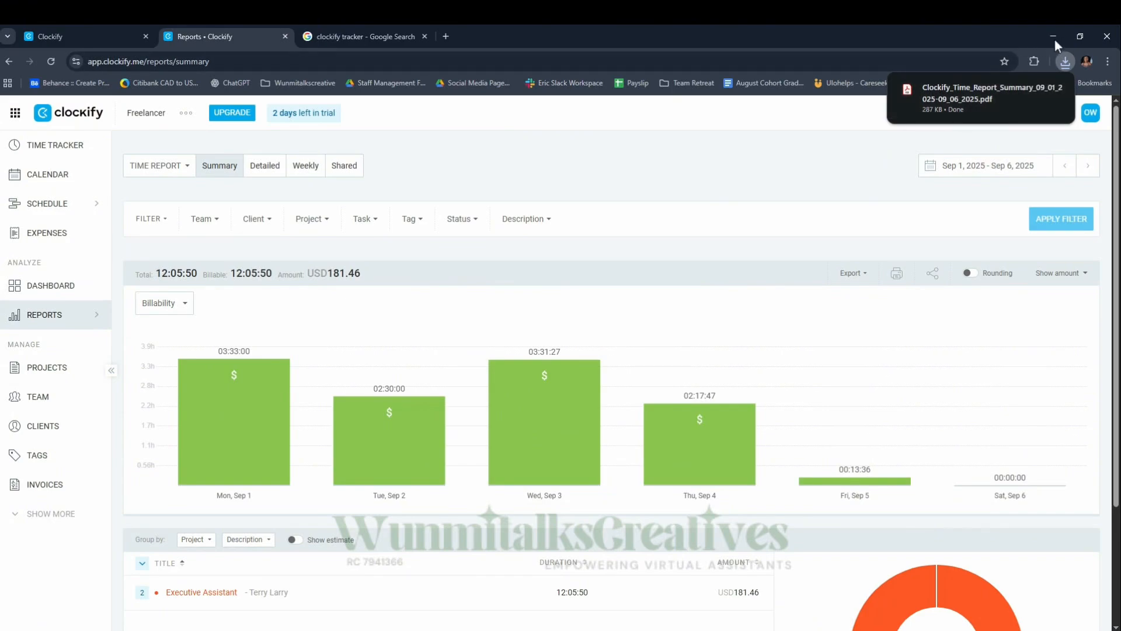
pyautogui.click(37, 396)
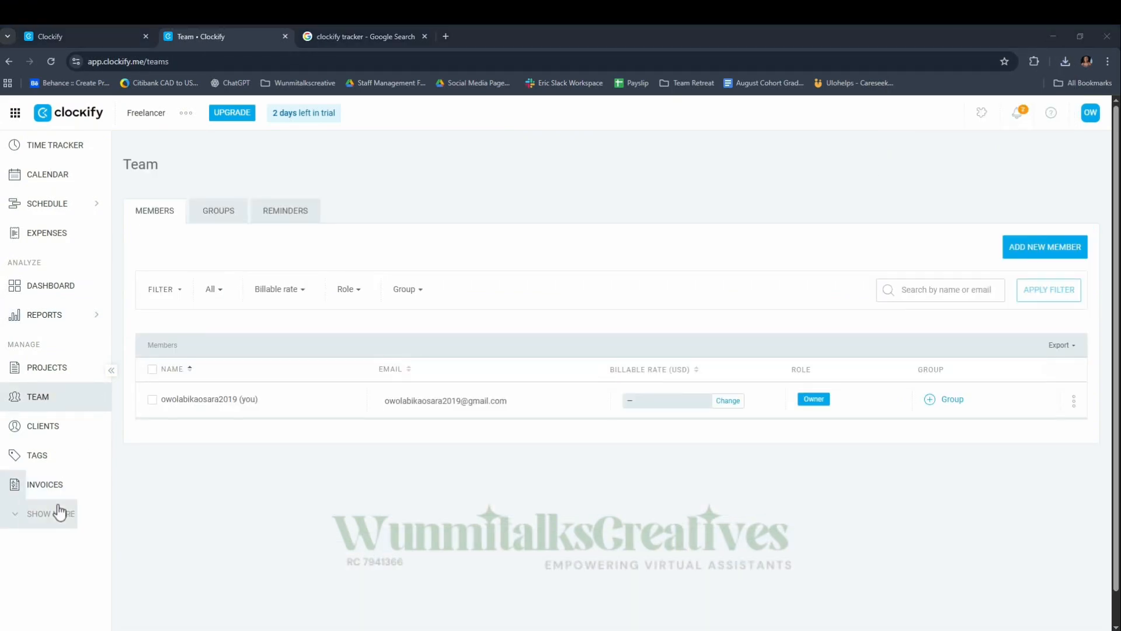
pyautogui.click(45, 484)
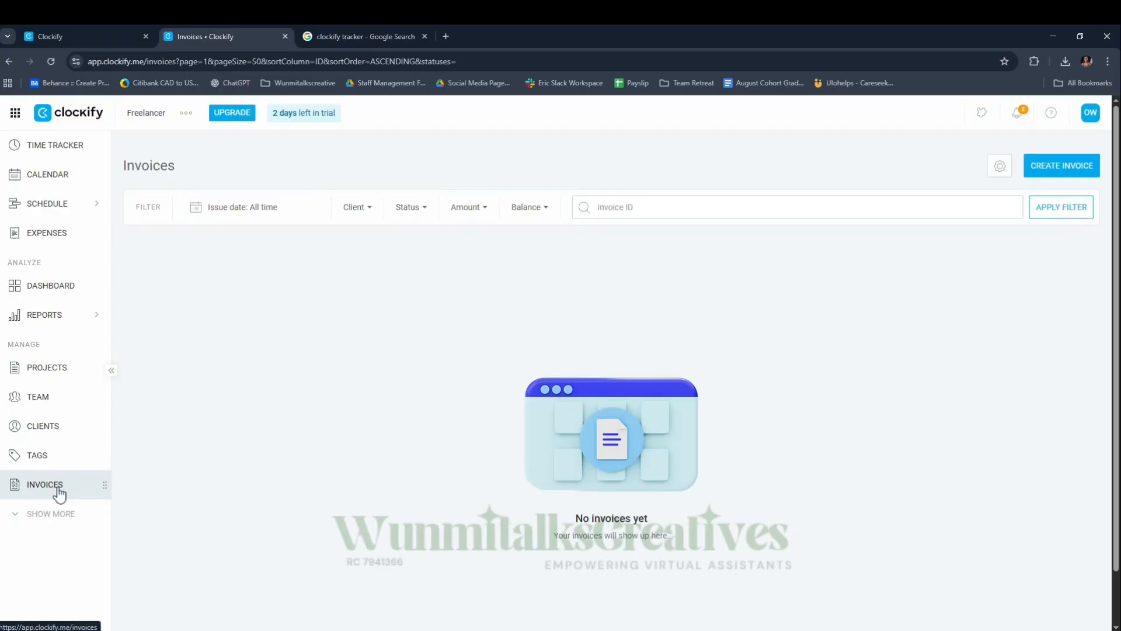
pyautogui.moveTo(945, 181)
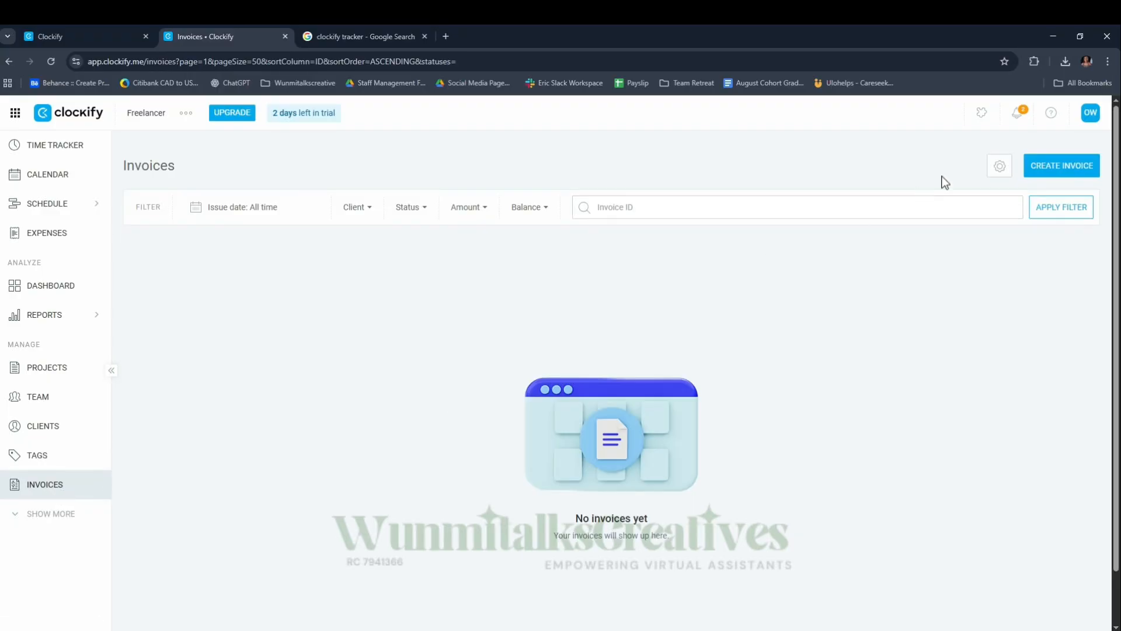
pyautogui.click(1062, 165)
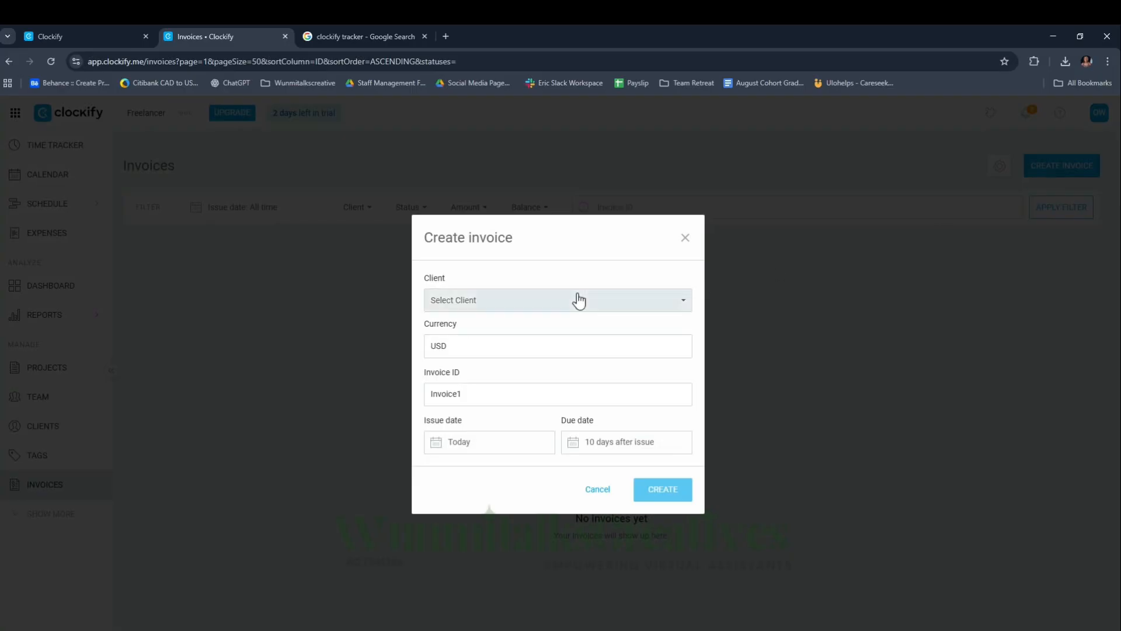
pyautogui.click(556, 300)
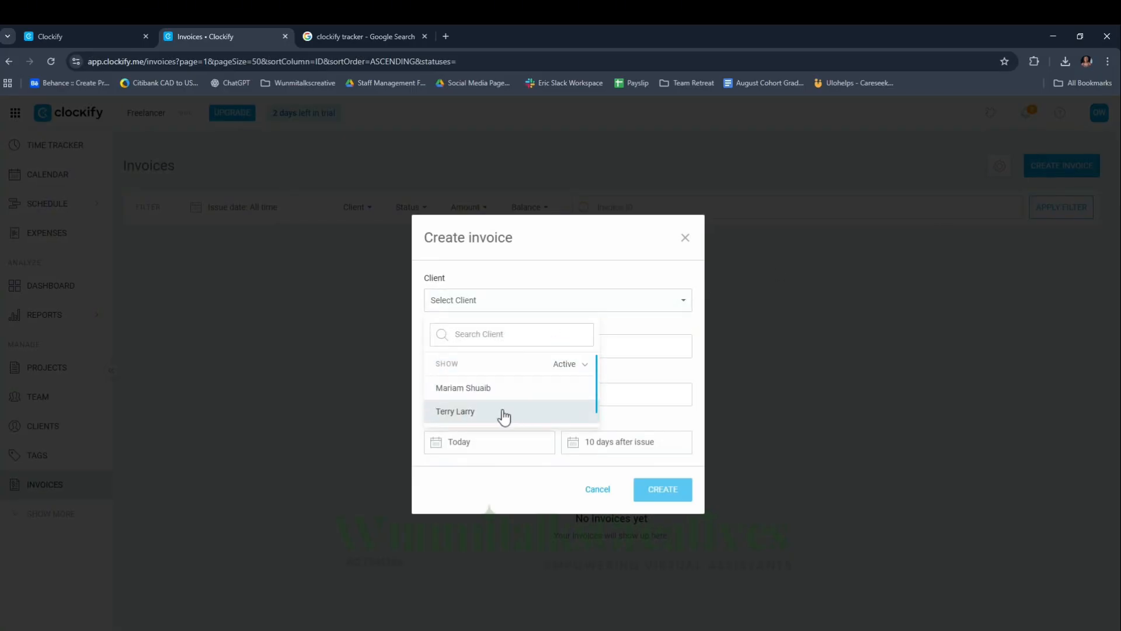
pyautogui.click(455, 411)
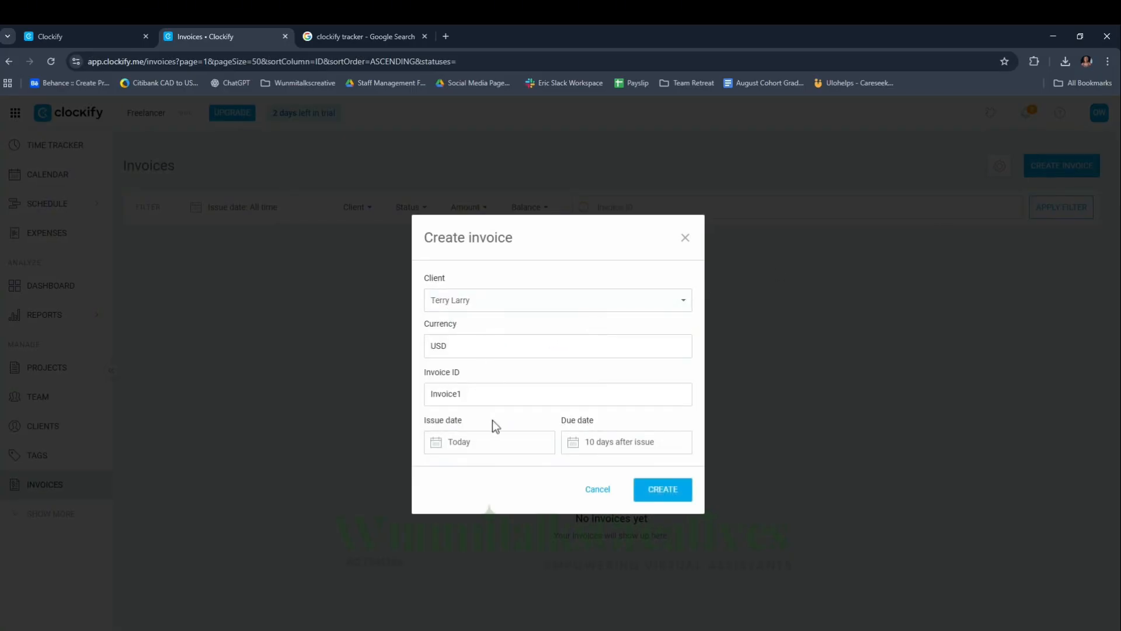
pyautogui.moveTo(584, 451)
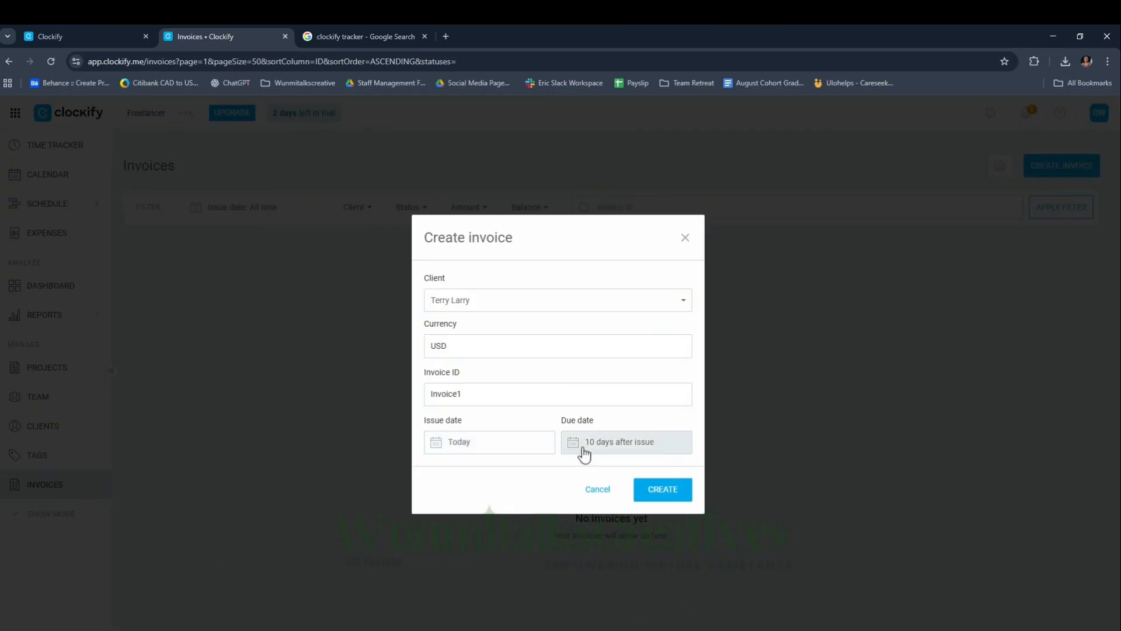
pyautogui.click(662, 488)
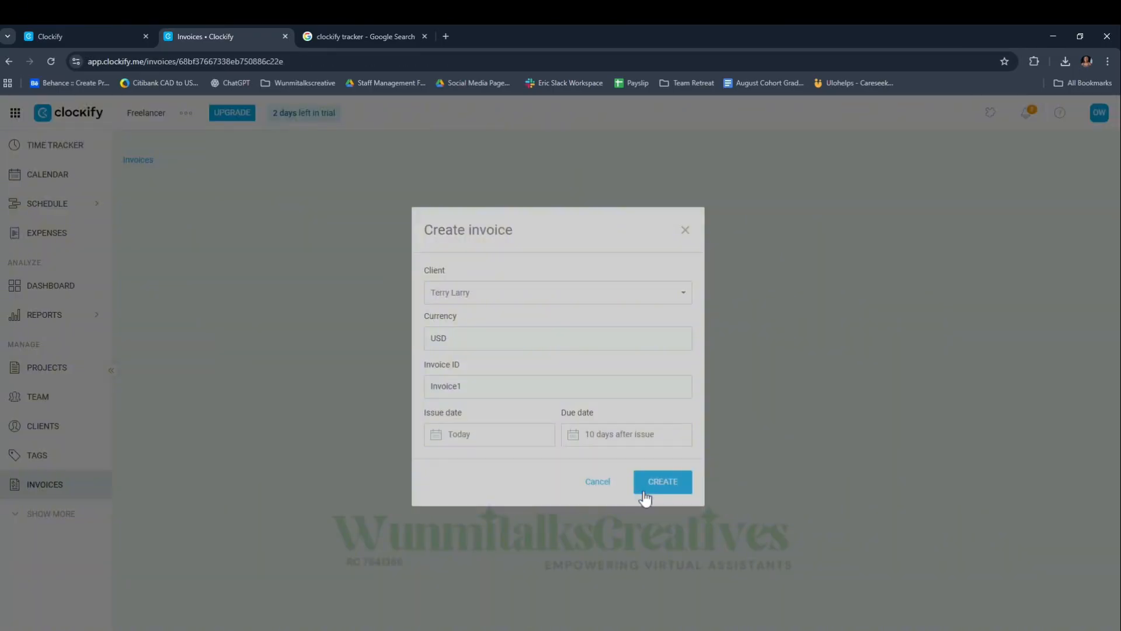
# Step: Set the invoice subject to the suggested 'Thank you for your purchase, {{first_name}}!' entry
pyautogui.click(662, 481)
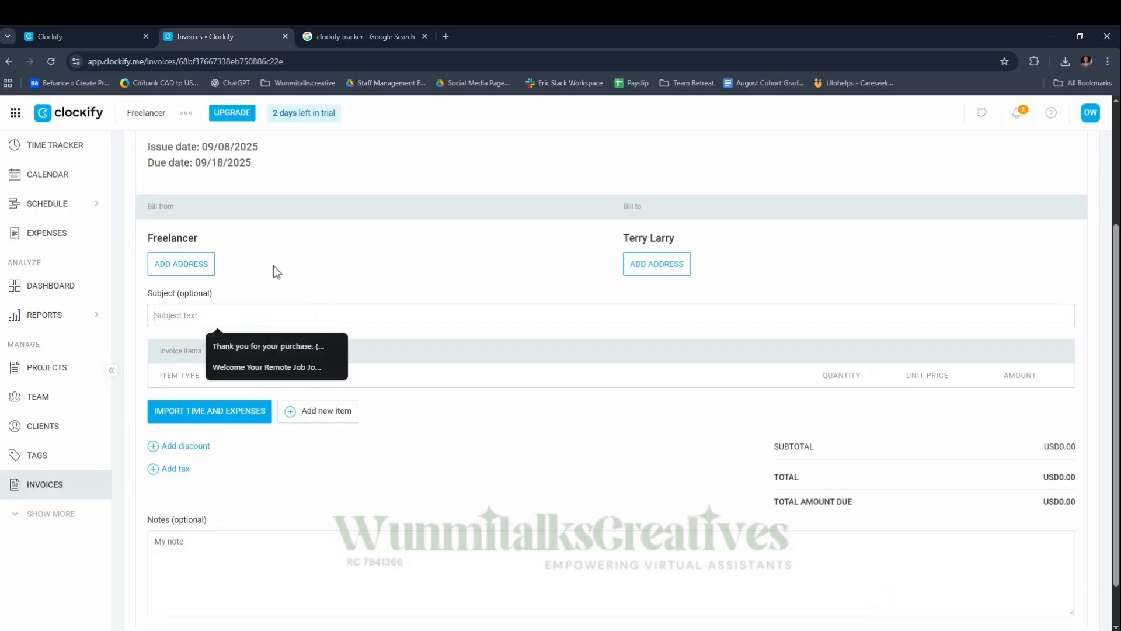
pyautogui.click(268, 346)
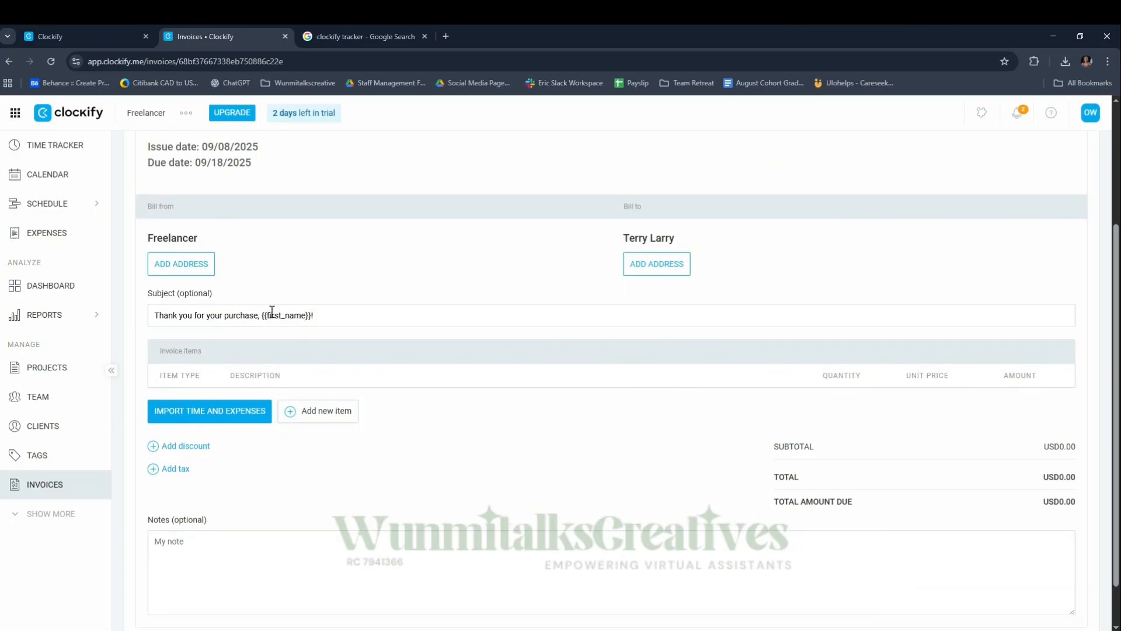
pyautogui.scroll(-3)
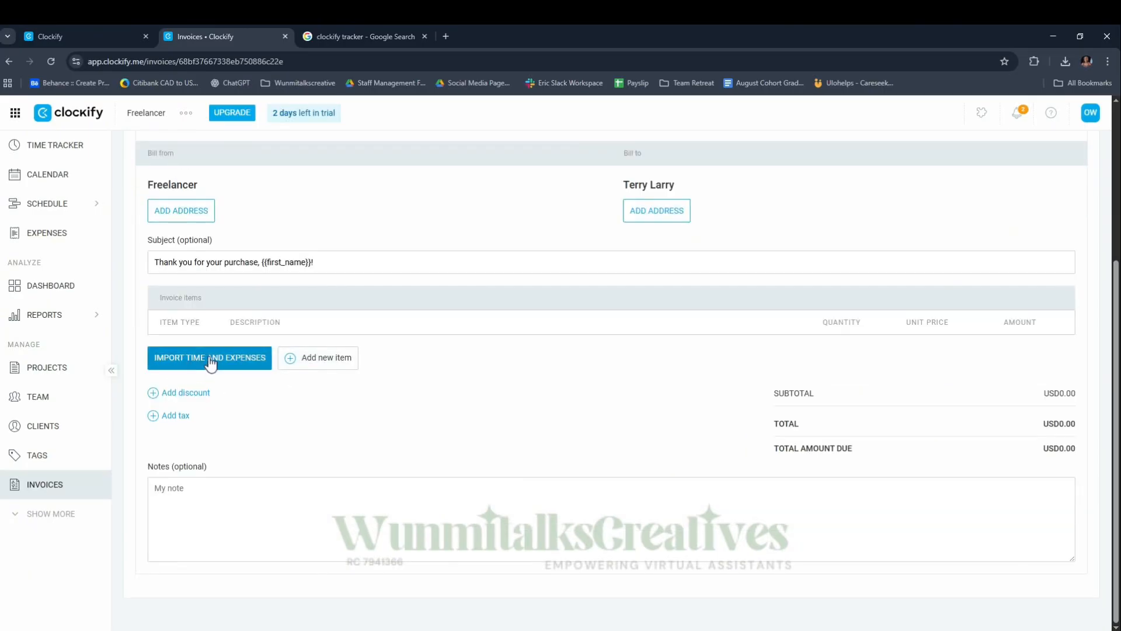
pyautogui.moveTo(243, 361)
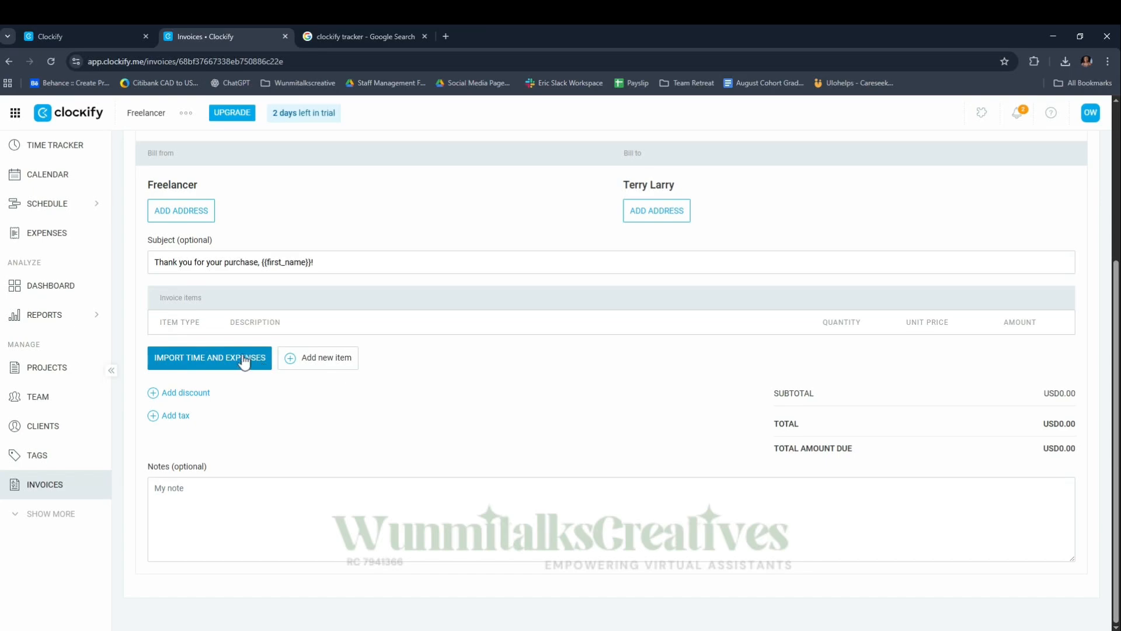
# Step: Import Executive Assistant time and billable expenses for Sep 1–5: 12.10 hours at 15.00
pyautogui.click(209, 357)
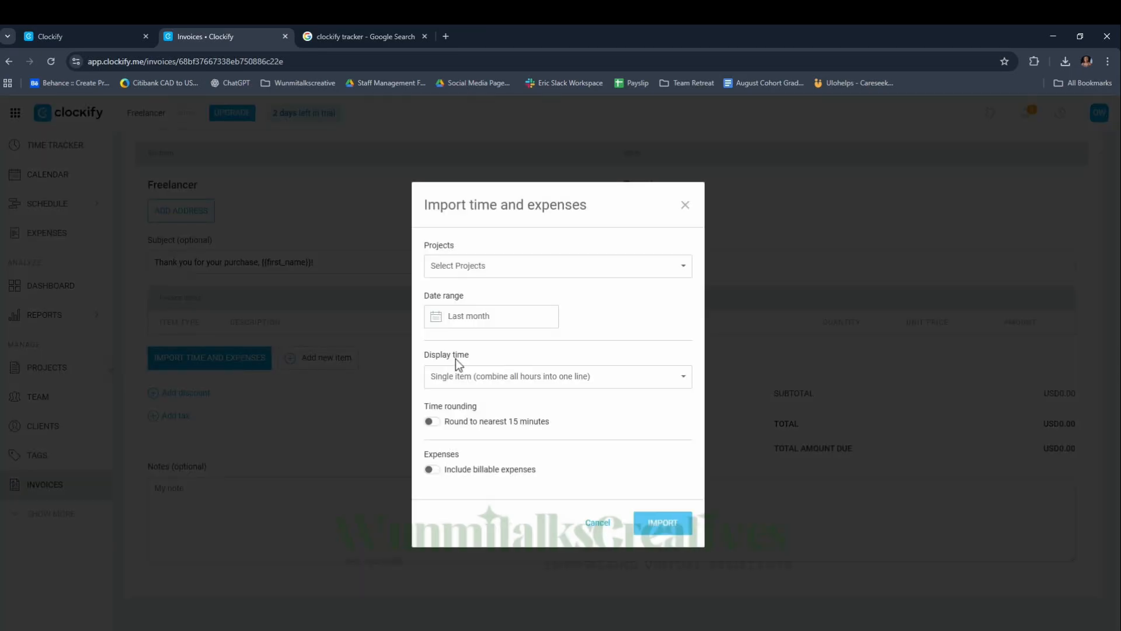
pyautogui.click(557, 265)
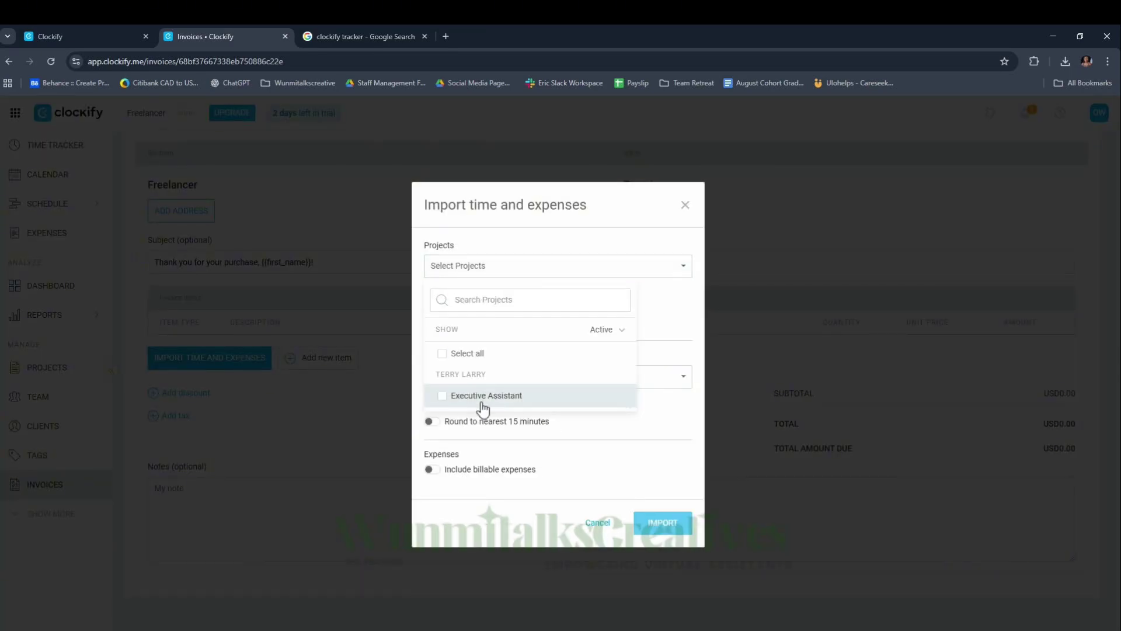
pyautogui.click(485, 395)
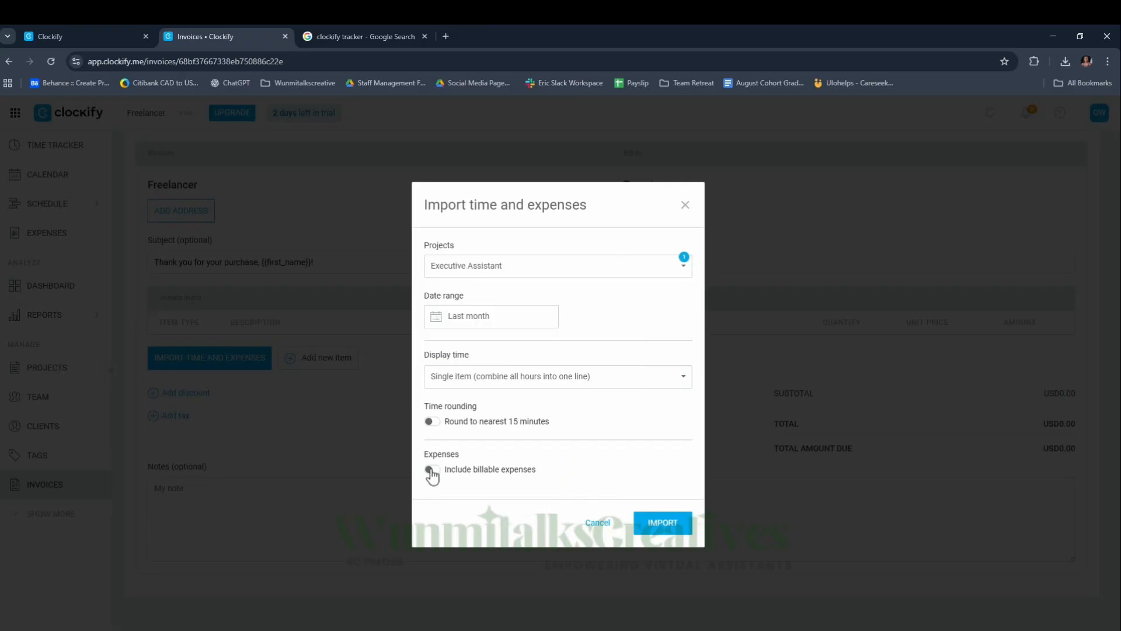
pyautogui.click(431, 469)
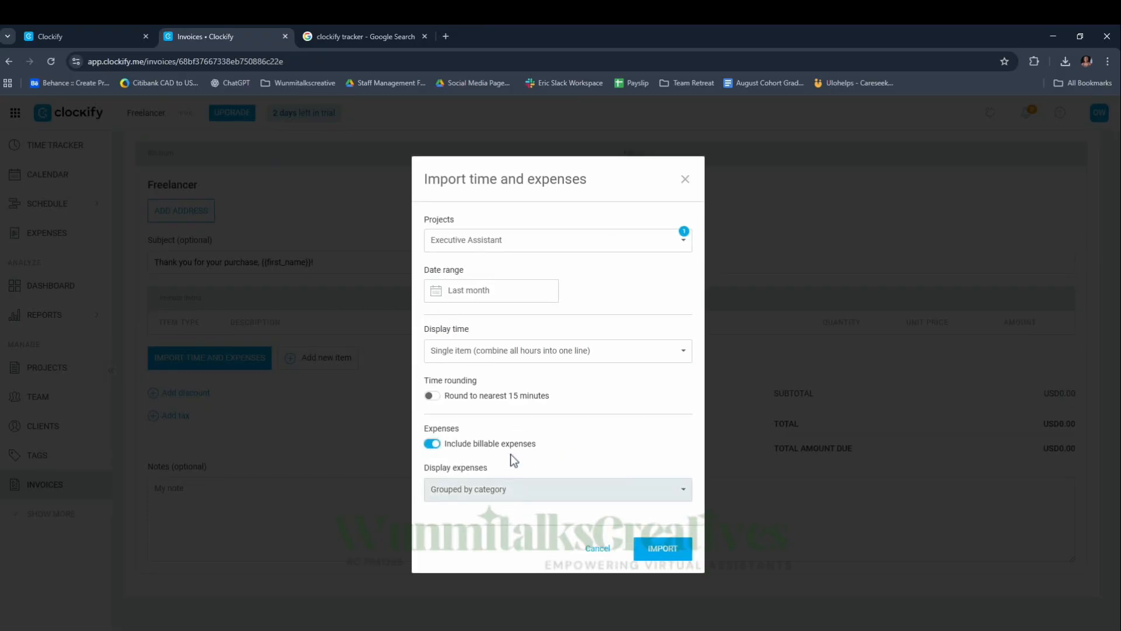
pyautogui.click(490, 290)
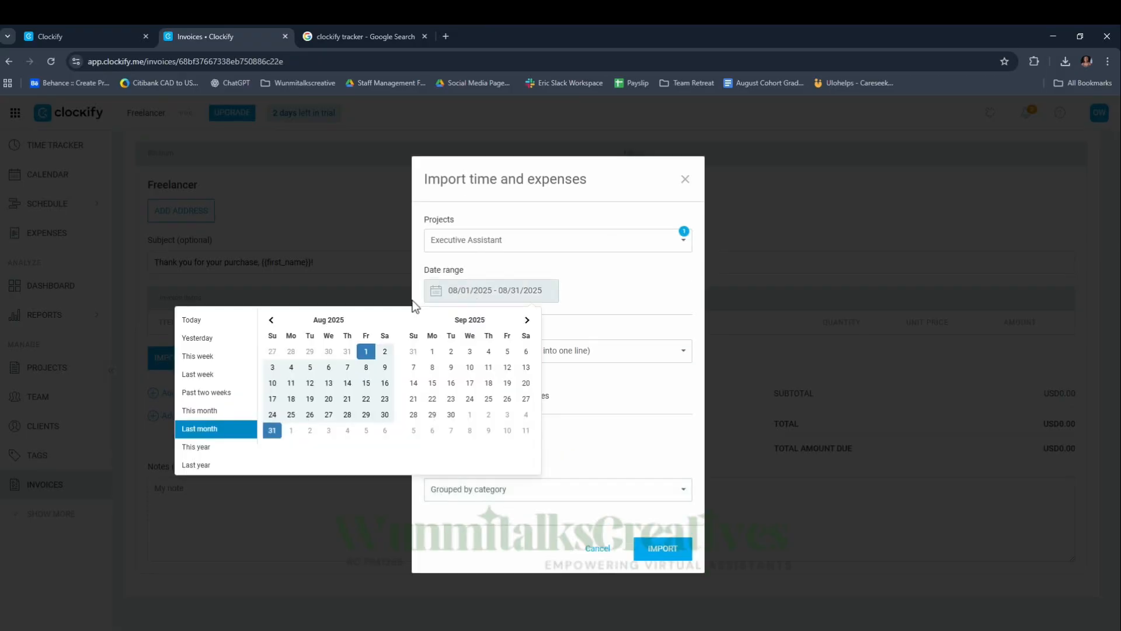
pyautogui.moveTo(272, 352)
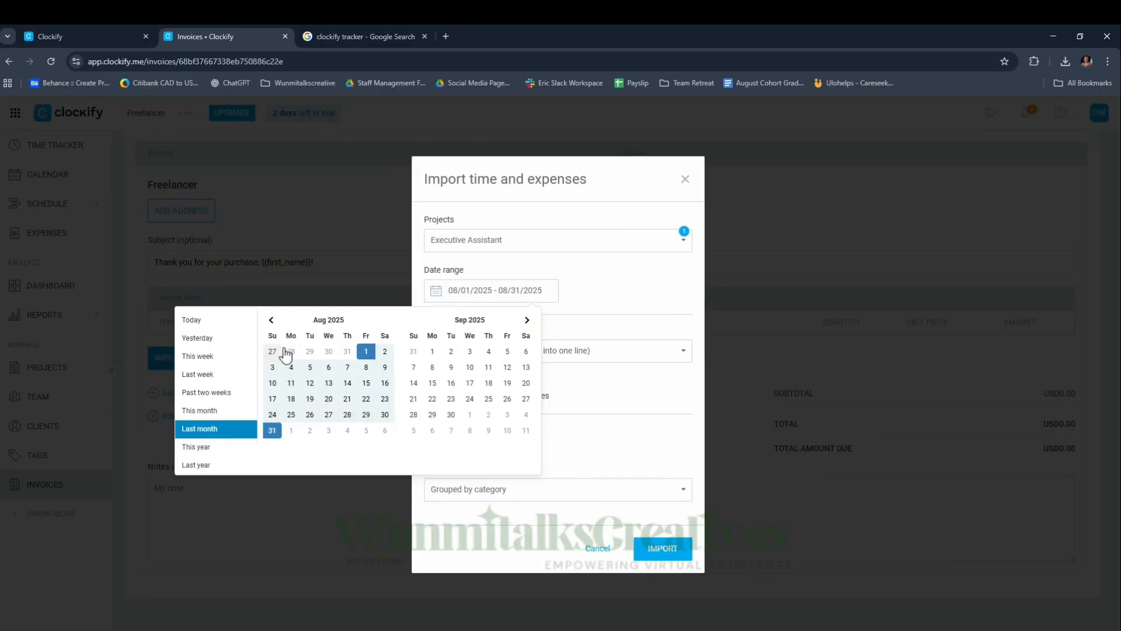
pyautogui.moveTo(451, 367)
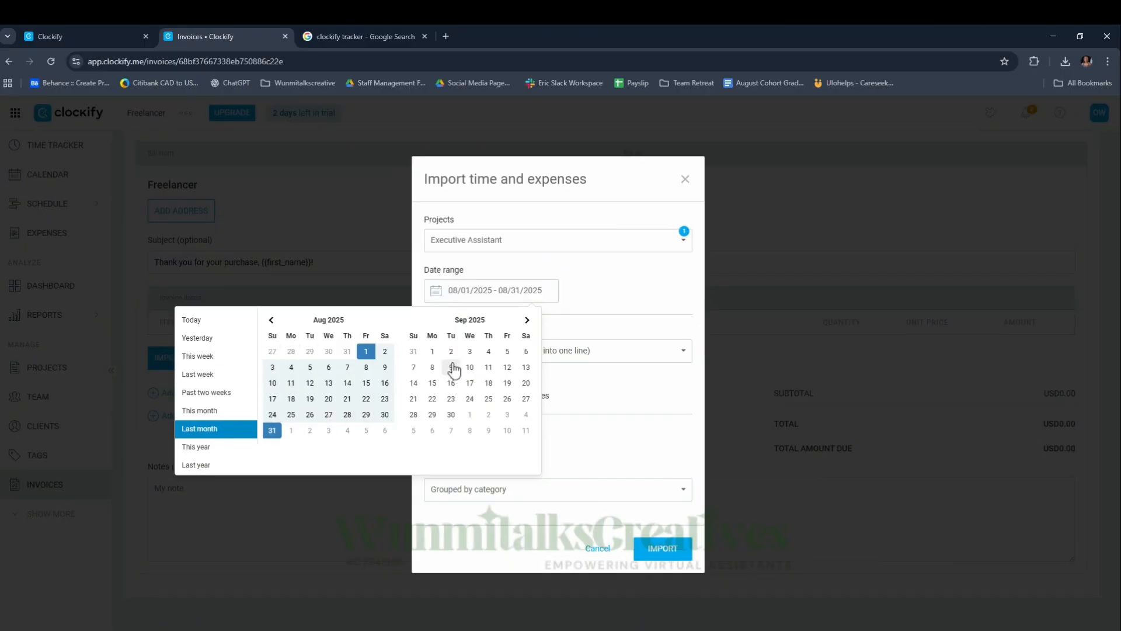
pyautogui.click(432, 351)
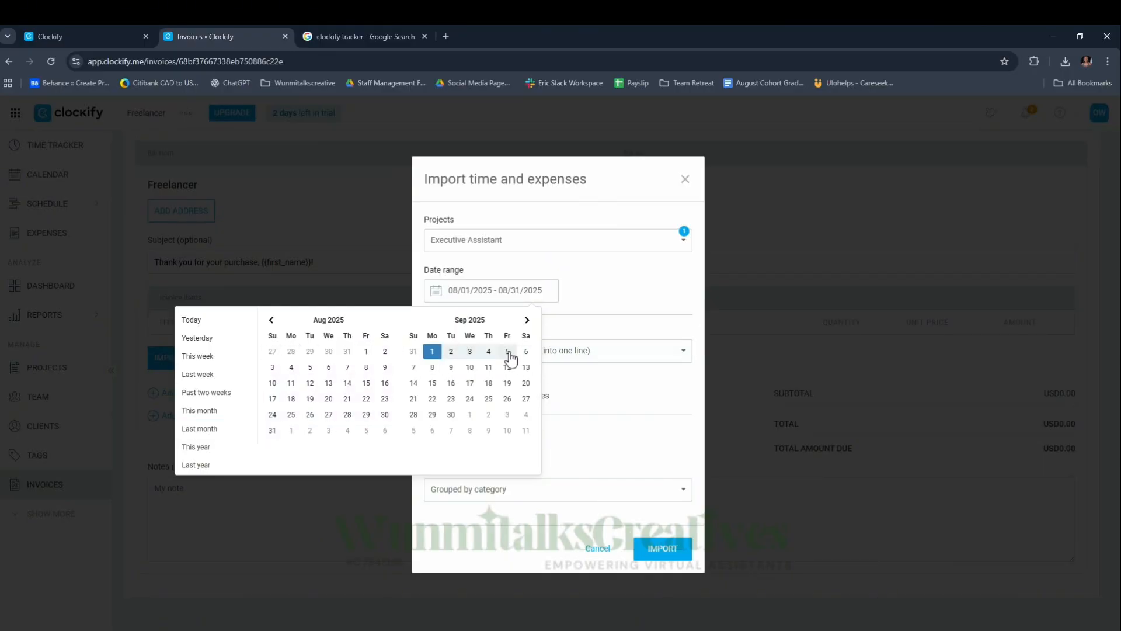
pyautogui.click(507, 351)
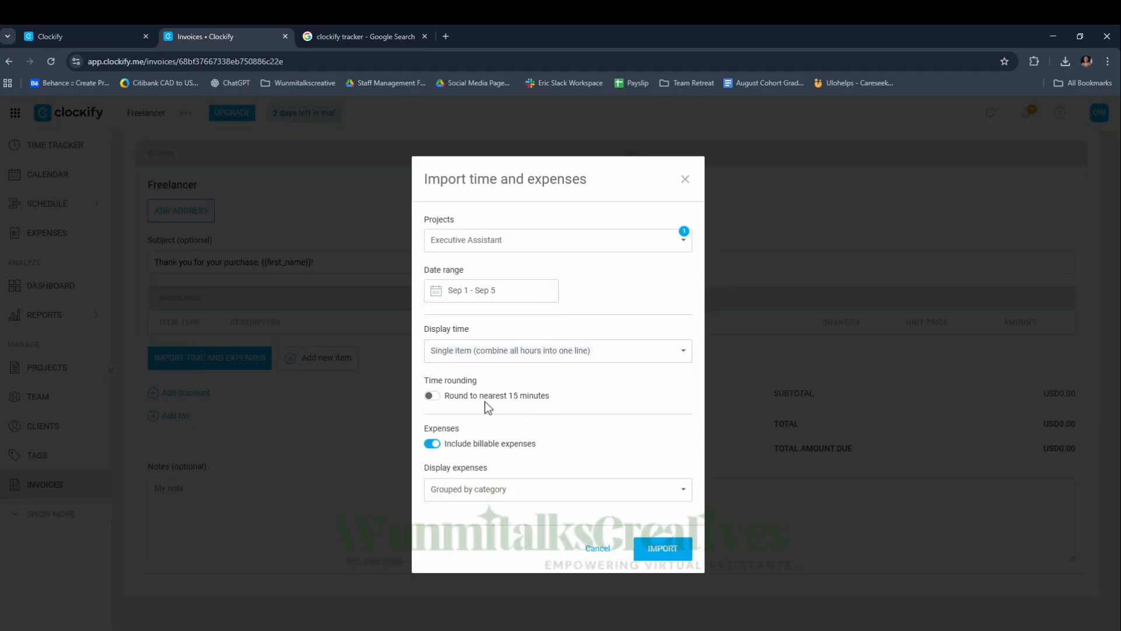
pyautogui.click(662, 548)
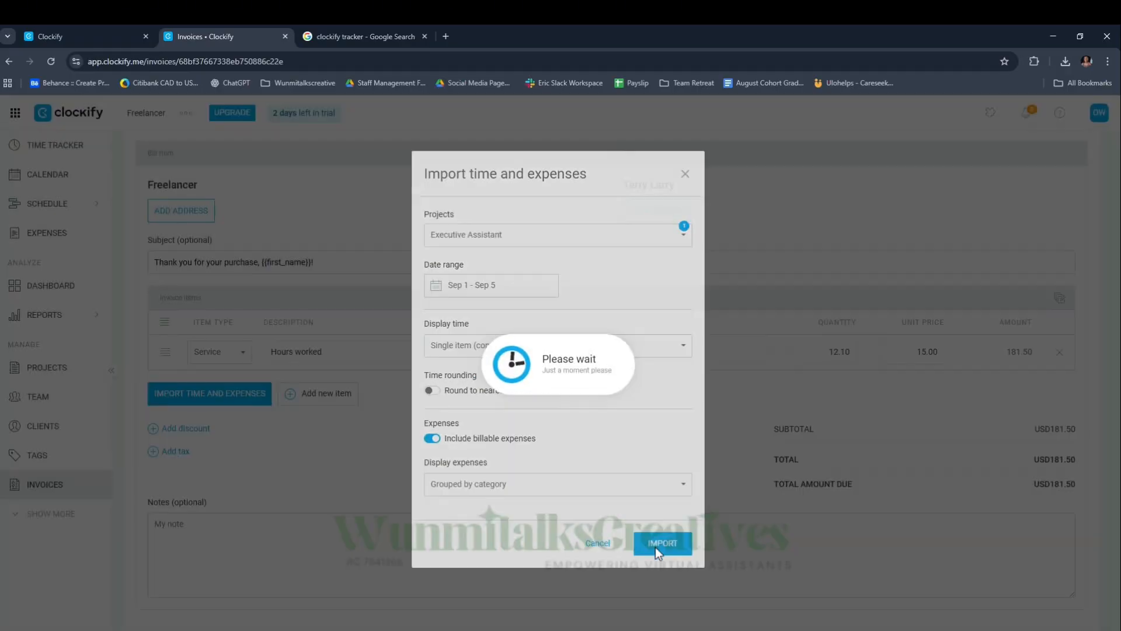
pyautogui.click(662, 542)
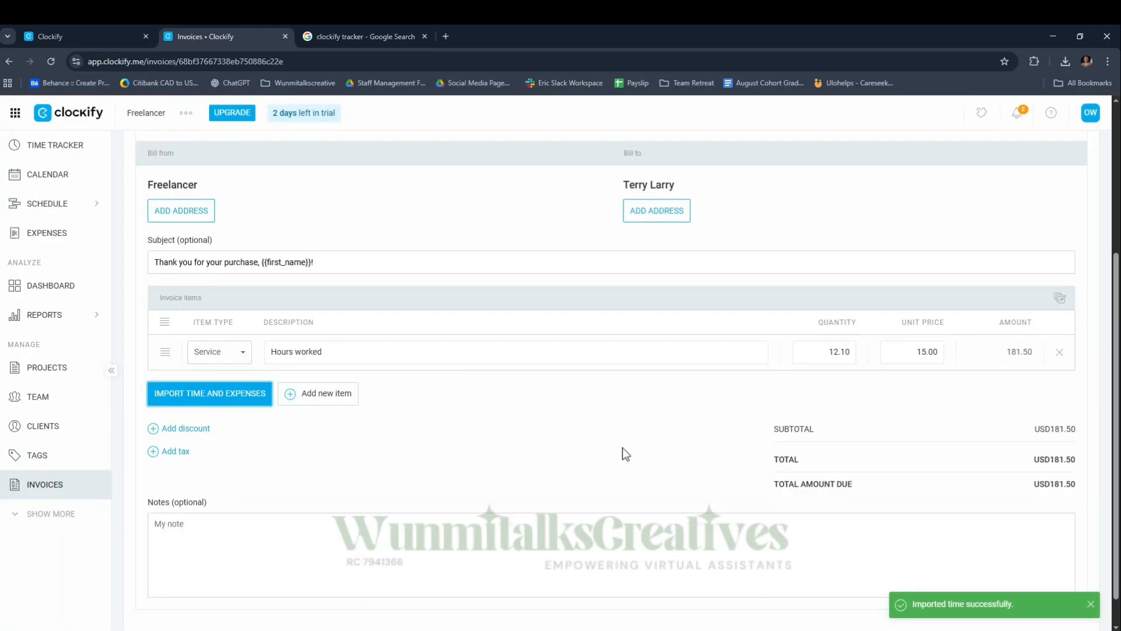
pyautogui.scroll(-3)
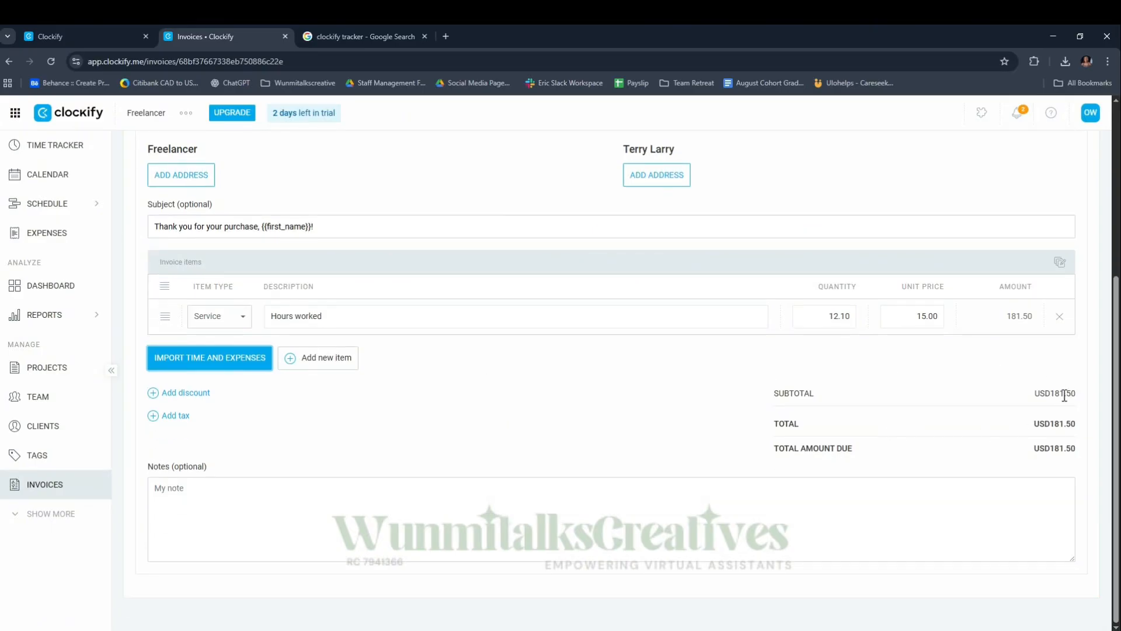
pyautogui.moveTo(619, 490)
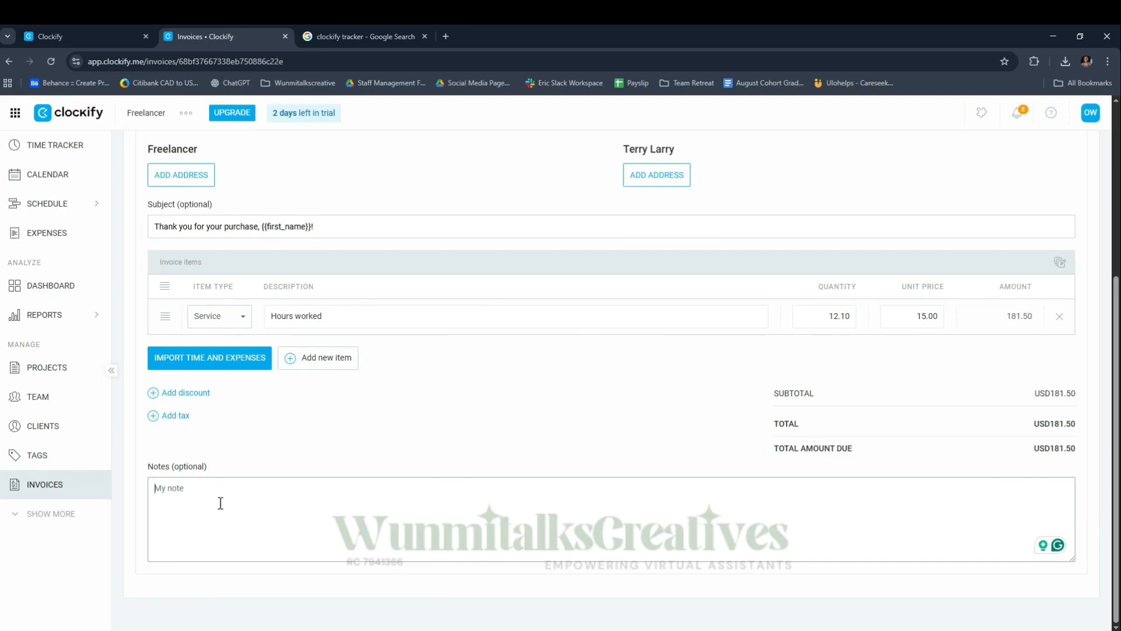
pyautogui.scroll(3)
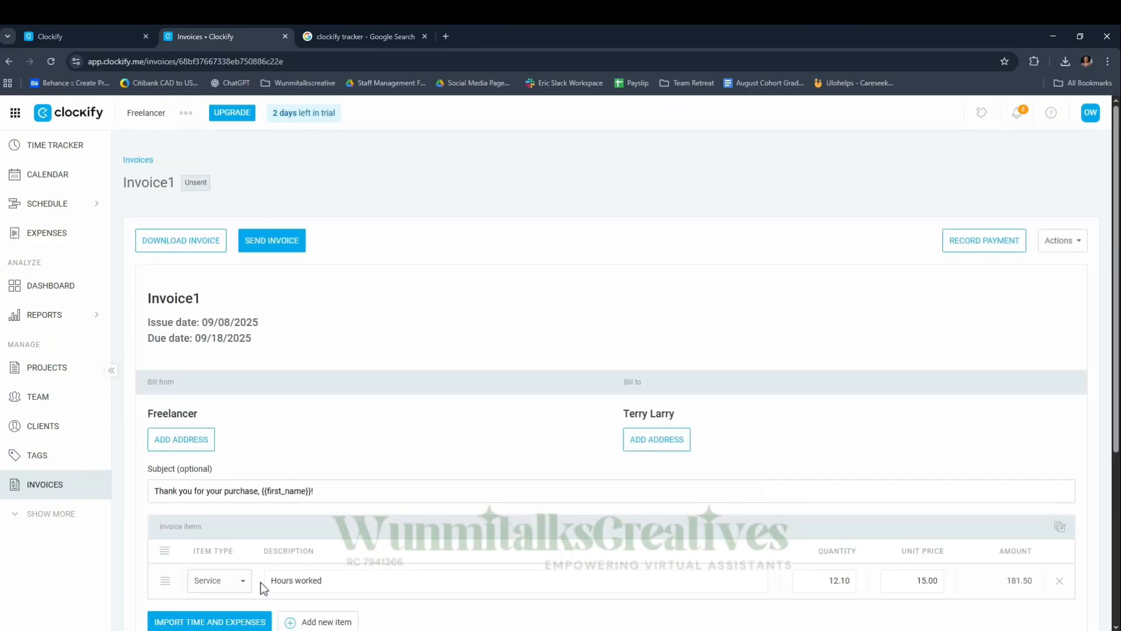
pyautogui.moveTo(271, 240)
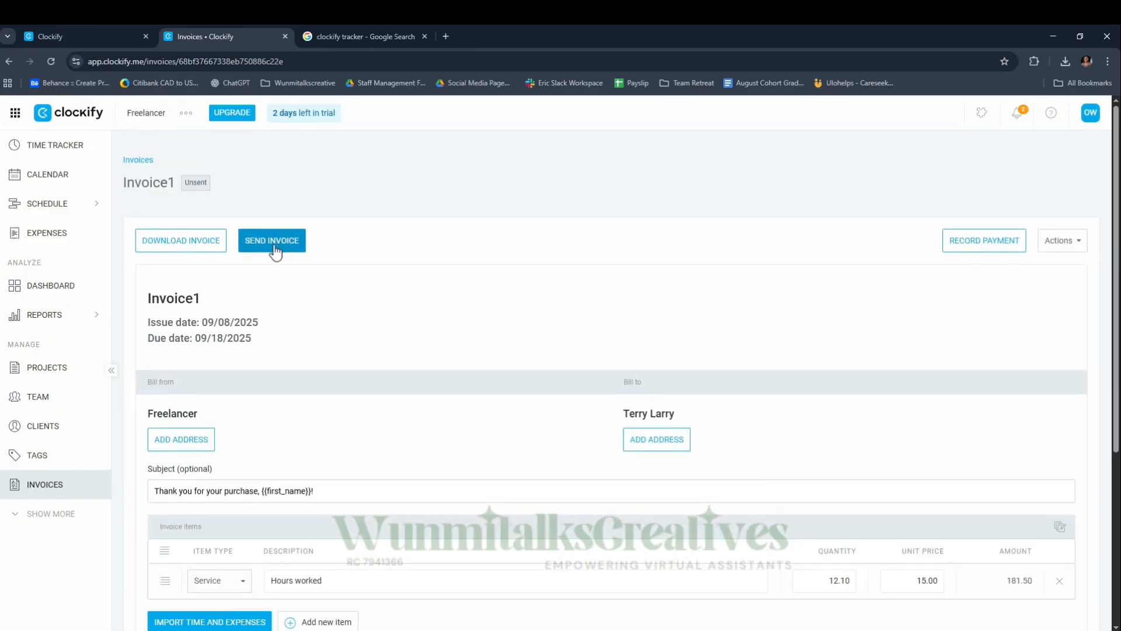
pyautogui.moveTo(444, 320)
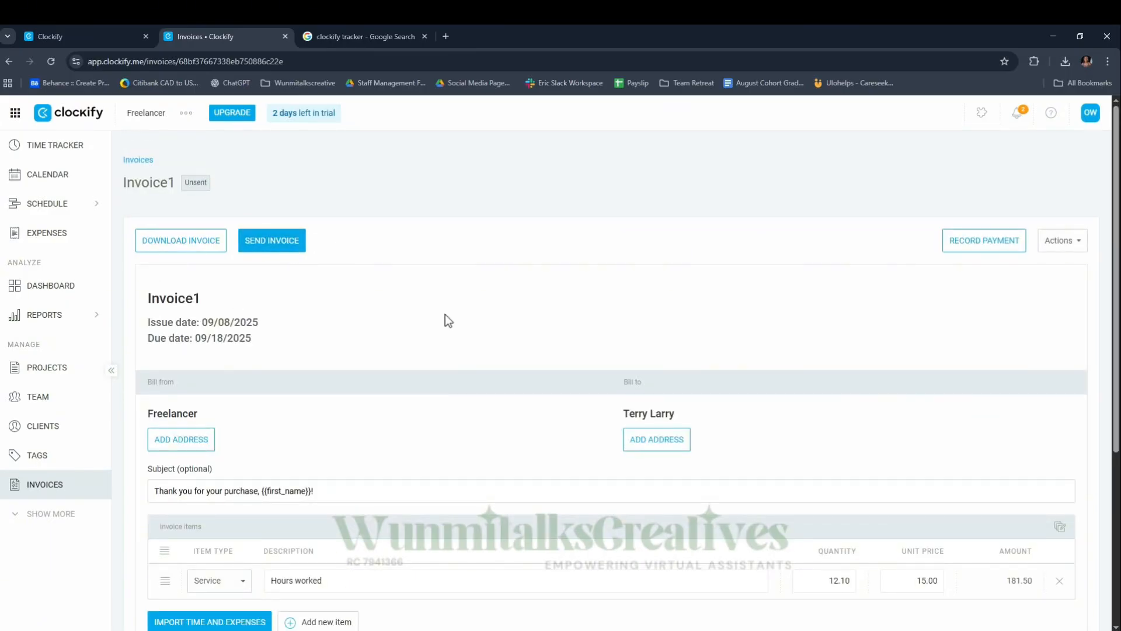
pyautogui.scroll(-3)
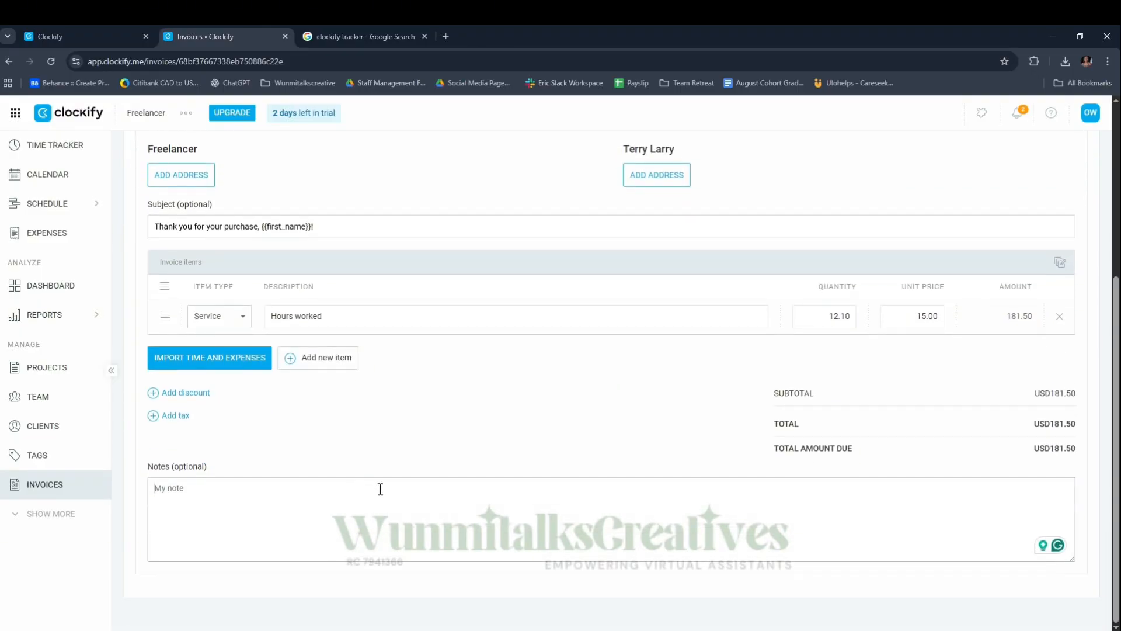
pyautogui.scroll(3)
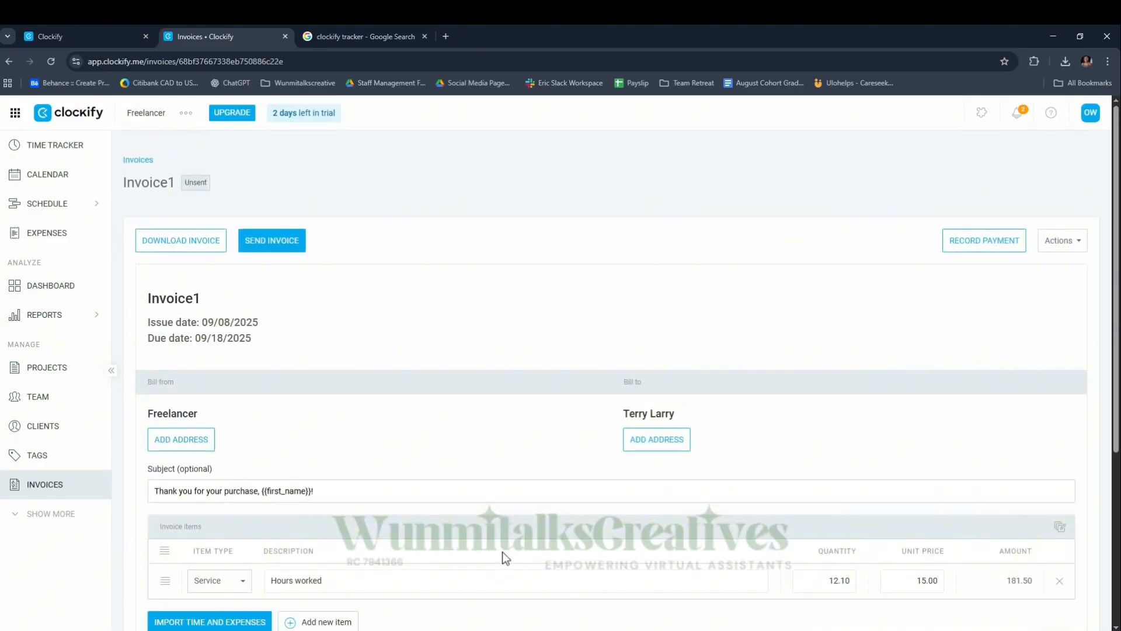
pyautogui.scroll(-3)
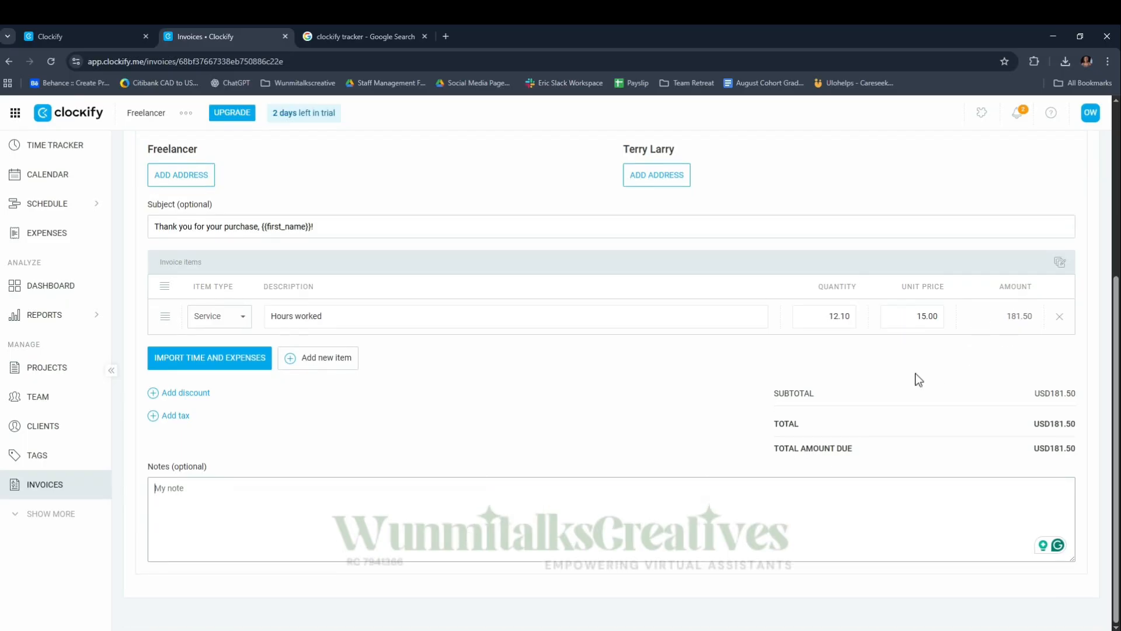
pyautogui.scroll(3)
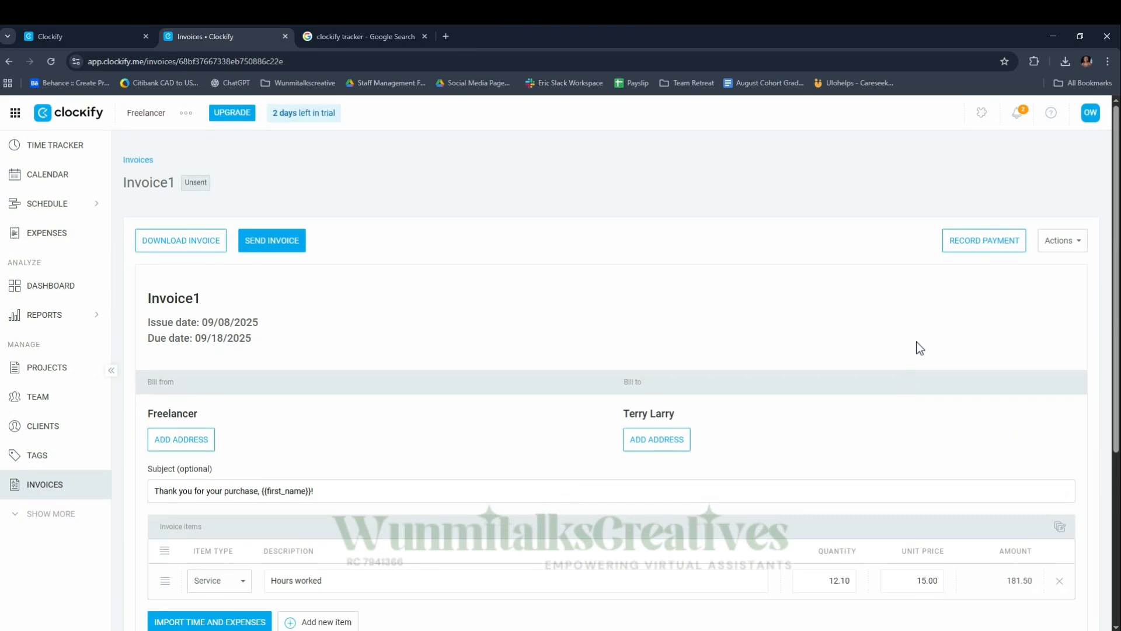
pyautogui.scroll(-3)
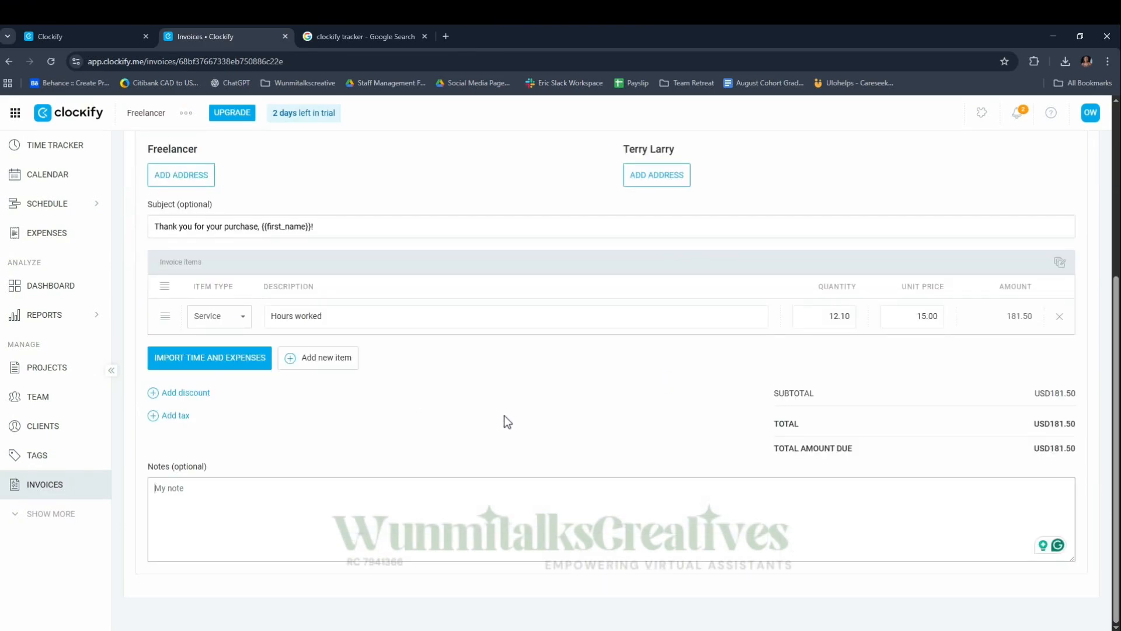